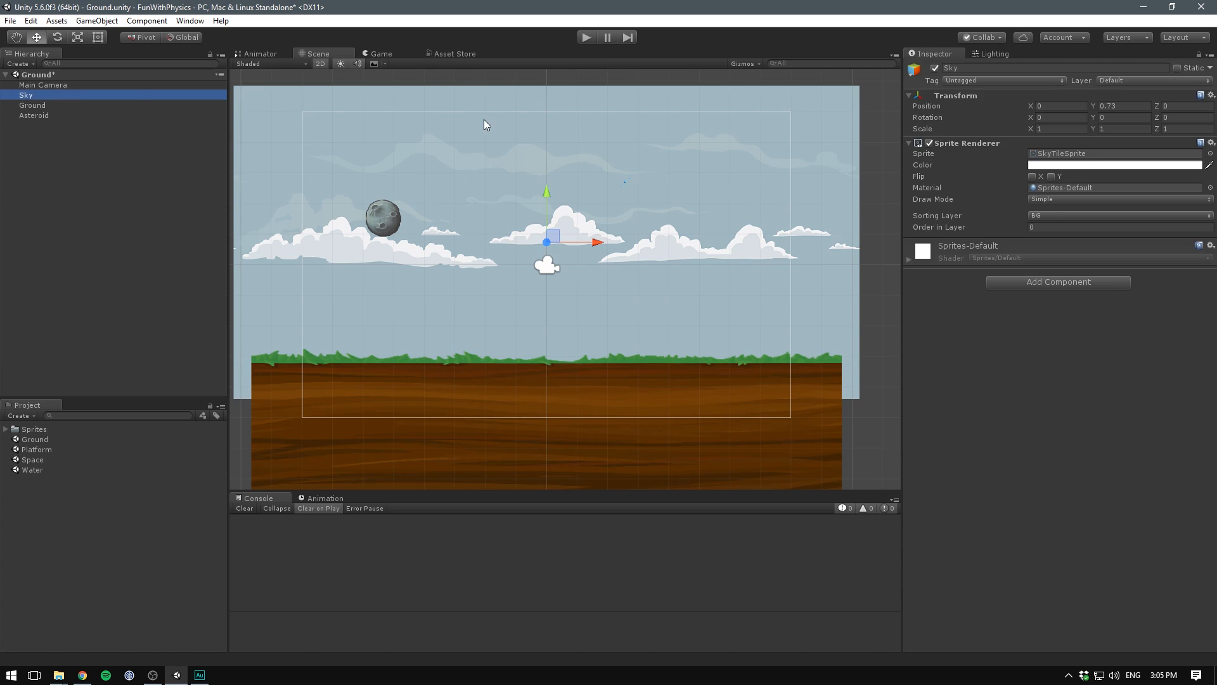
# Add a Circle Collider 2D and Rigidbody 2D to the Asteroid, then test-run the scene.
pyautogui.click(32, 105)
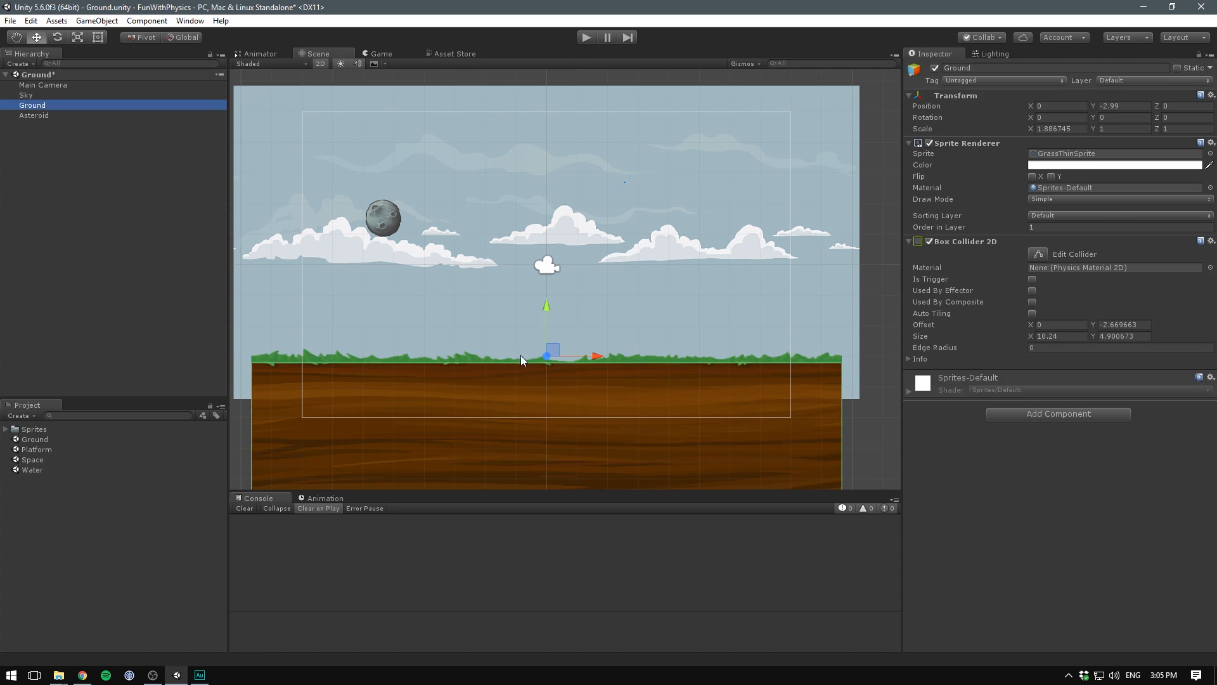
pyautogui.click(33, 114)
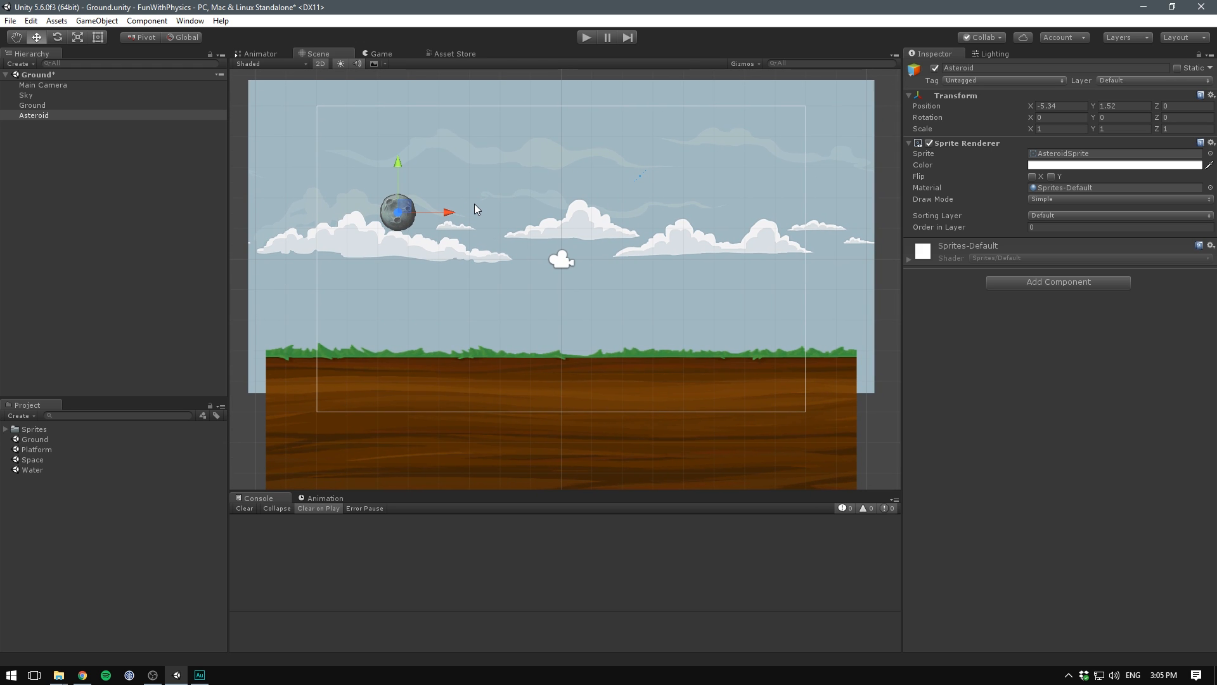
pyautogui.moveTo(489, 209)
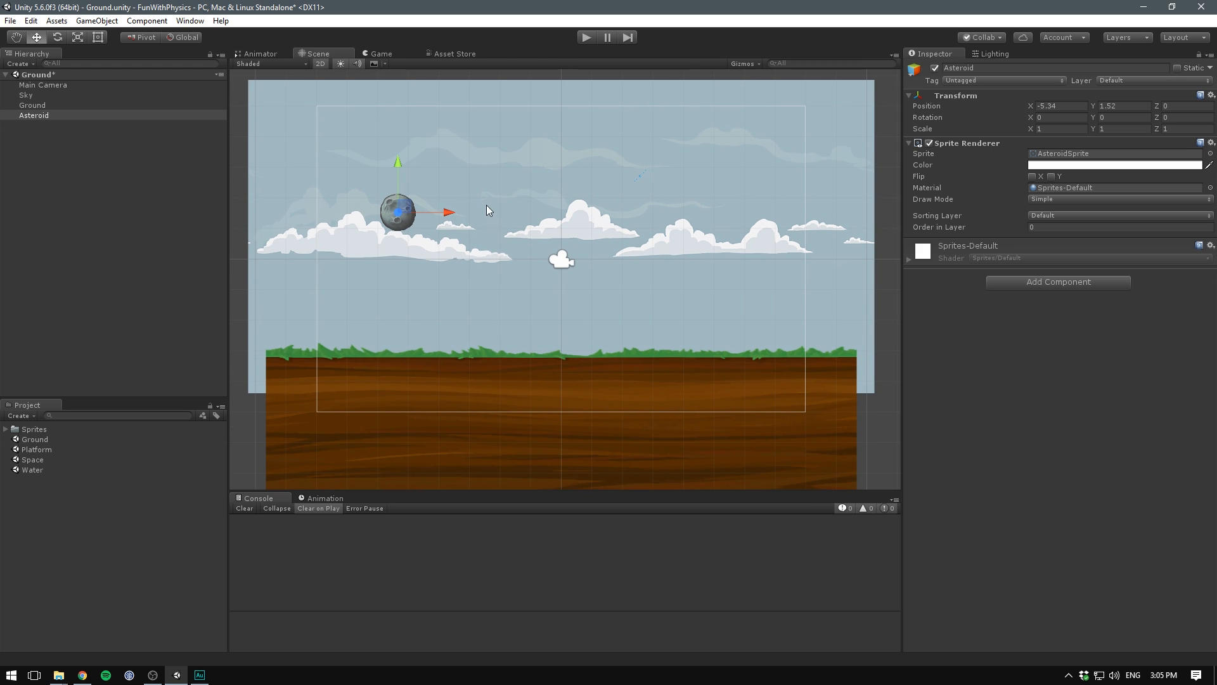
pyautogui.click(1058, 282)
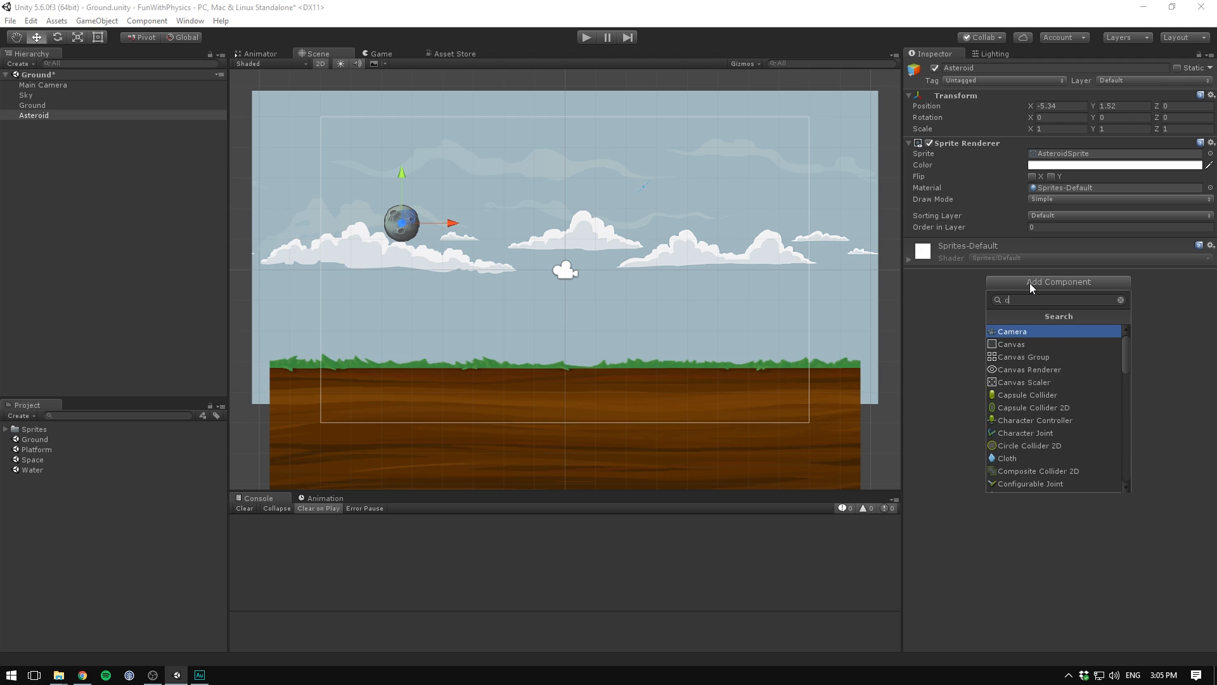
pyautogui.click(1028, 445)
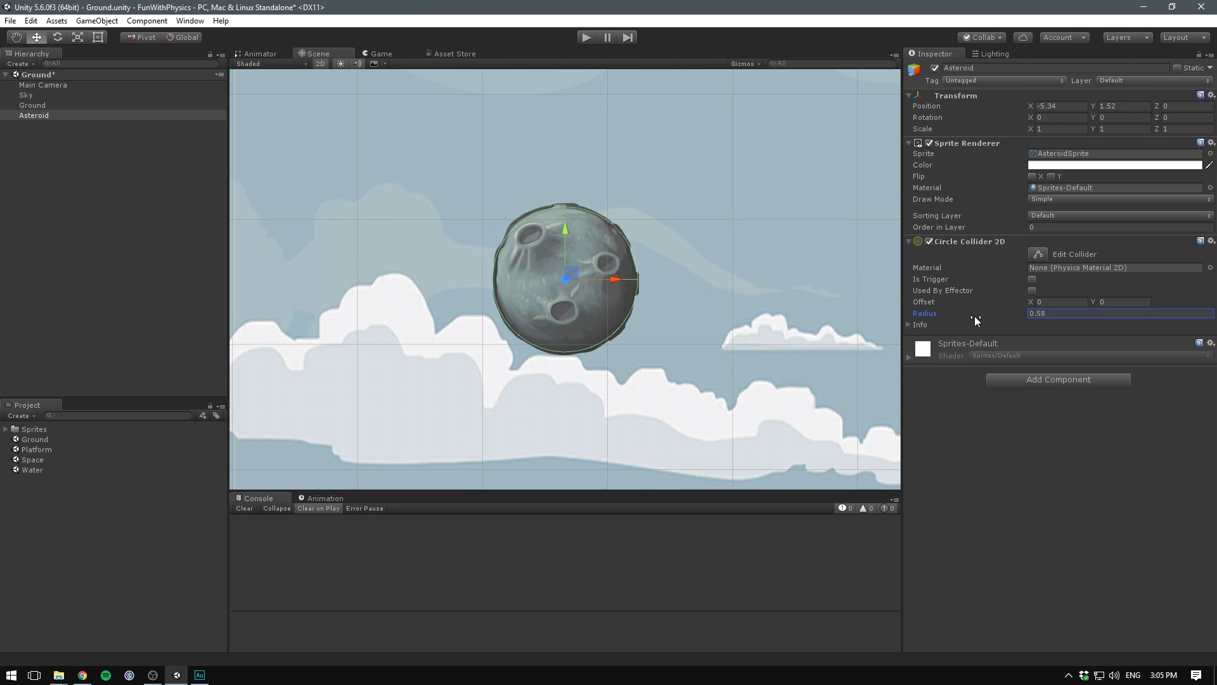
pyautogui.click(1058, 380)
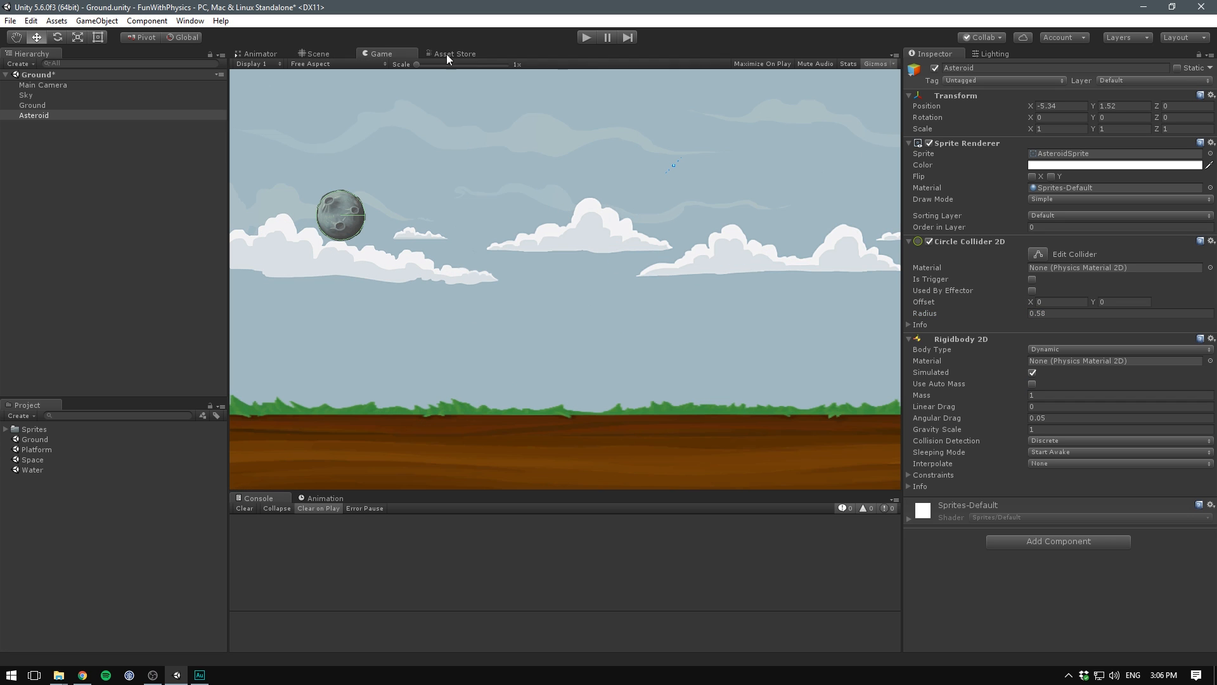
pyautogui.click(586, 37)
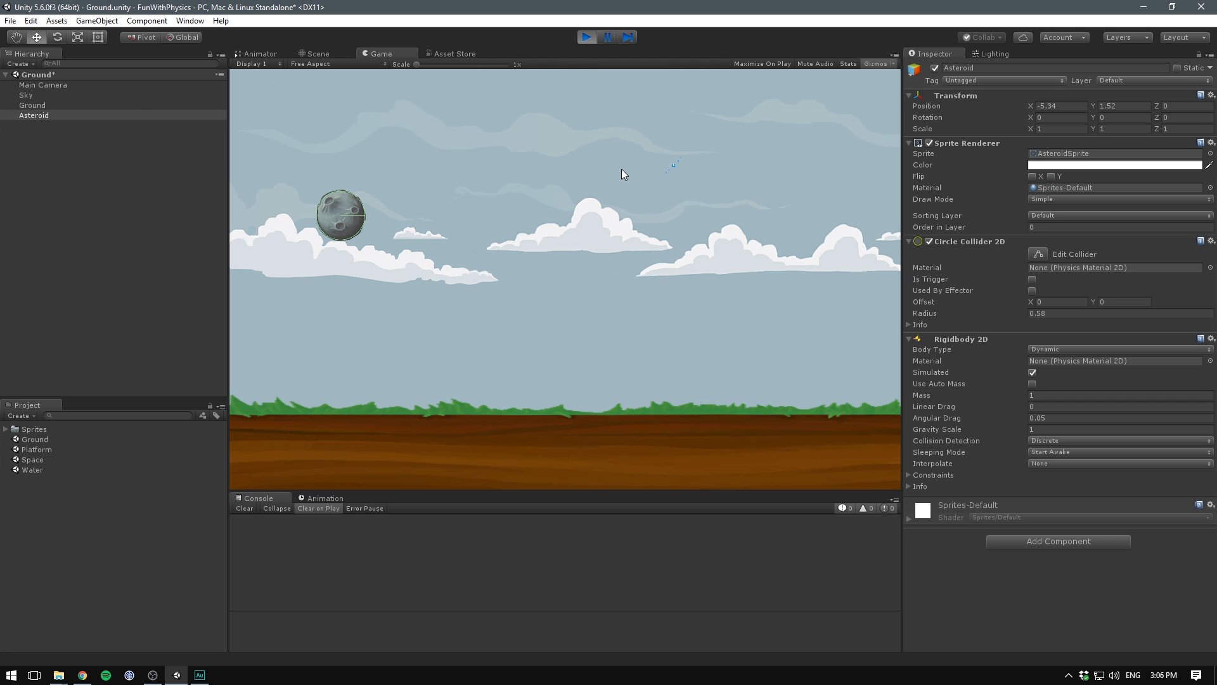
pyautogui.click(586, 37)
pyautogui.write('su')
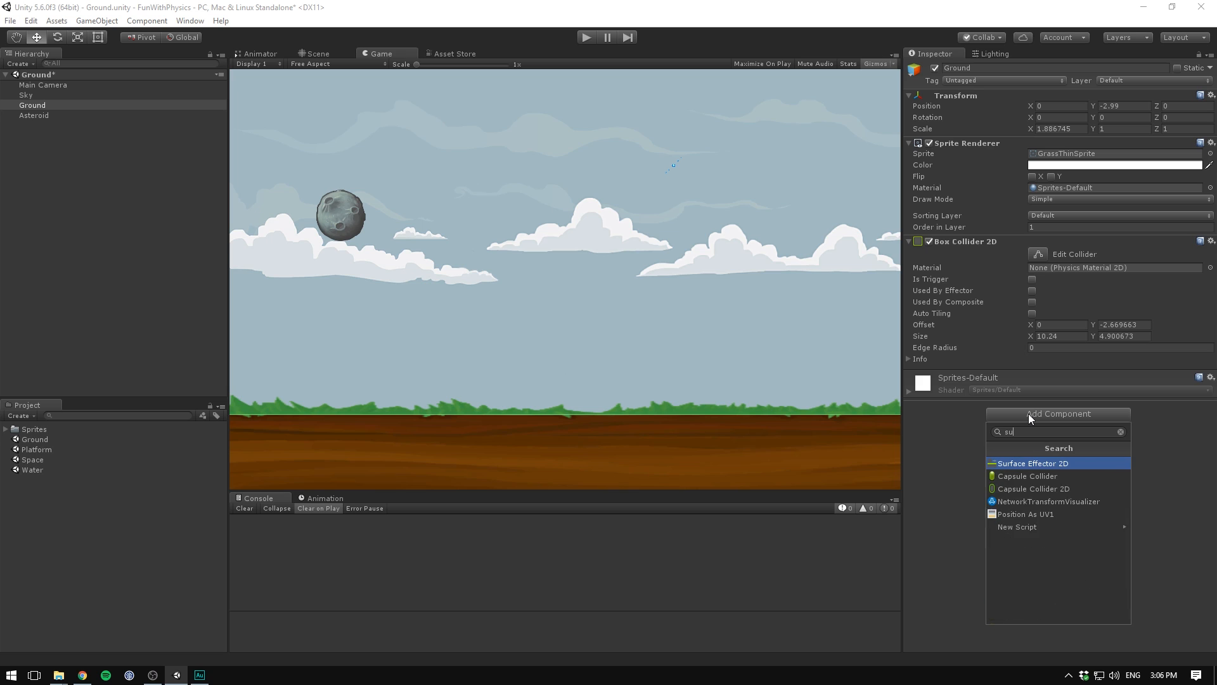
# Add a Surface Effector 2D to Ground and tick Used By Effector on its Box Collider 2D.
pyautogui.click(1033, 463)
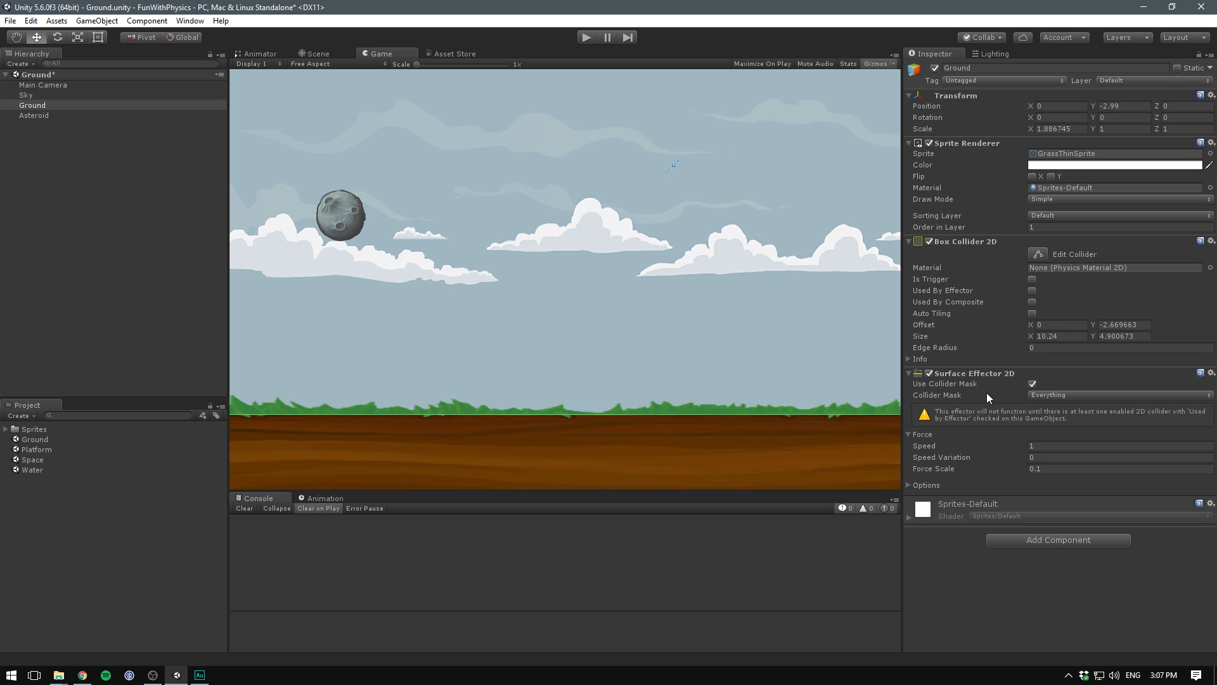
pyautogui.moveTo(1001, 247)
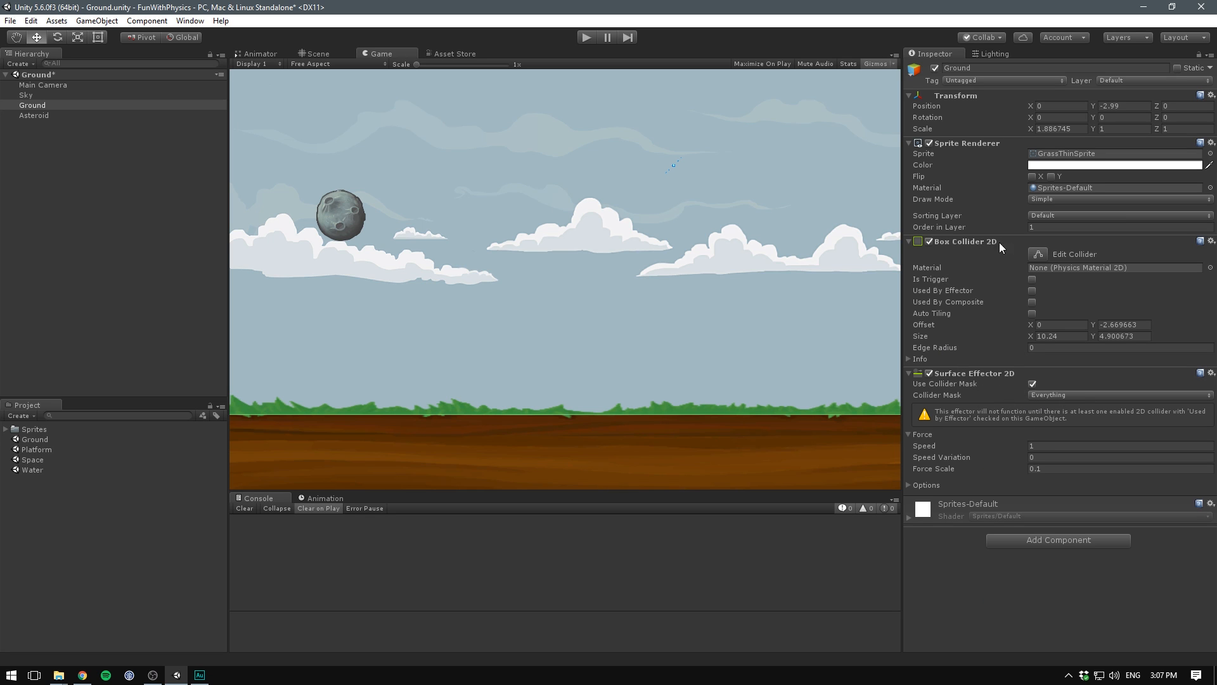
pyautogui.click(1032, 290)
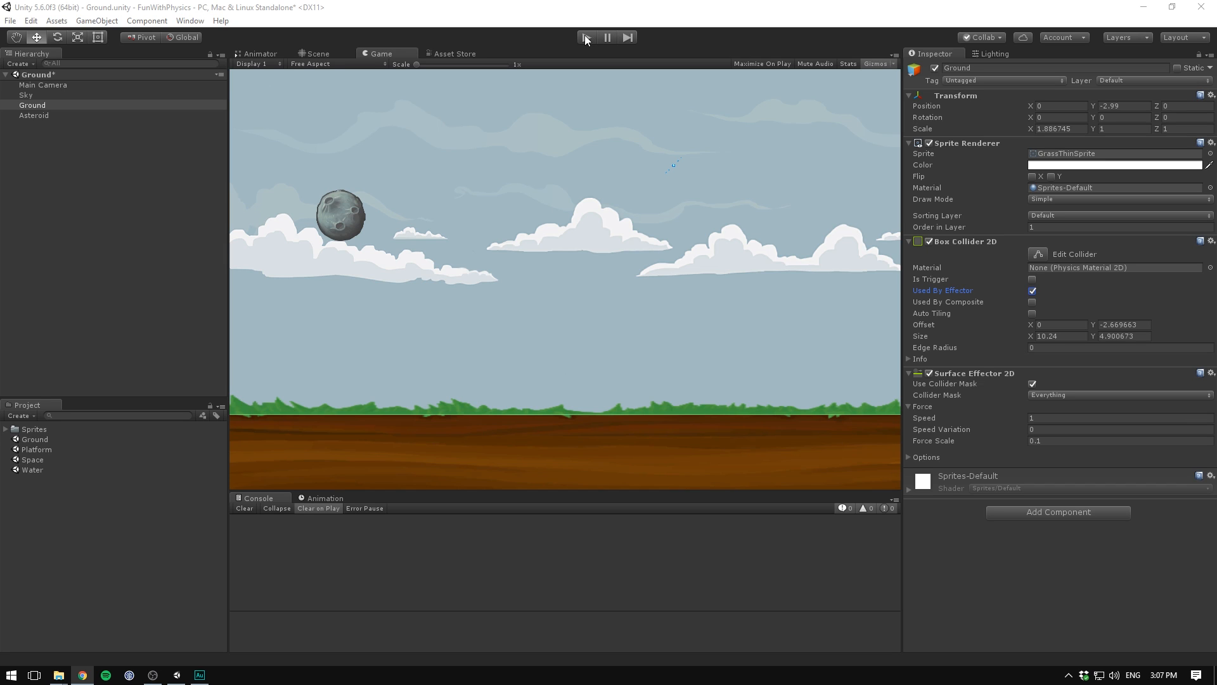
# Test the surface effector, set its Speed to 5, and run the scene again.
pyautogui.click(586, 37)
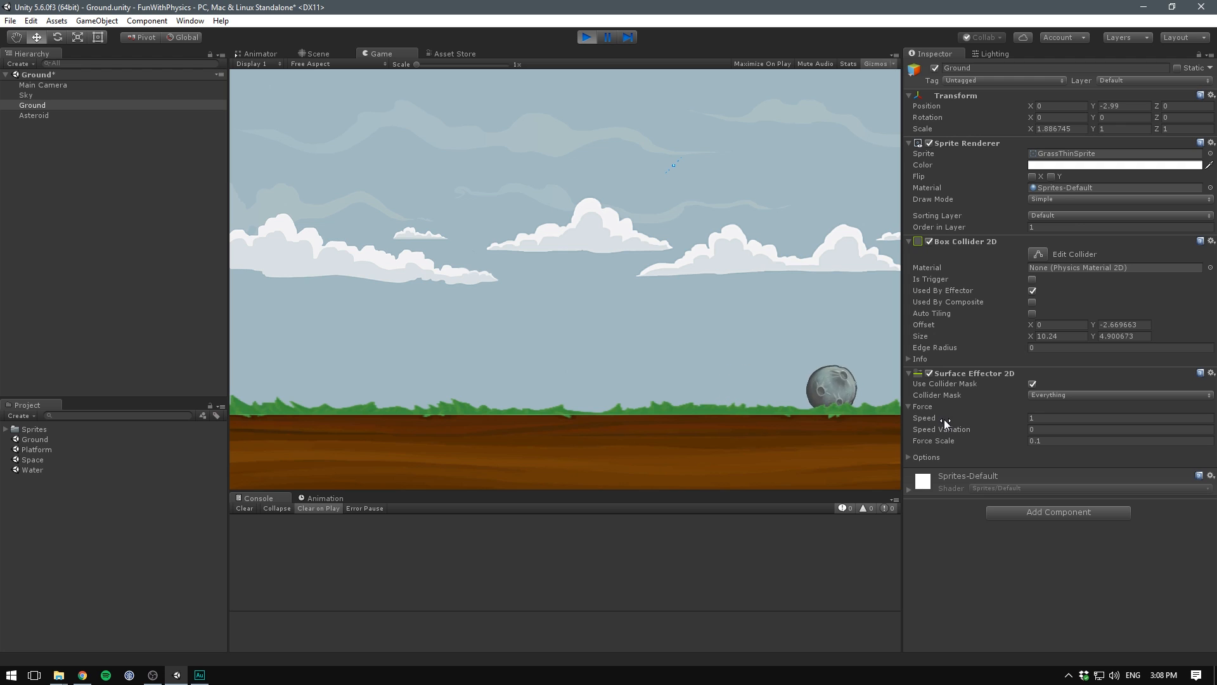
pyautogui.click(1119, 418)
pyautogui.write('2.23')
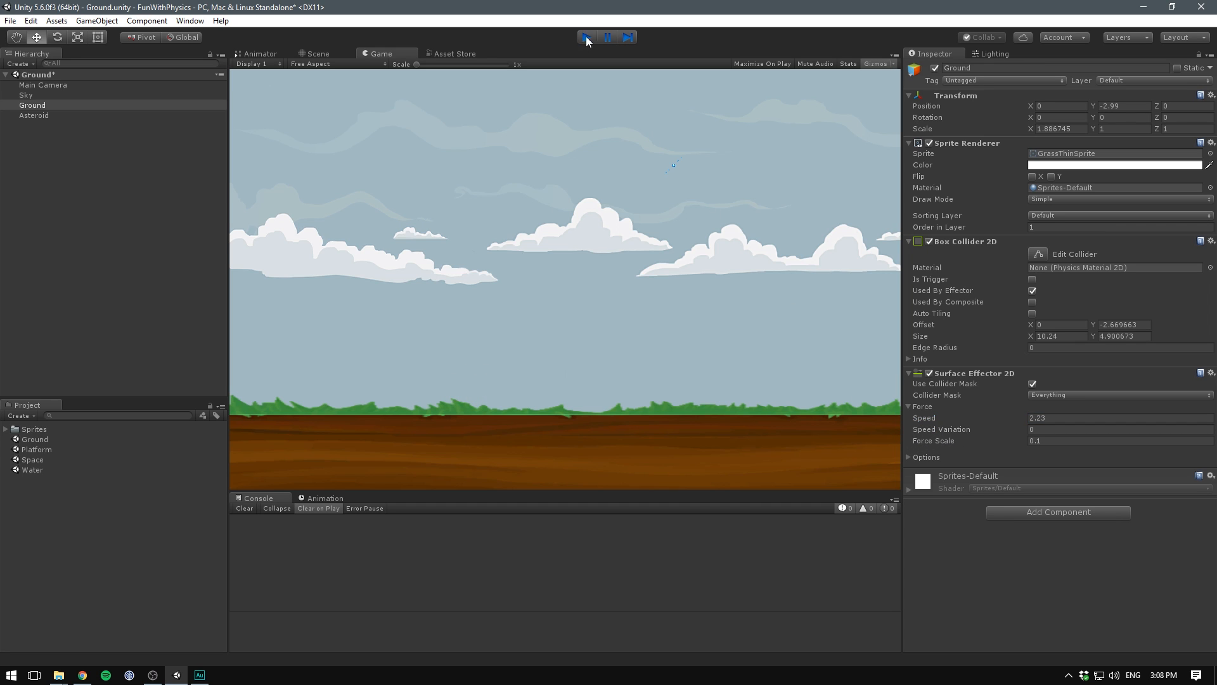
pyautogui.click(584, 37)
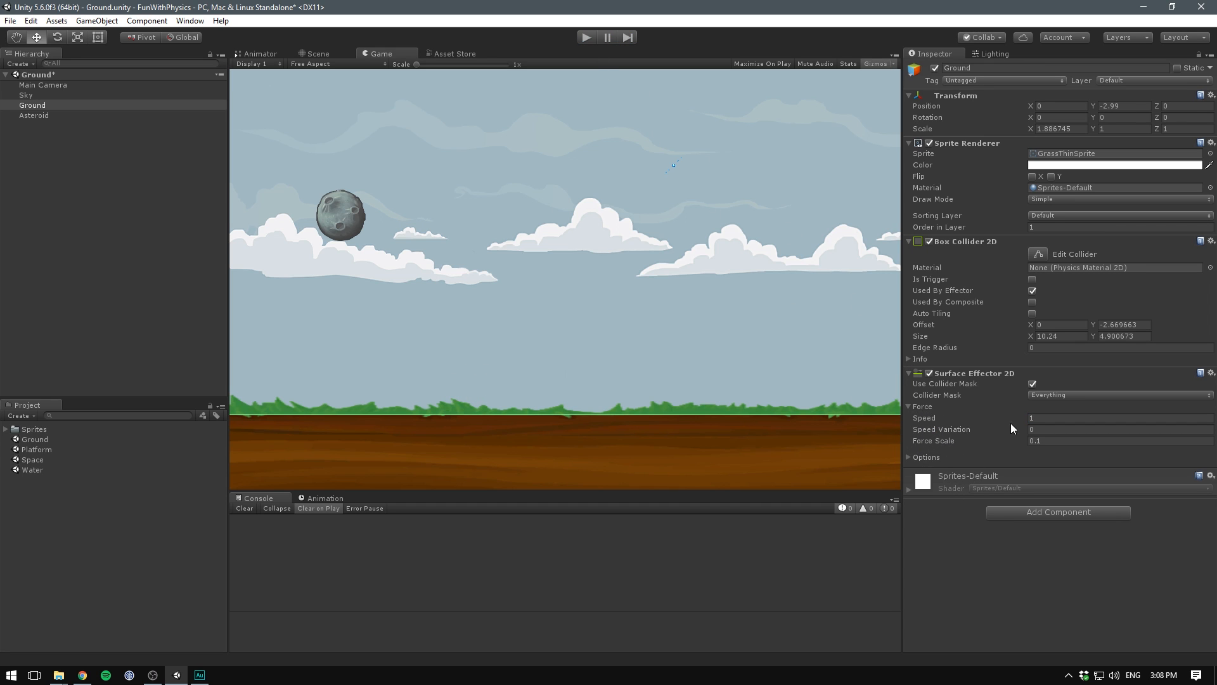
pyautogui.click(1117, 418)
pyautogui.write('5')
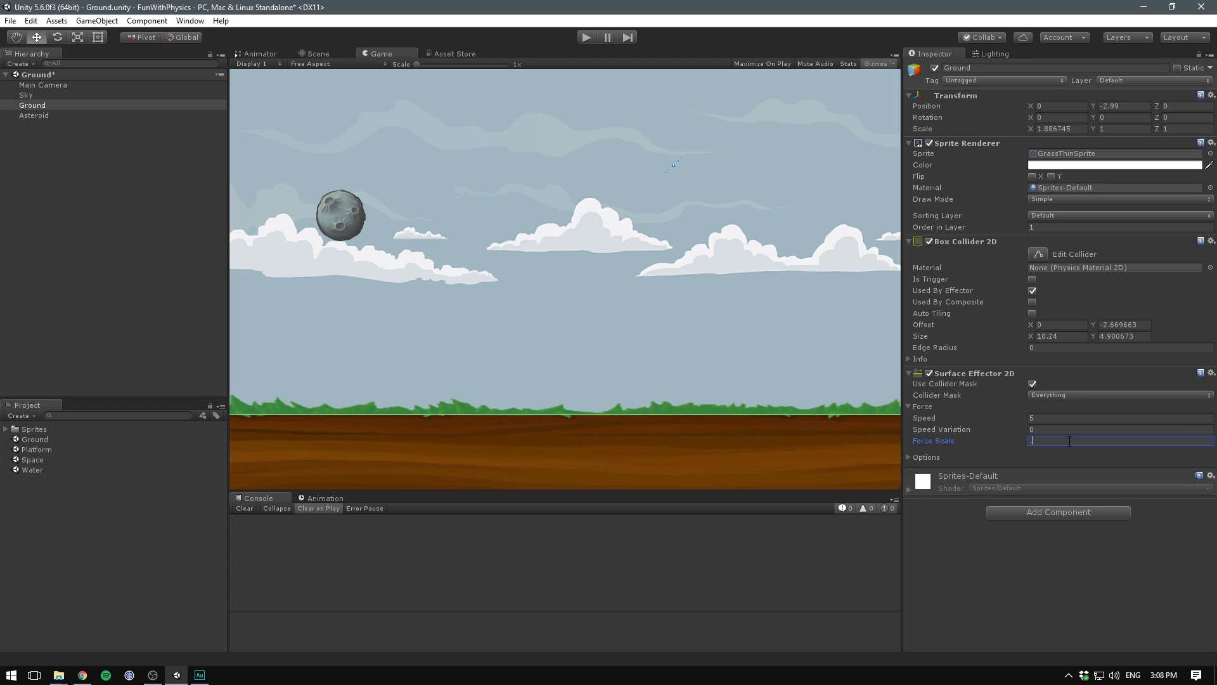
pyautogui.write('0.01')
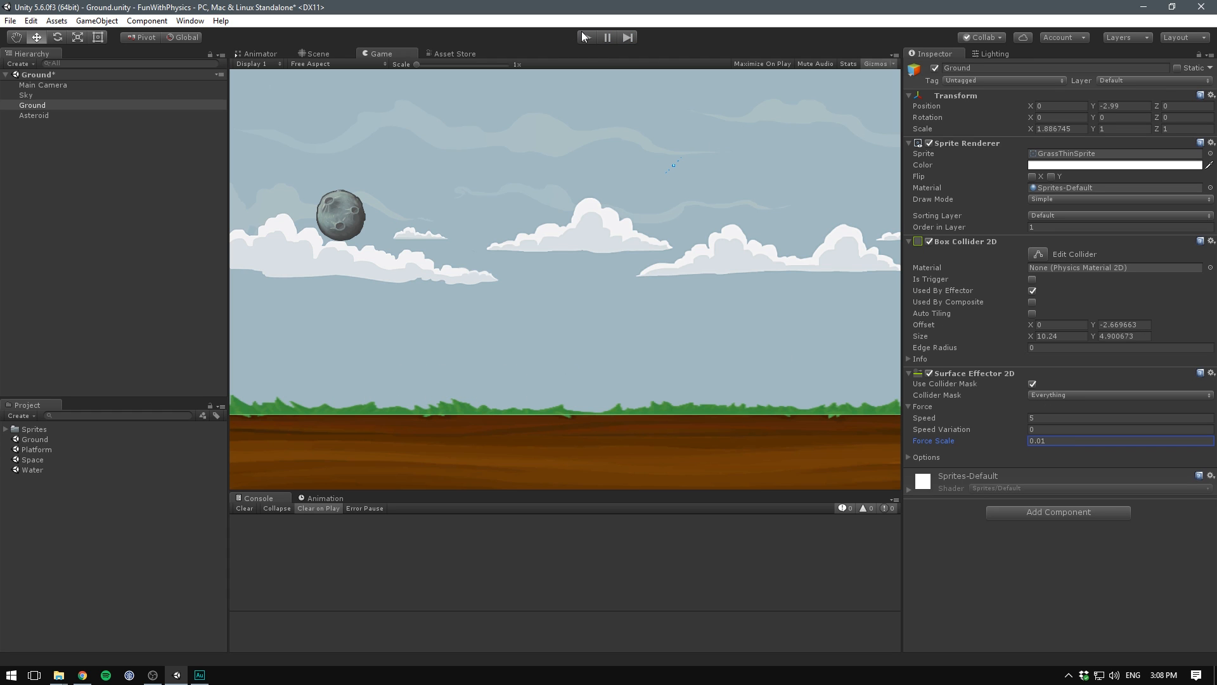
pyautogui.click(587, 37)
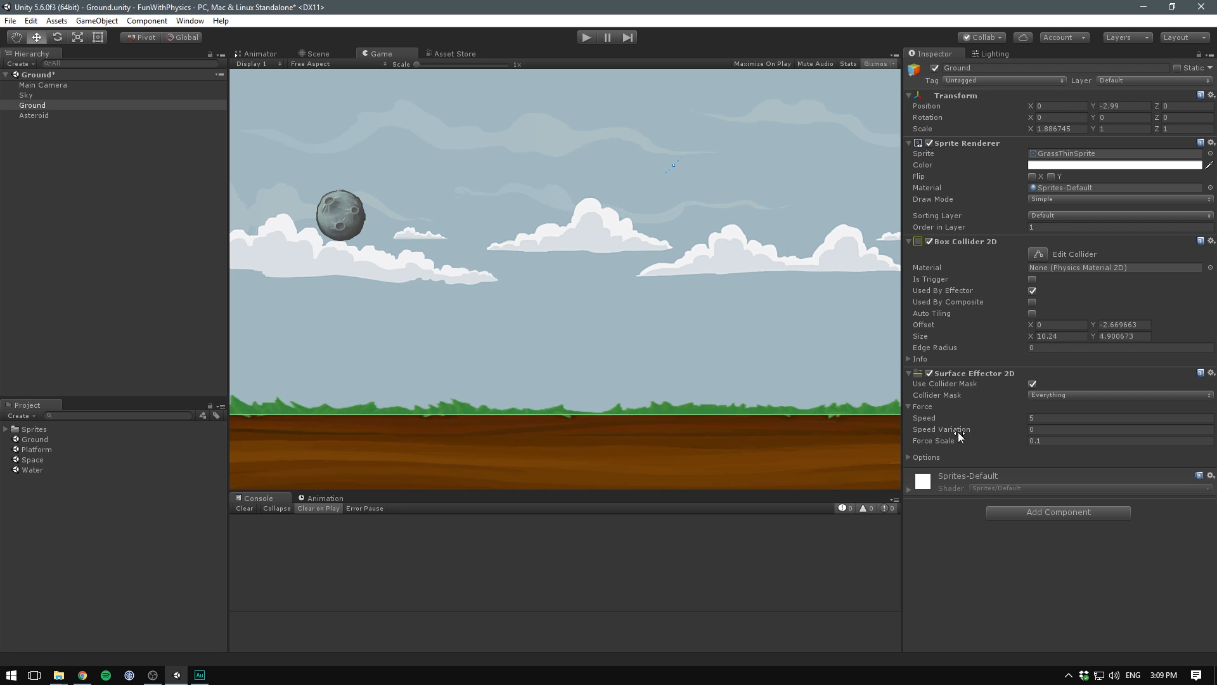
pyautogui.moveTo(972, 440)
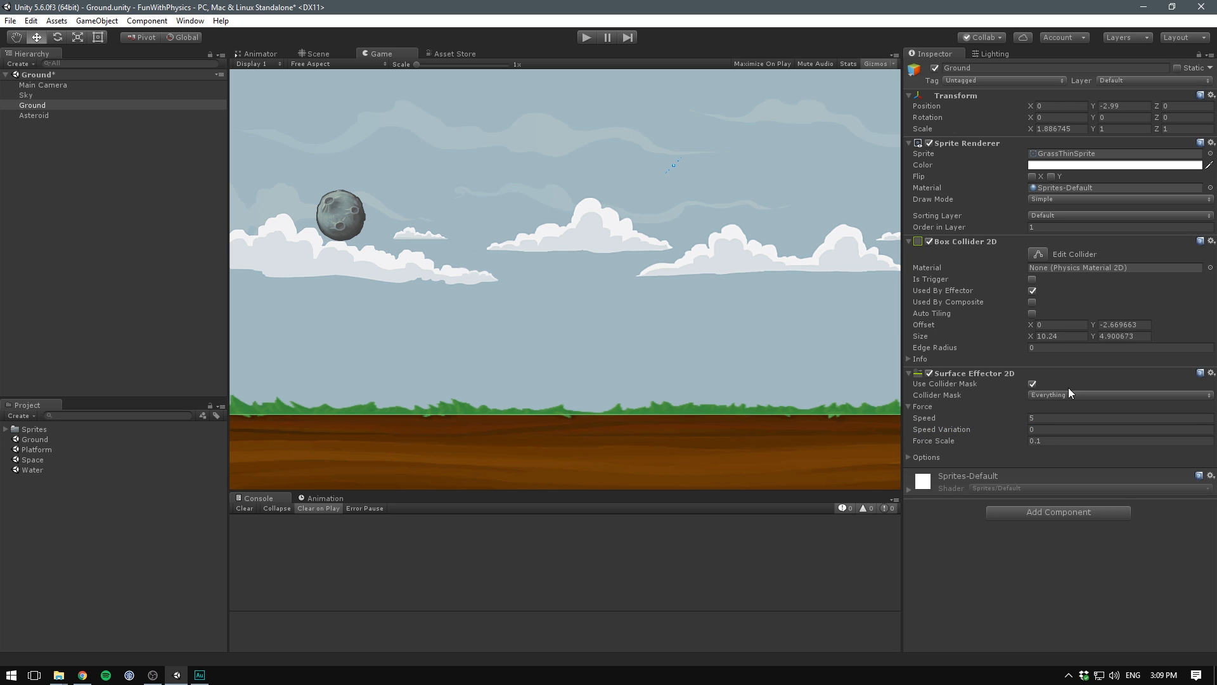
pyautogui.click(1121, 395)
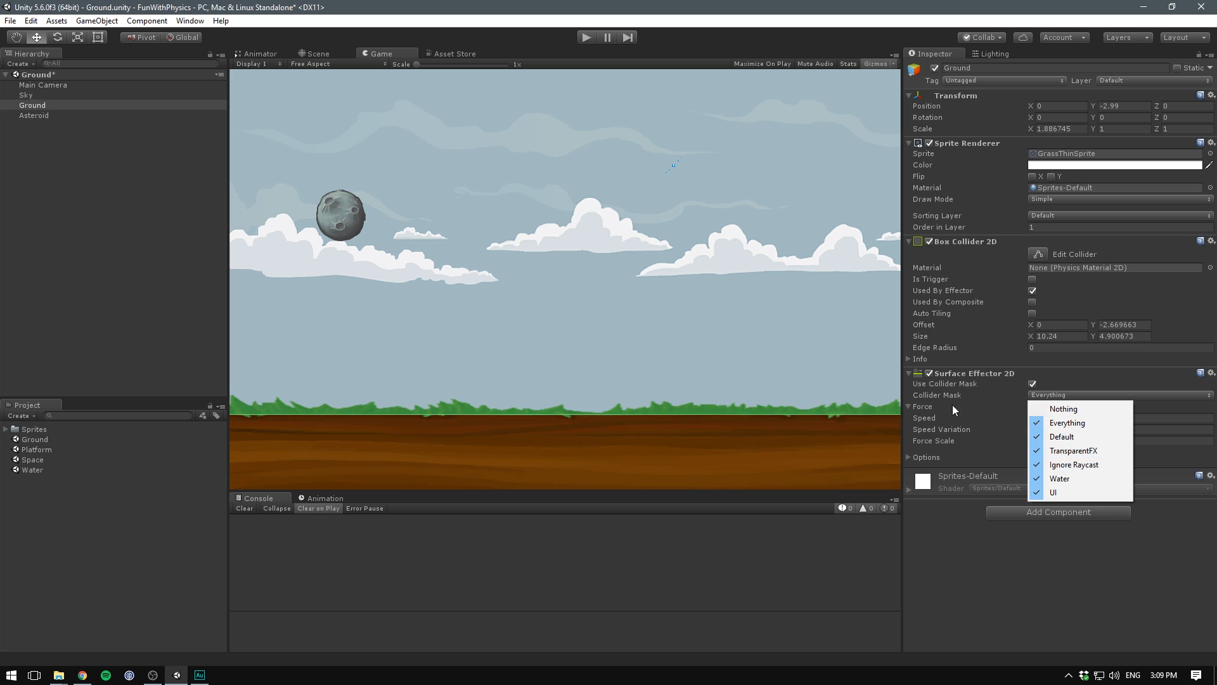
pyautogui.moveTo(1085, 478)
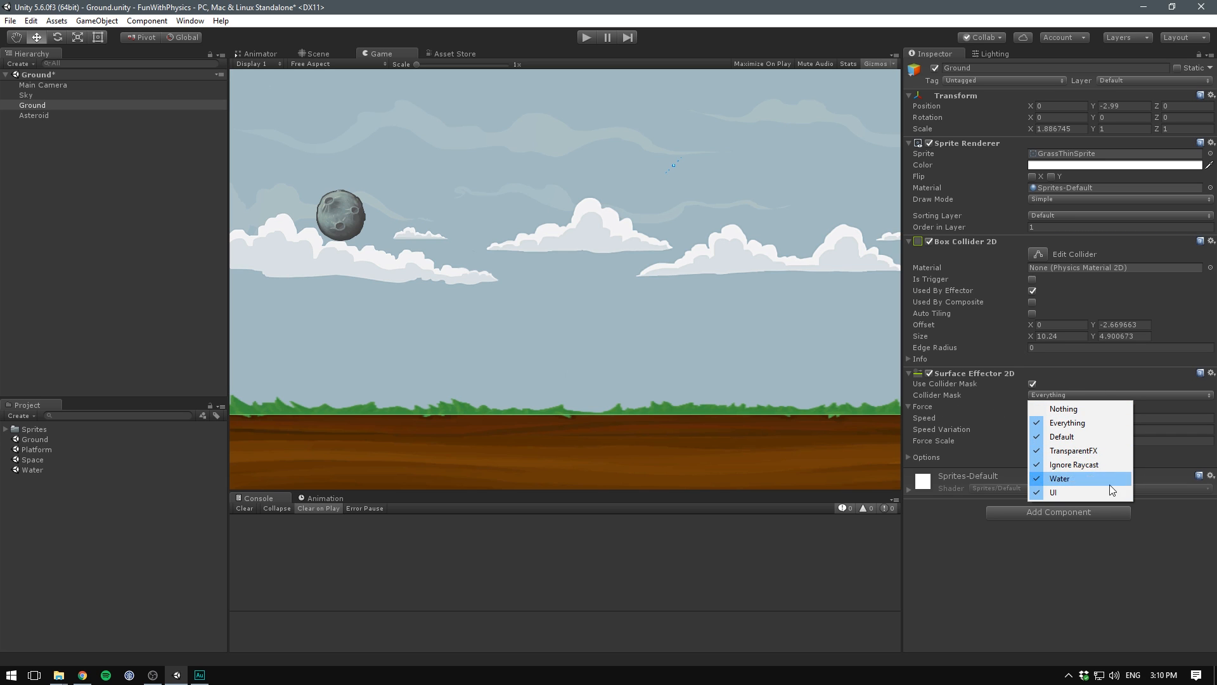
pyautogui.click(1059, 478)
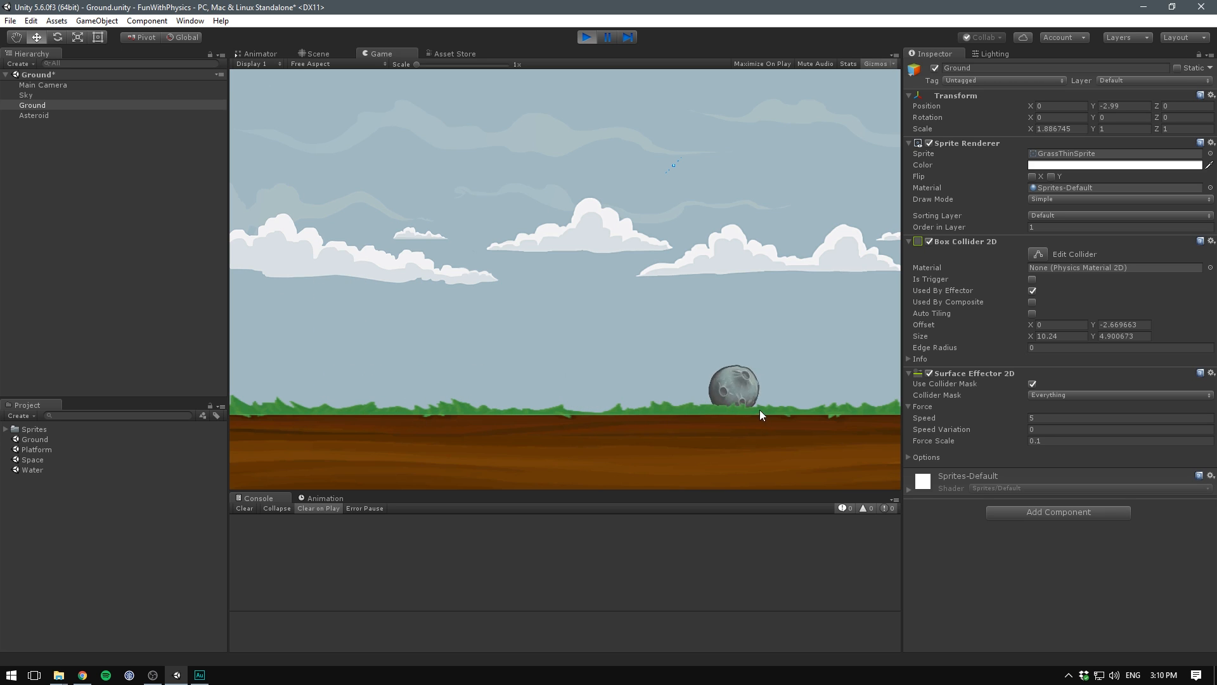
pyautogui.click(586, 37)
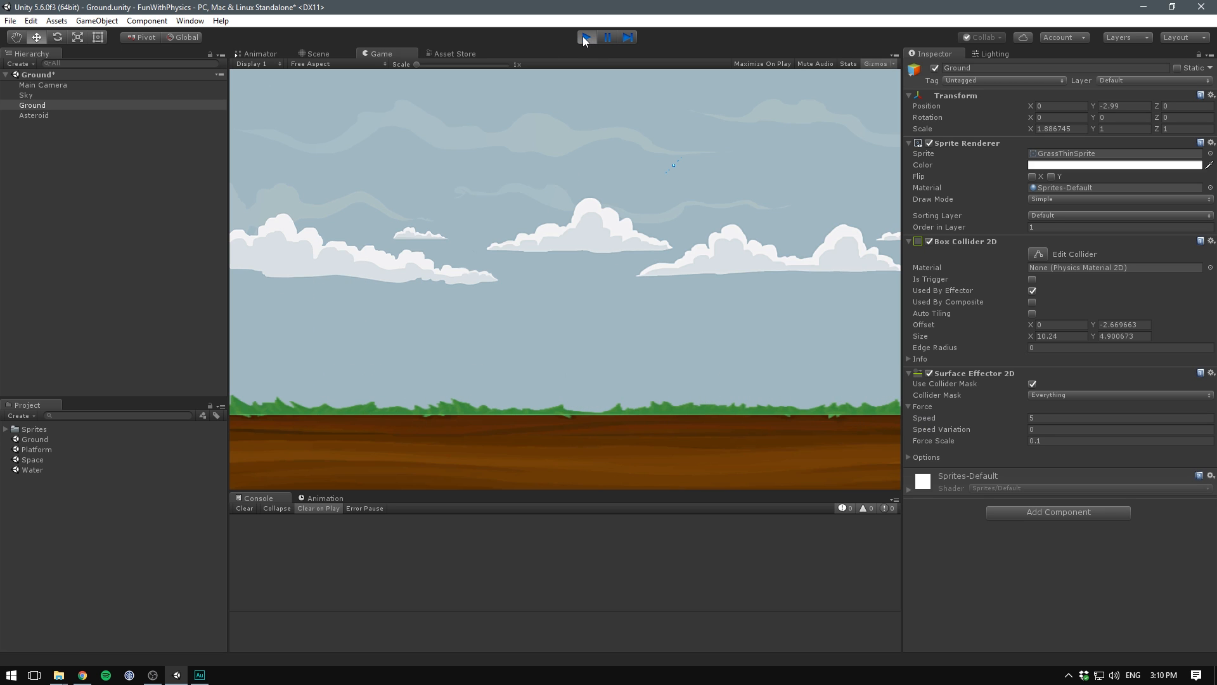
pyautogui.click(588, 37)
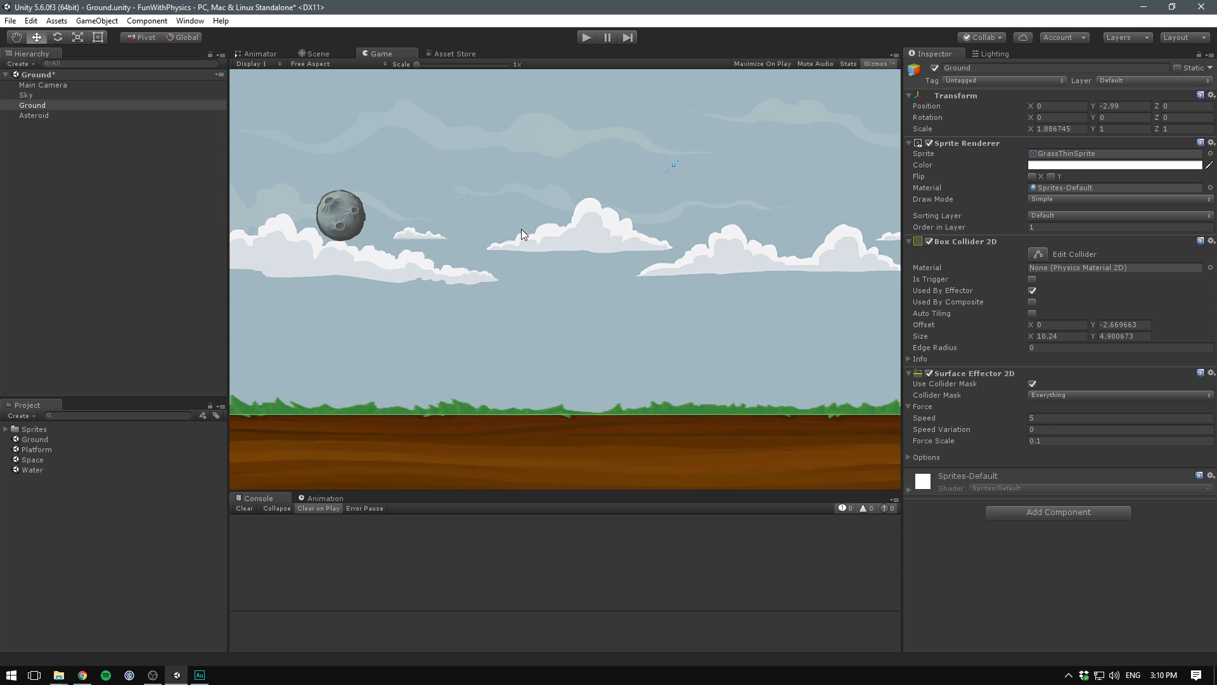
pyautogui.moveTo(407, 246)
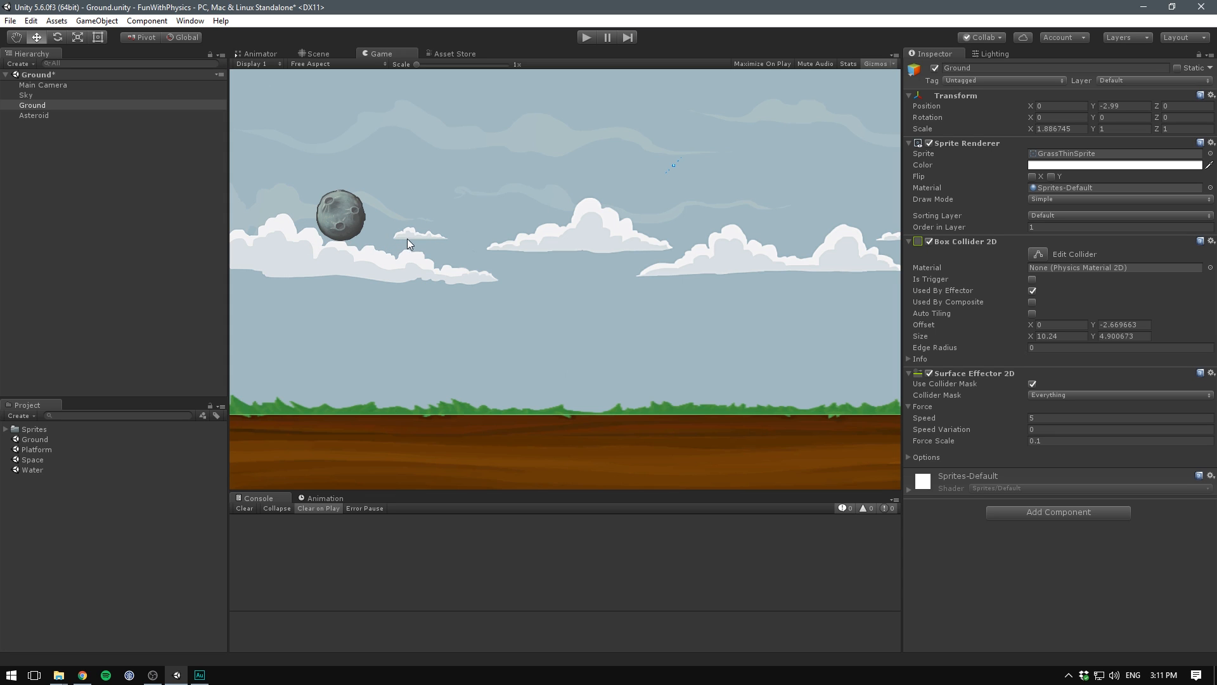
# Expand the Surface Effector 2D Options to show contact force, friction and bounce settings.
pyautogui.click(912, 457)
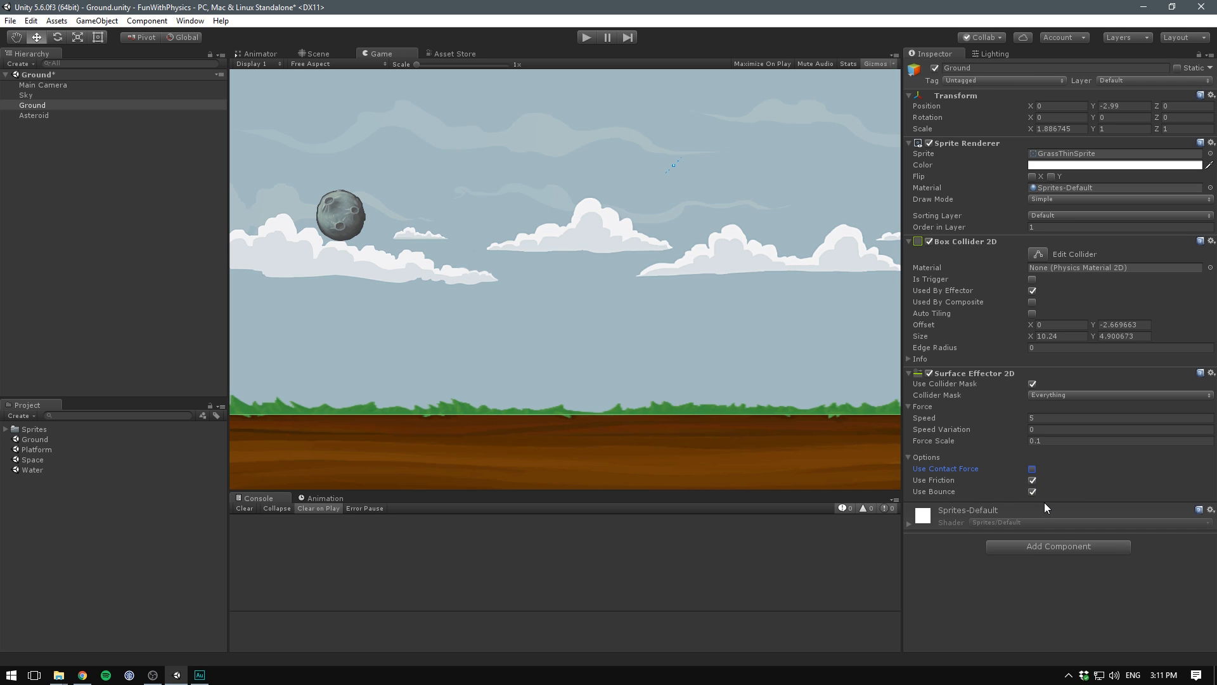
pyautogui.moveTo(1051, 499)
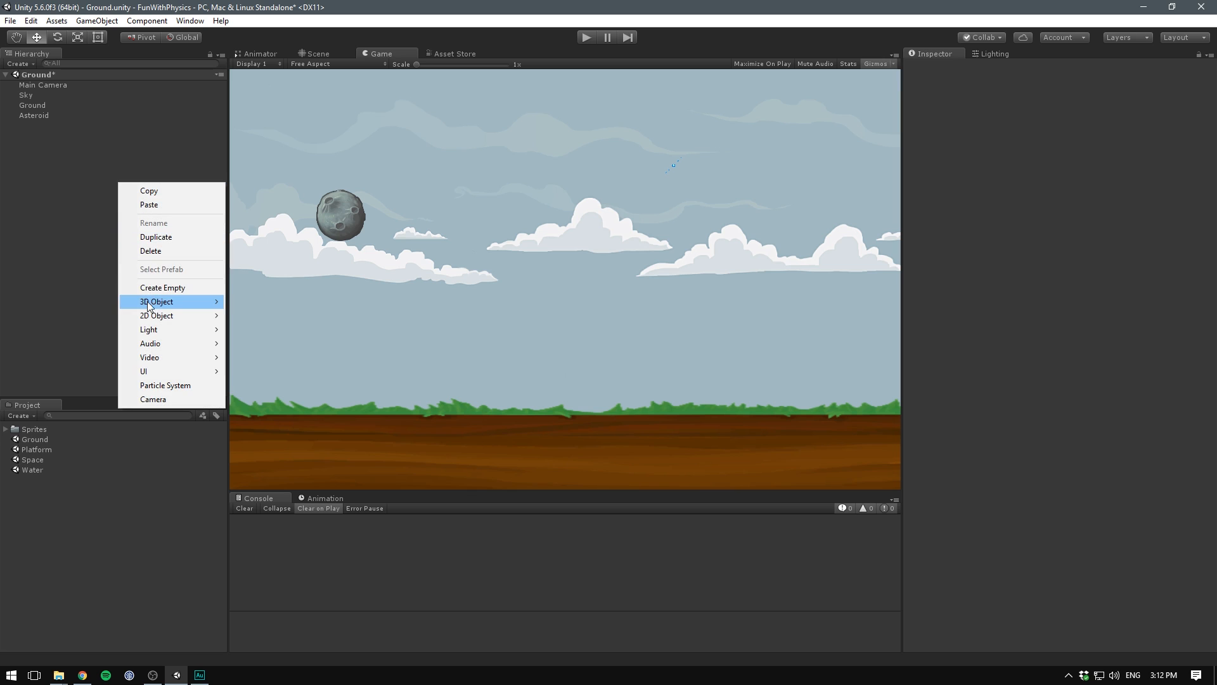
# Create an empty ForceField object and give it a Box Collider 2D.
pyautogui.click(162, 287)
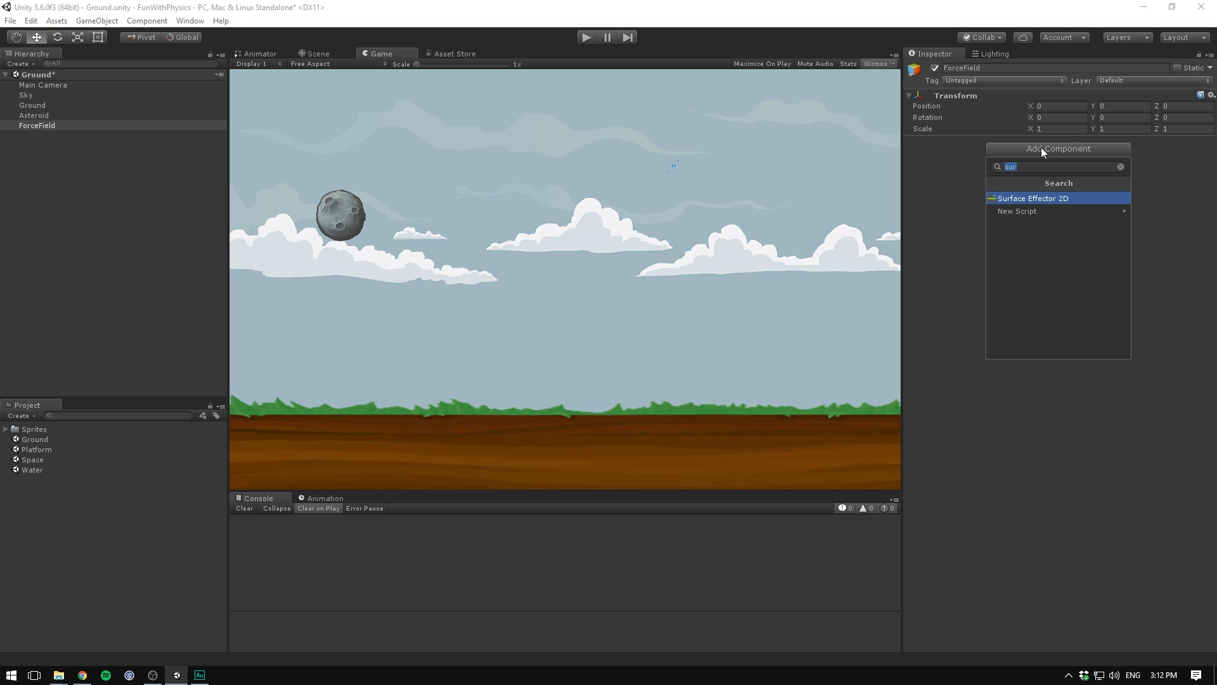
pyautogui.write('bo')
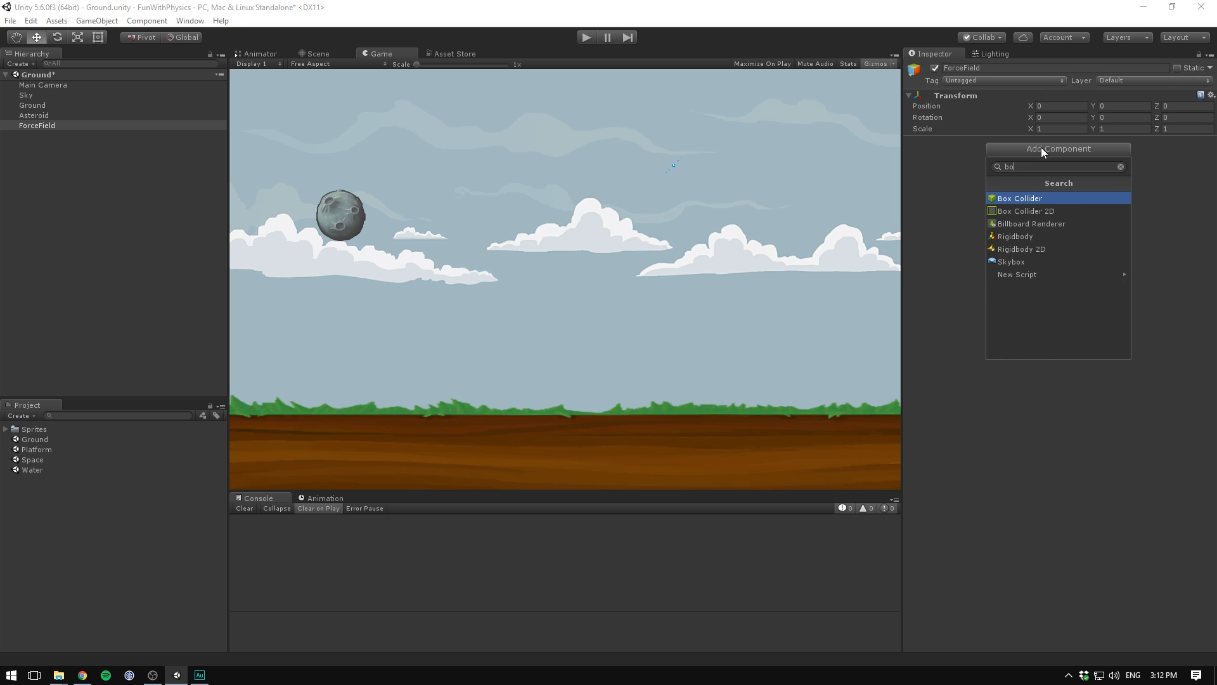
pyautogui.click(1025, 210)
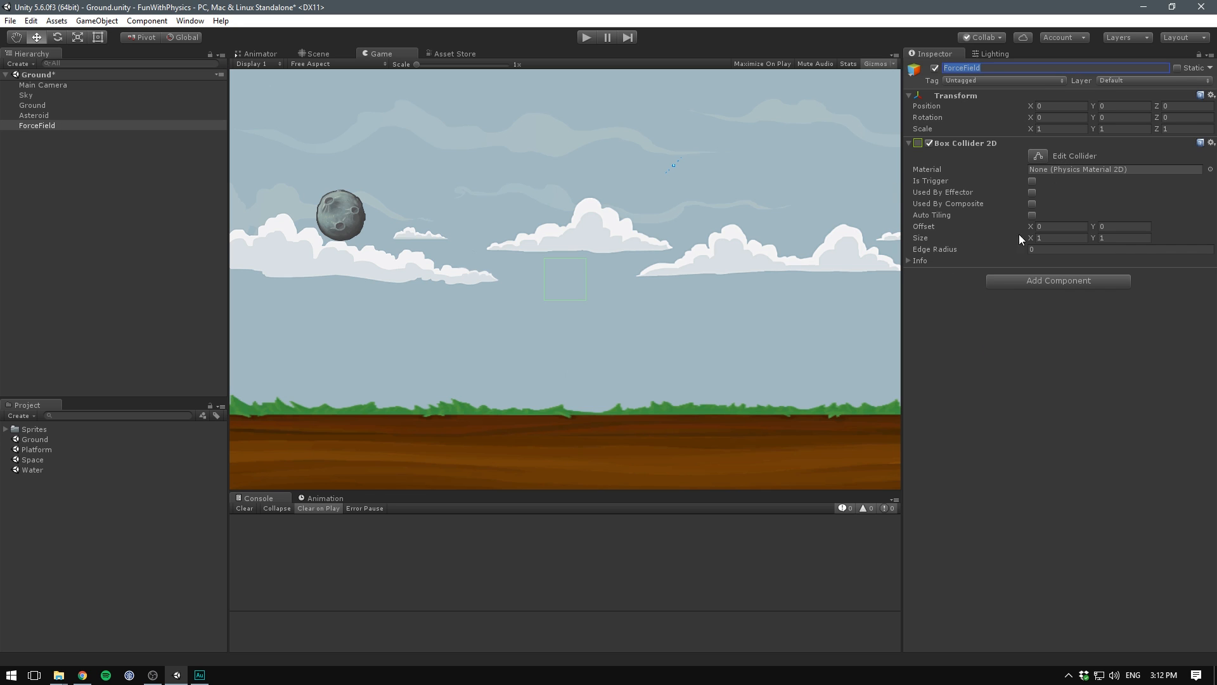
# Add an Area Effector 2D and set the collider to Used By Effector and Is Trigger.
pyautogui.click(1058, 280)
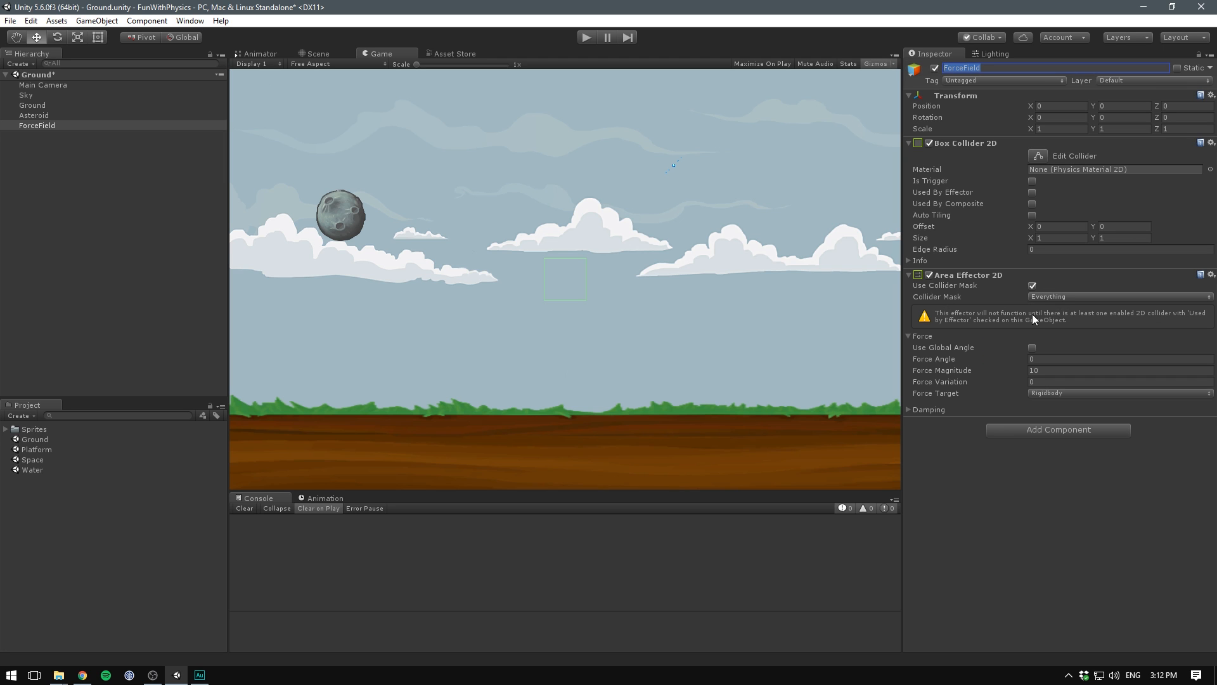
pyautogui.click(1032, 193)
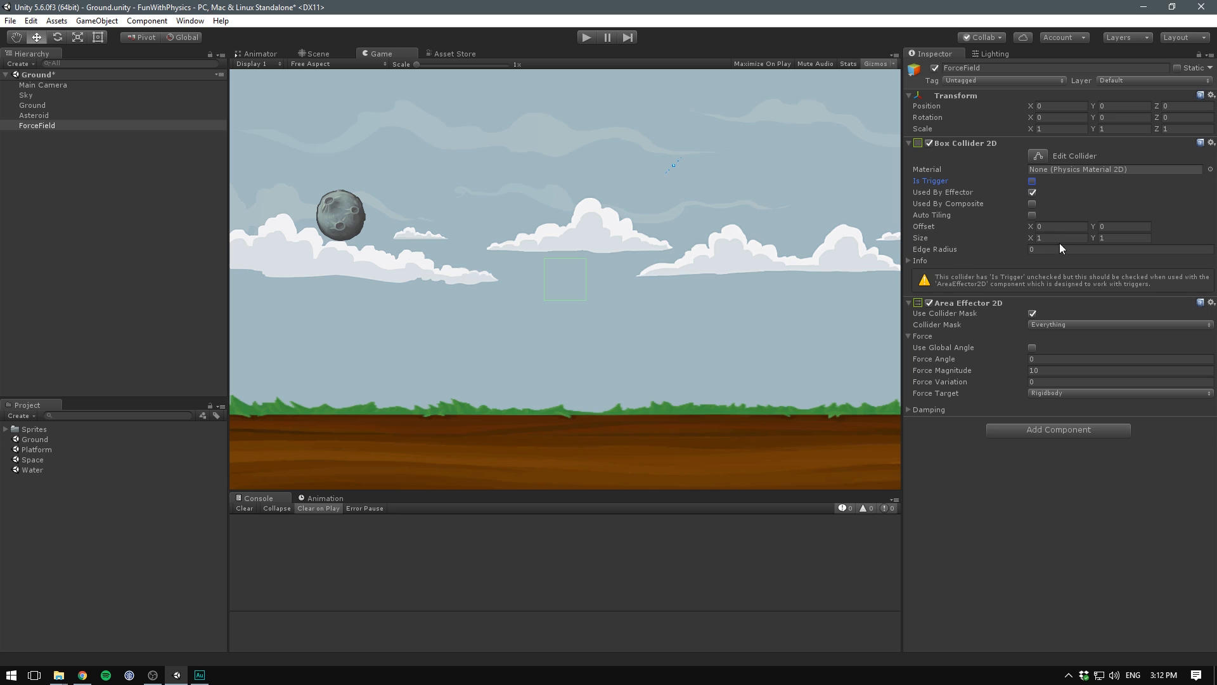
pyautogui.click(1032, 181)
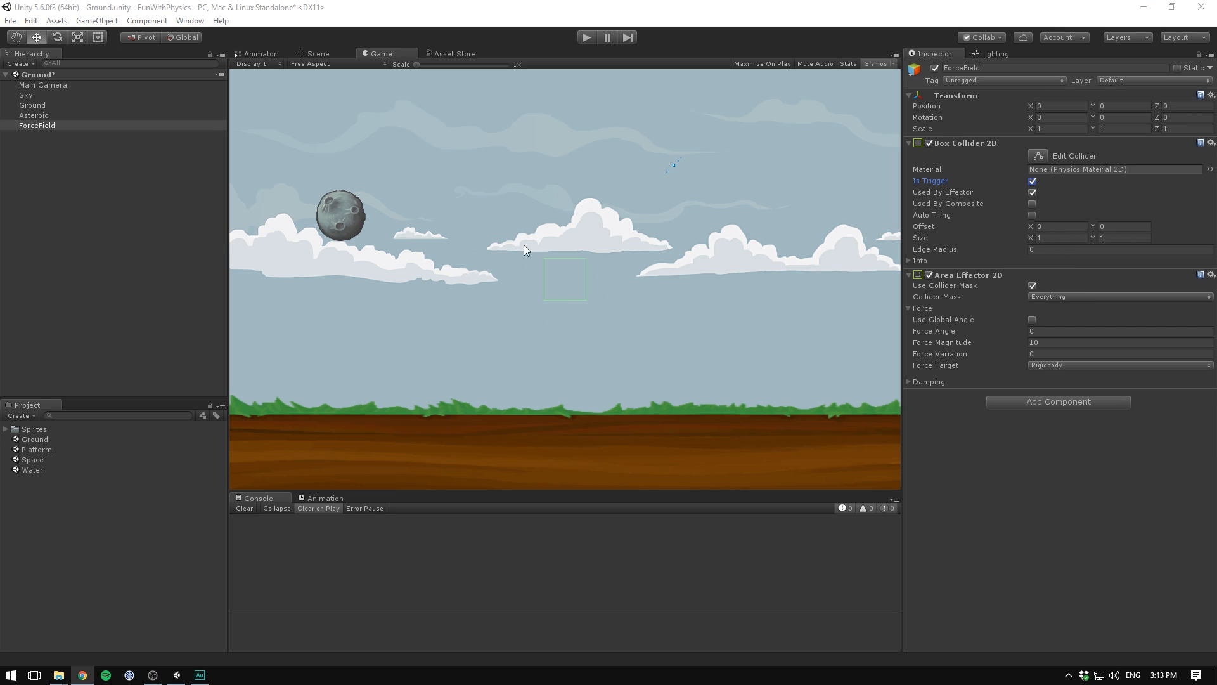
pyautogui.moveTo(534, 302)
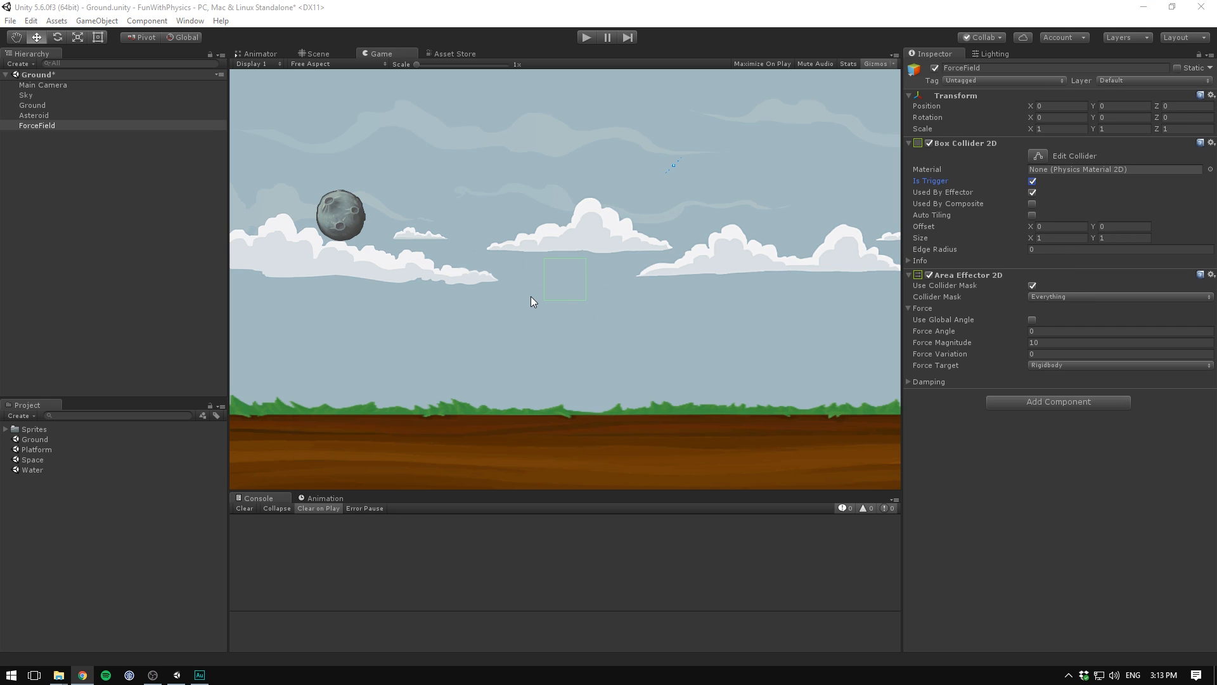
pyautogui.moveTo(958, 173)
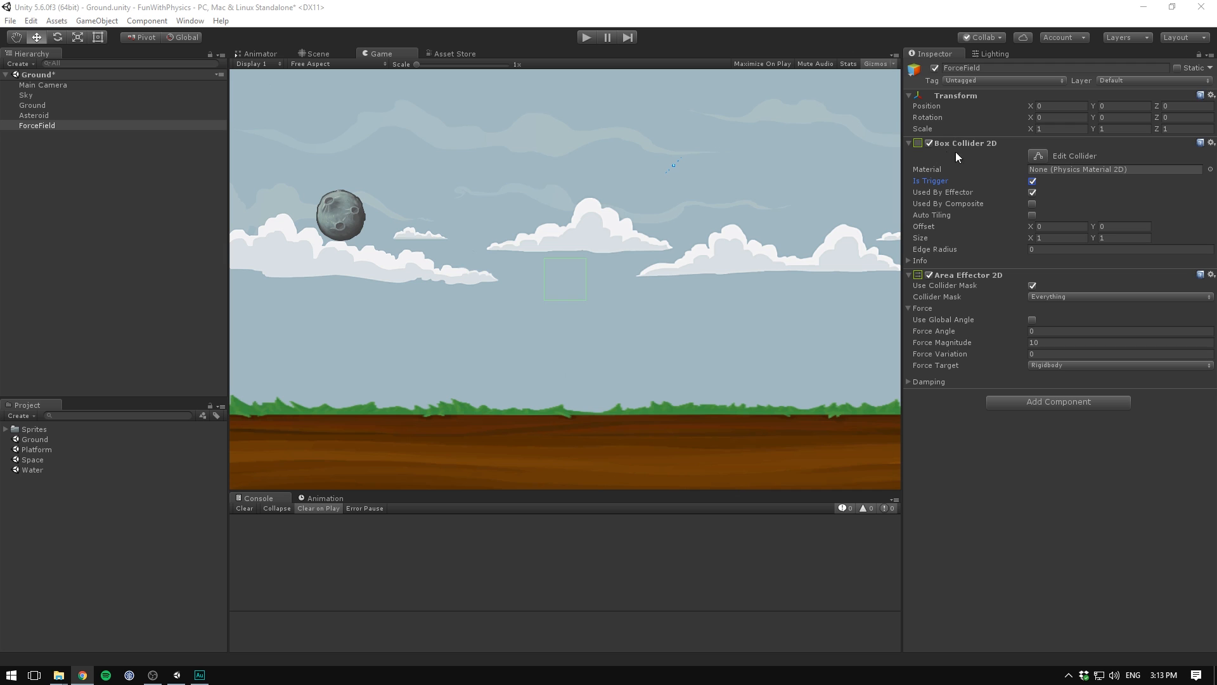
pyautogui.click(317, 53)
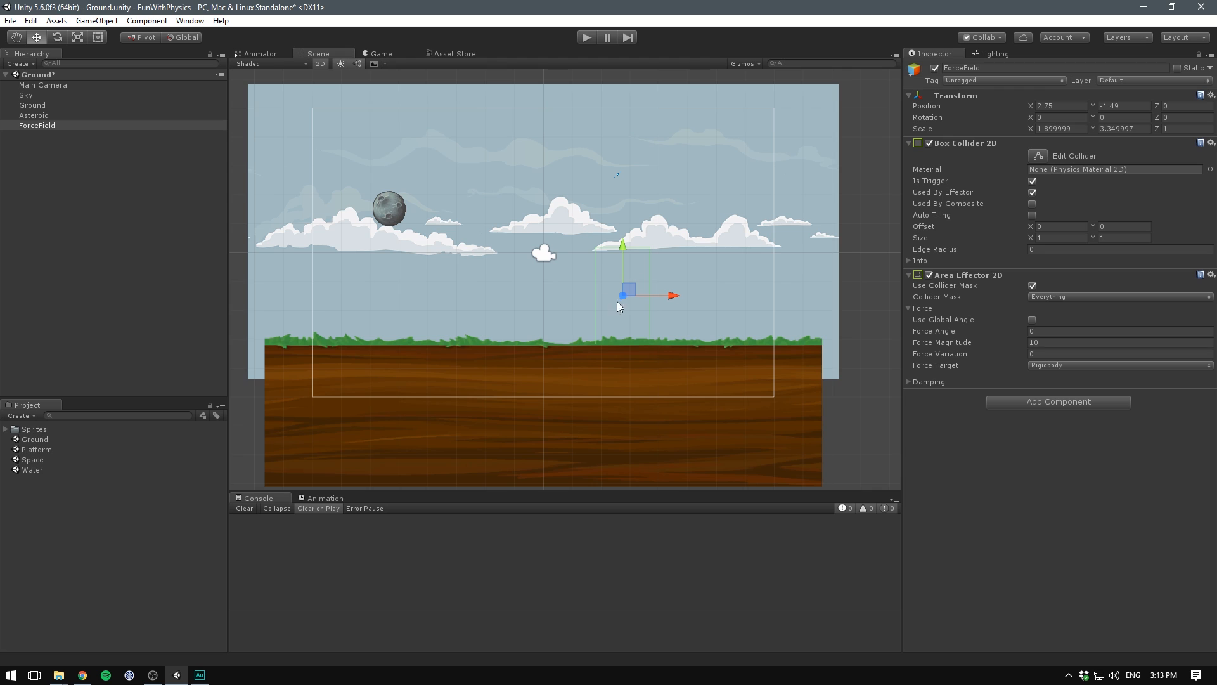
pyautogui.moveTo(650, 300)
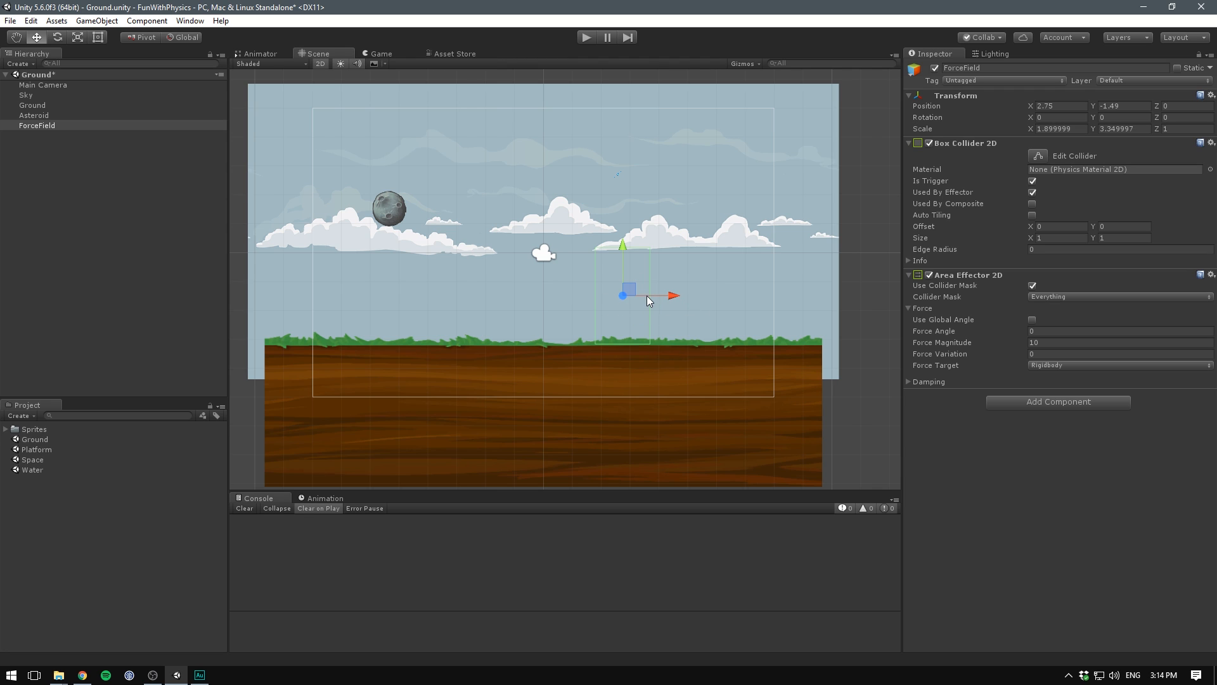
pyautogui.moveTo(601, 51)
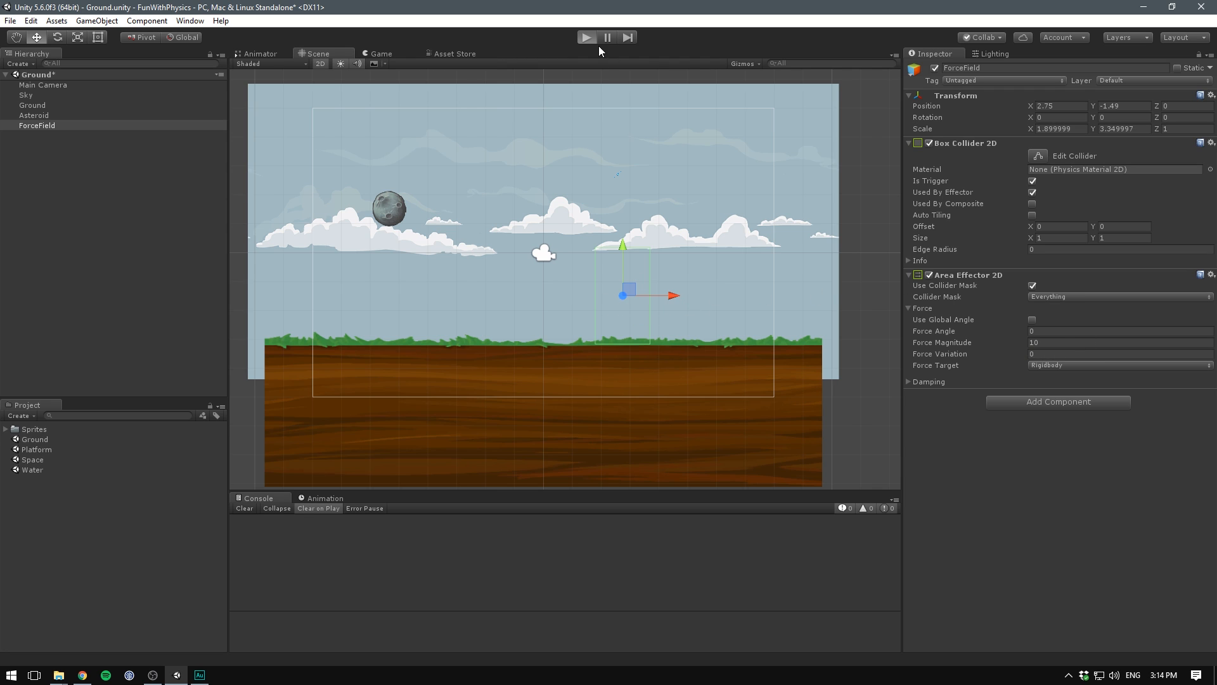
# Test-run with ForceField at position 2.75, -1.49 and scale 1.9, 3.35, then stop.
pyautogui.click(587, 36)
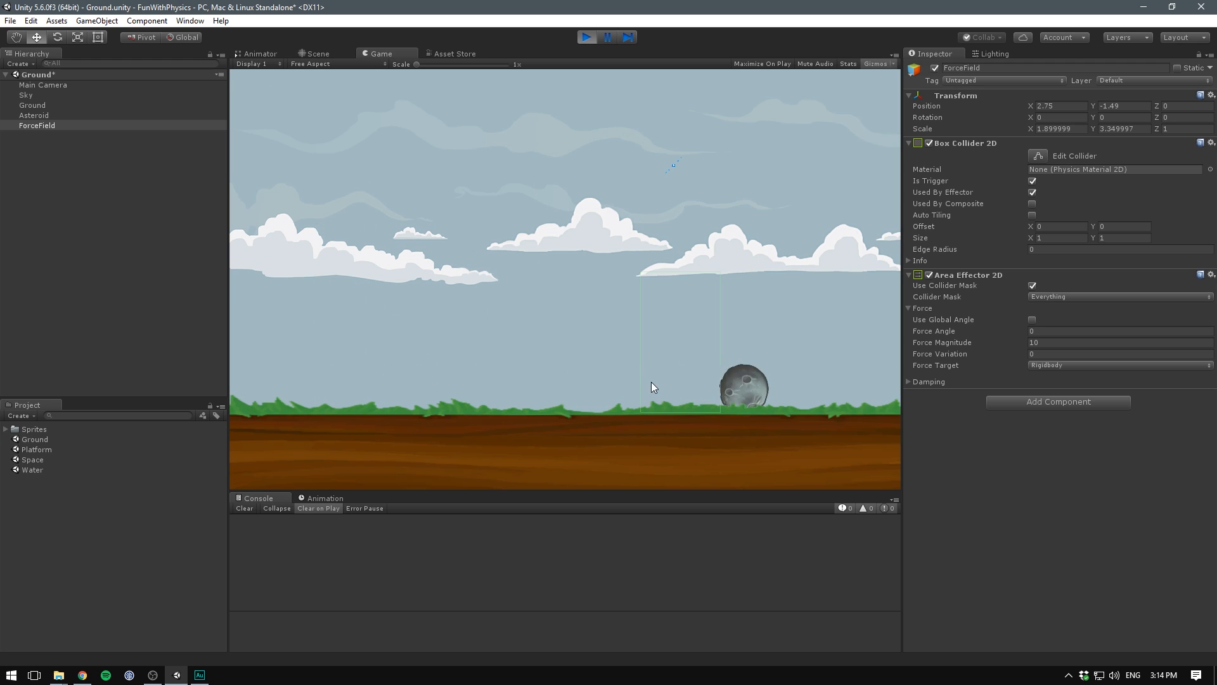
pyautogui.click(314, 53)
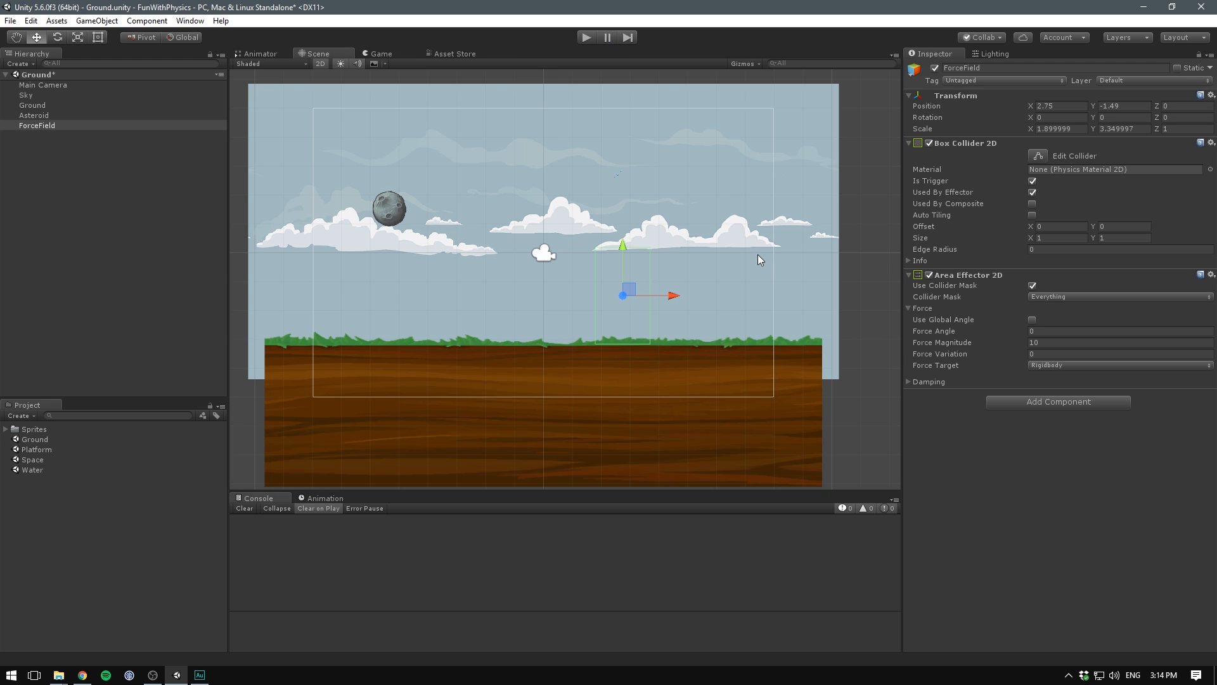
pyautogui.moveTo(1022, 347)
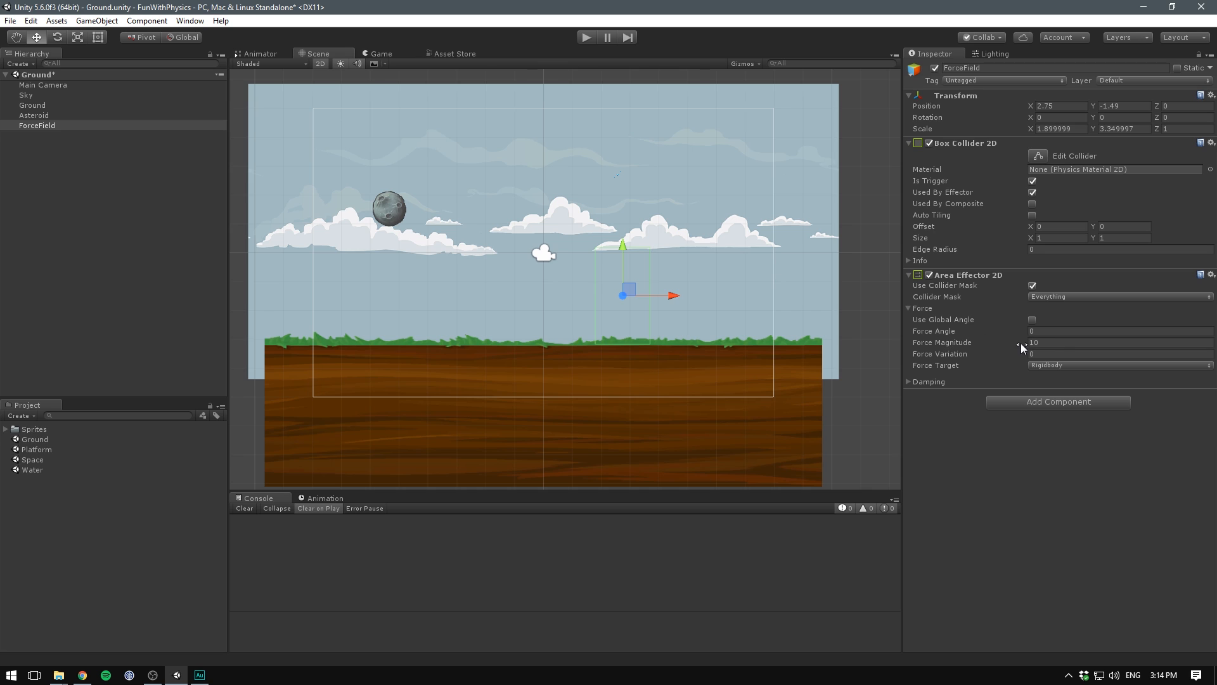
# Set Area Effector 2D force magnitude 30 and angle 90, and rotate ForceField to Z 74.32.
pyautogui.click(1079, 343)
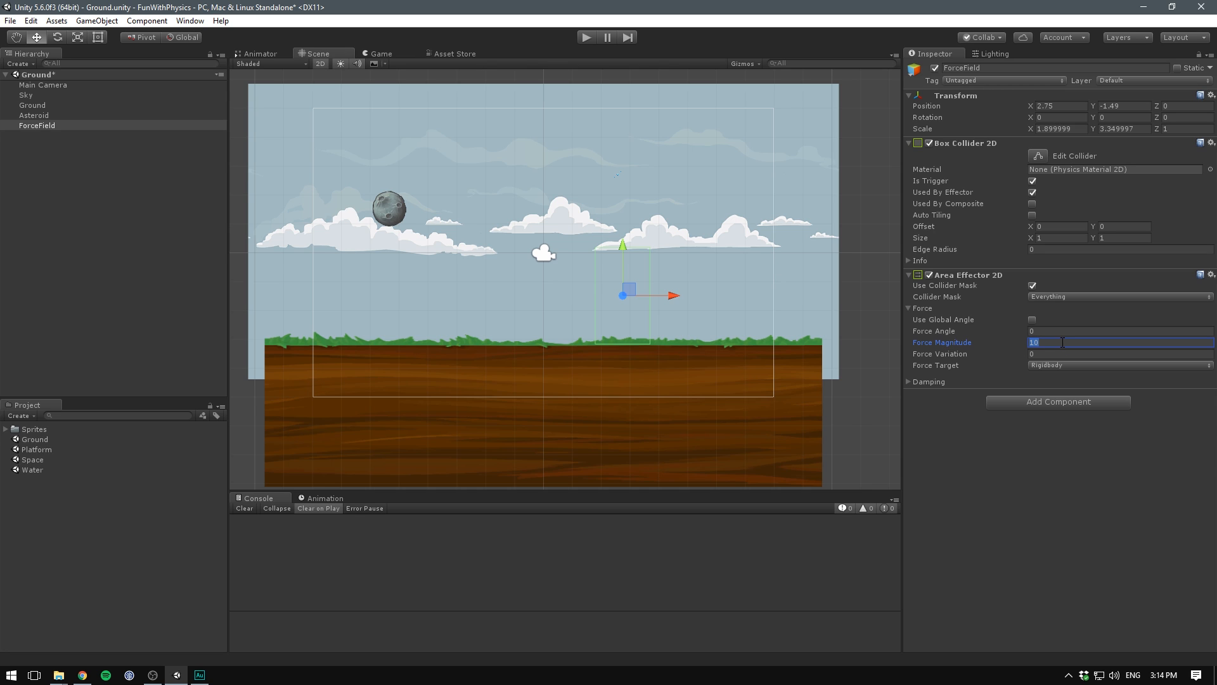
pyautogui.write('30')
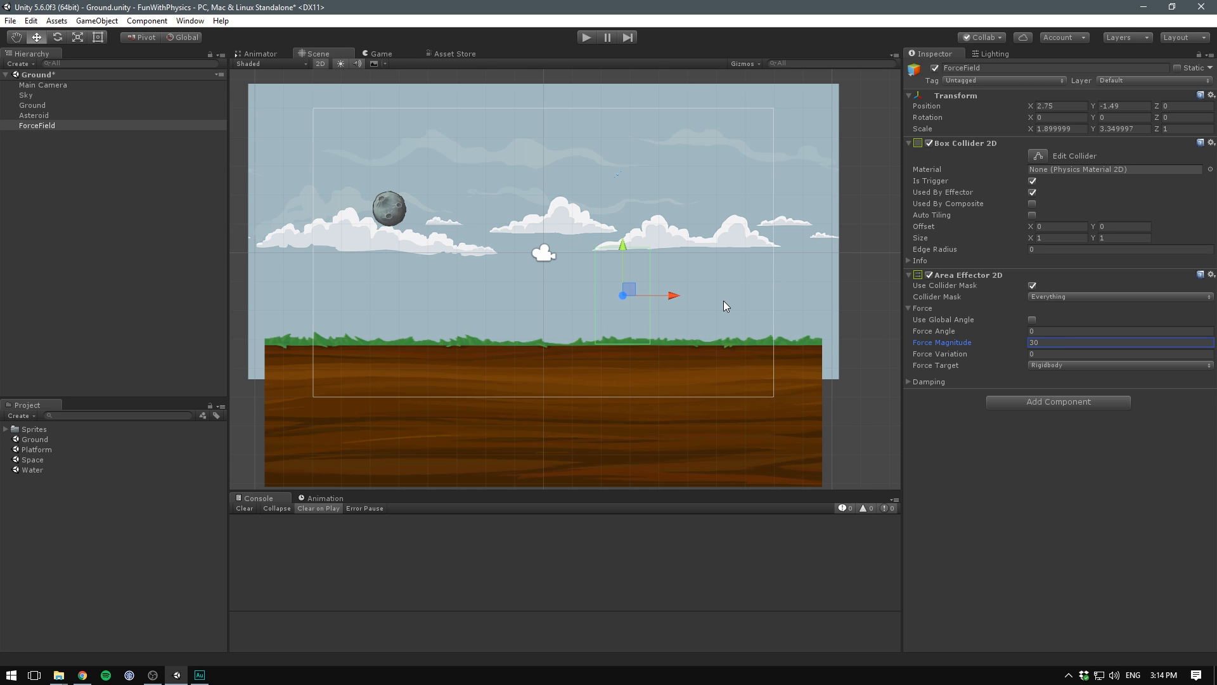
pyautogui.moveTo(424, 235)
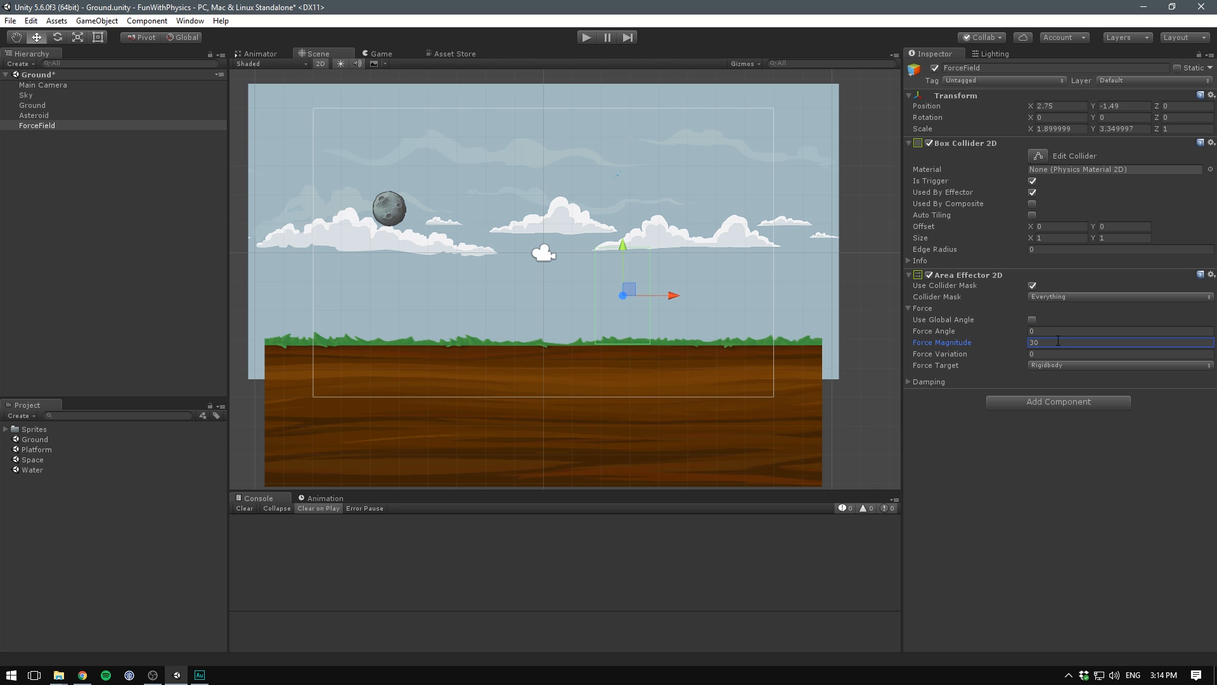
pyautogui.click(1117, 331)
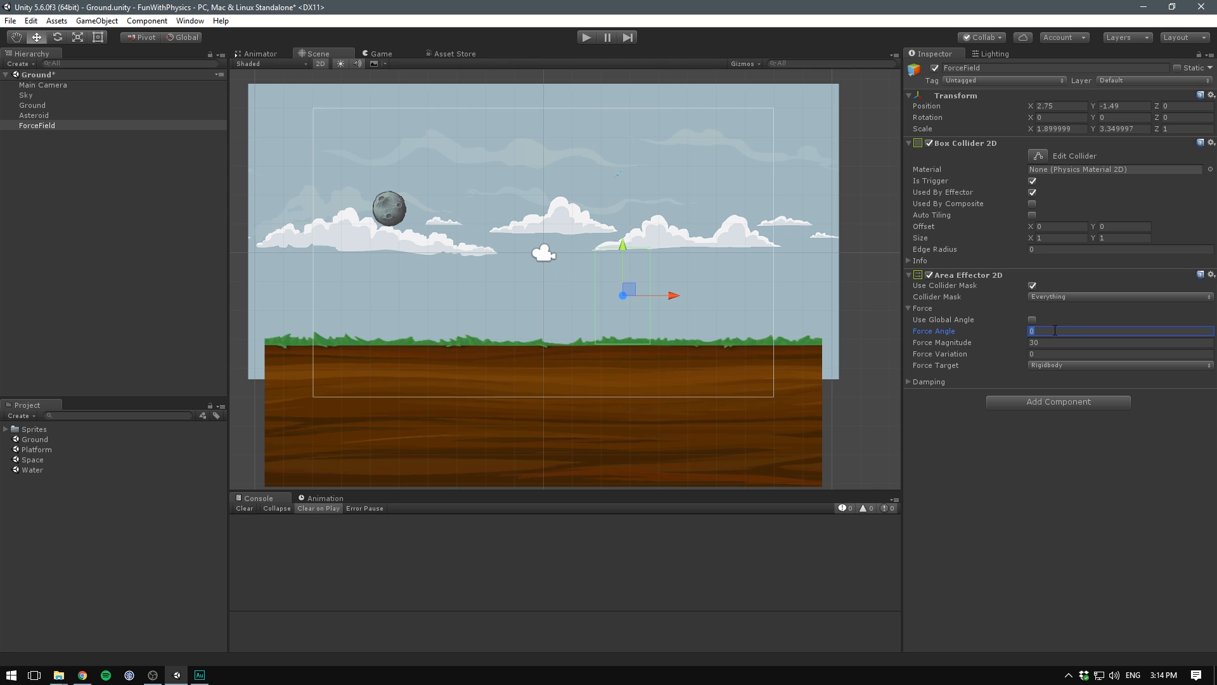
pyautogui.write('90')
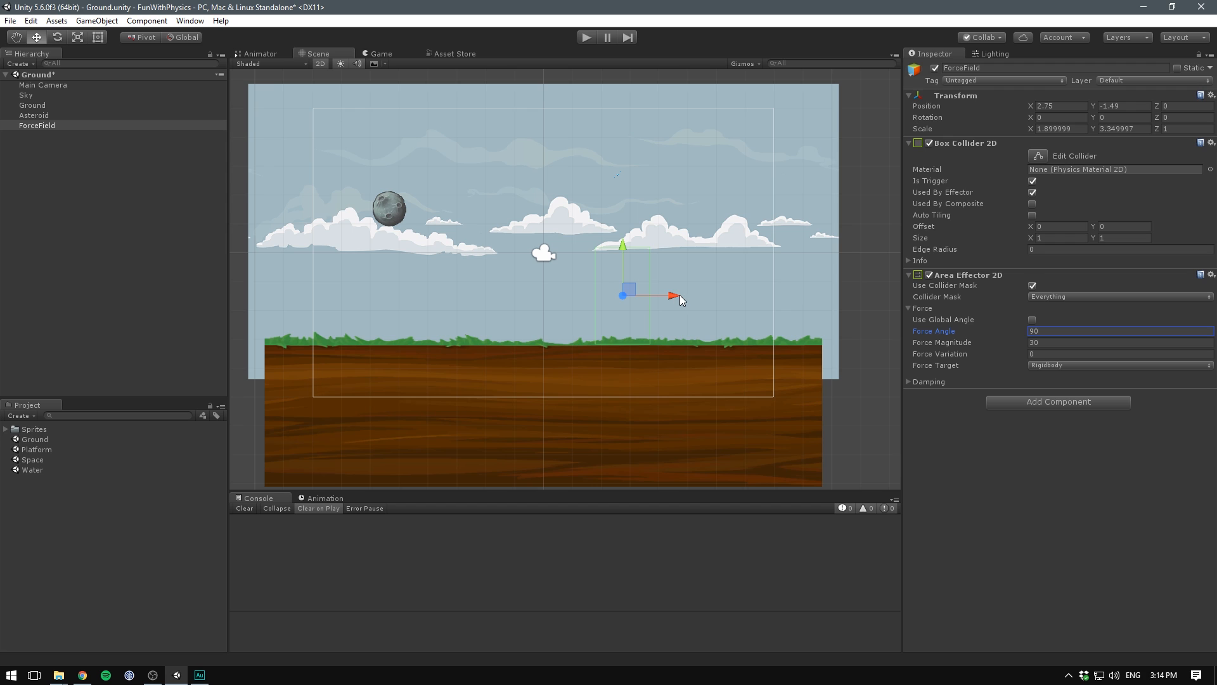
pyautogui.moveTo(621, 223)
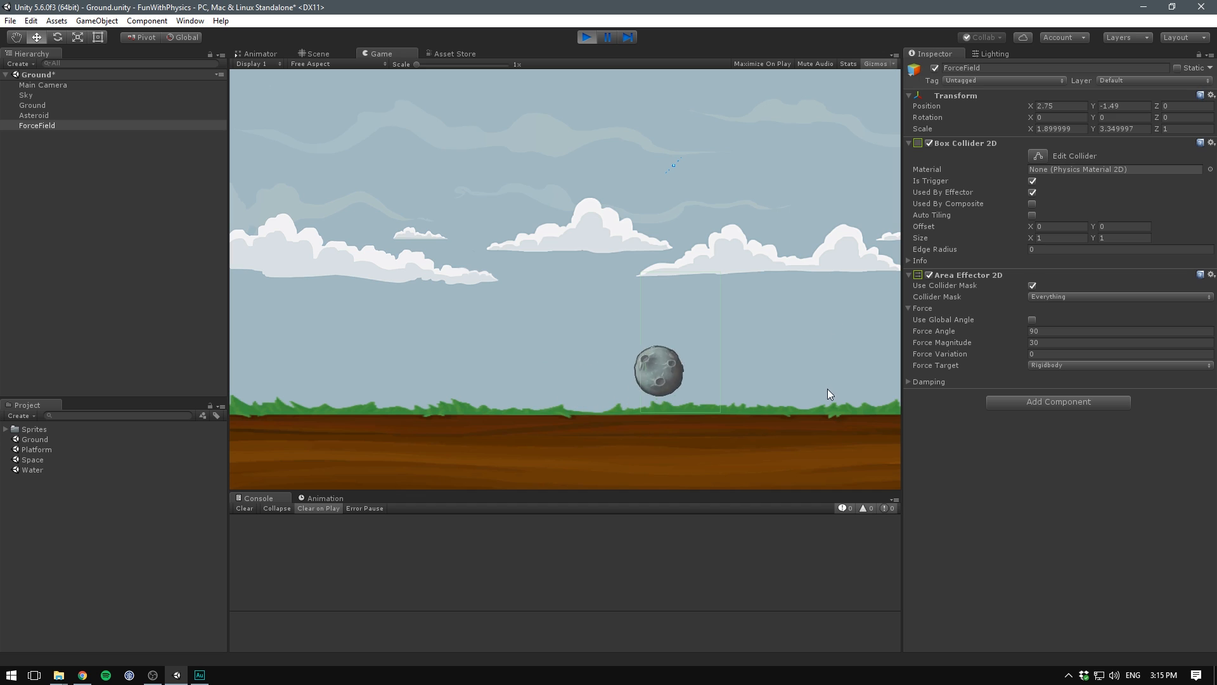
pyautogui.click(587, 37)
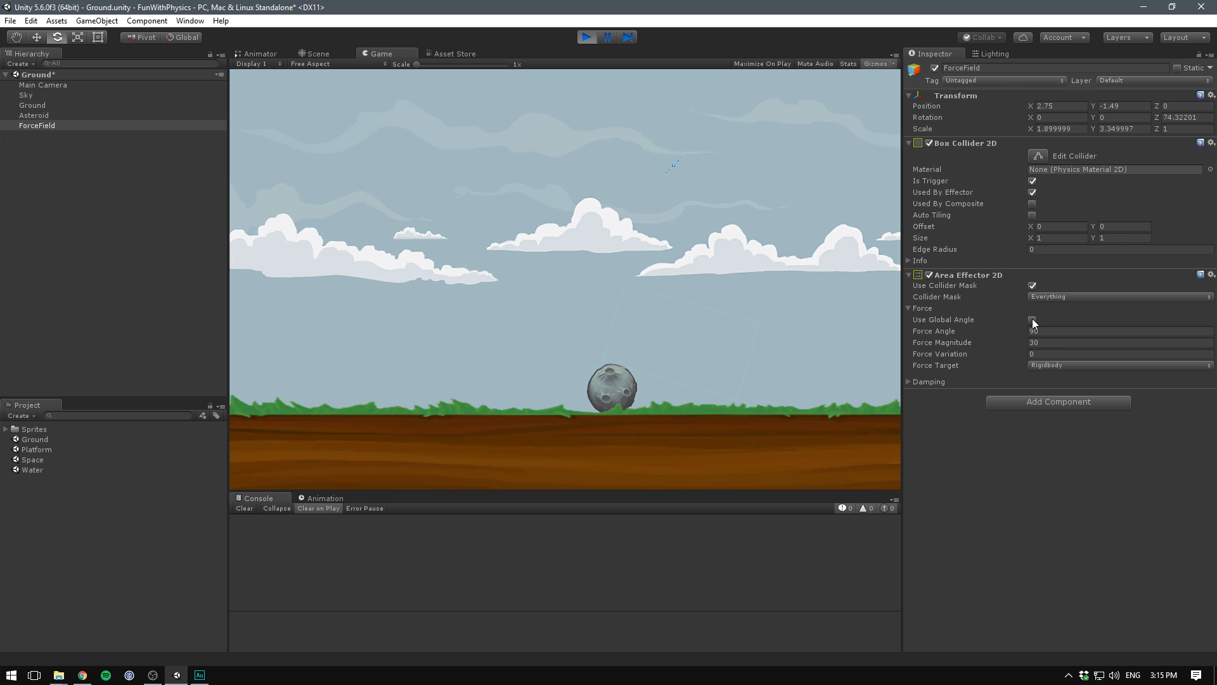
pyautogui.click(1032, 319)
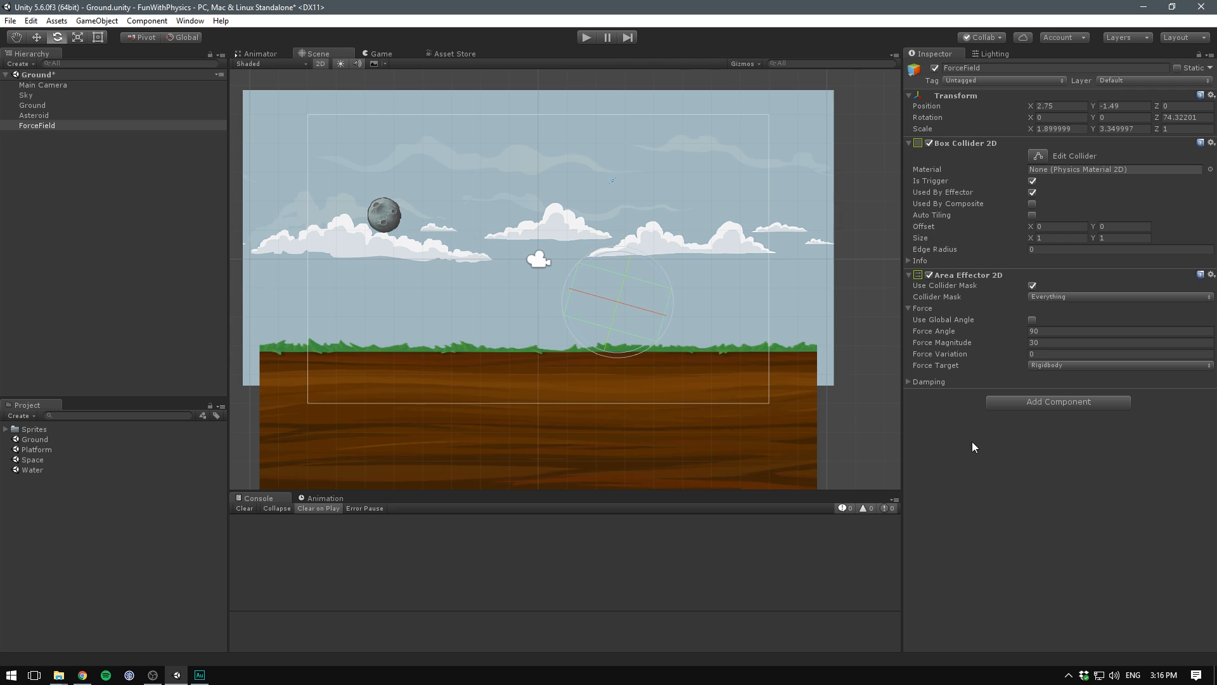
pyautogui.moveTo(1008, 458)
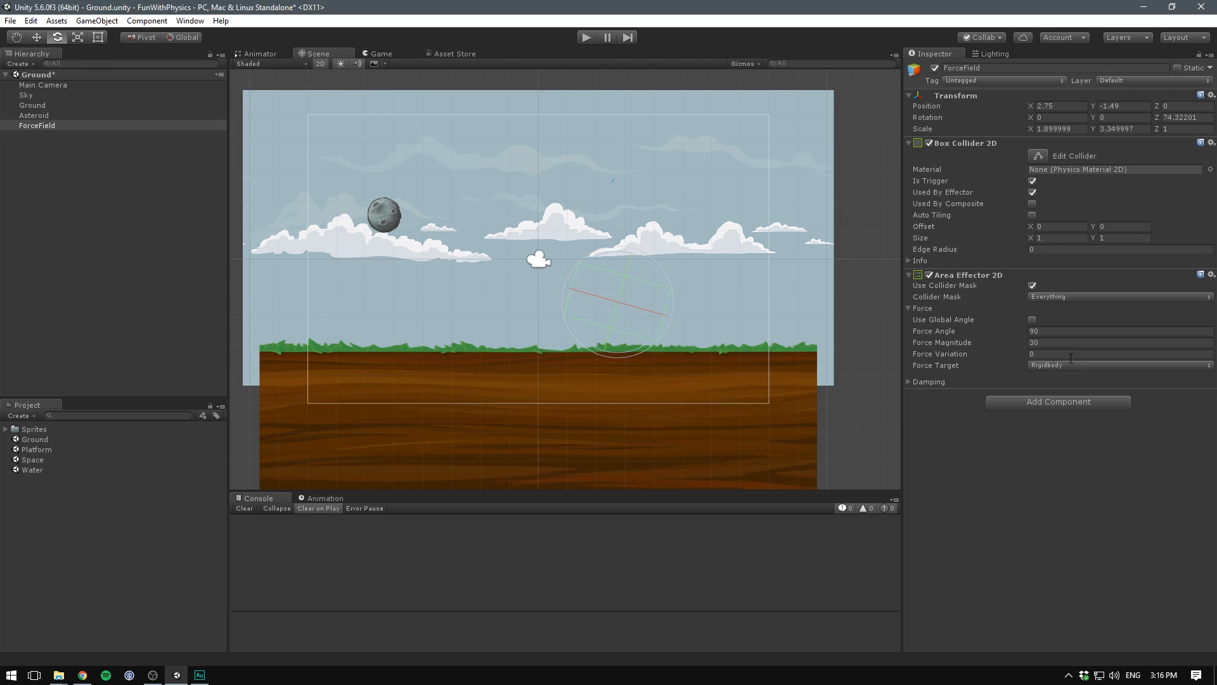
pyautogui.moveTo(1071, 374)
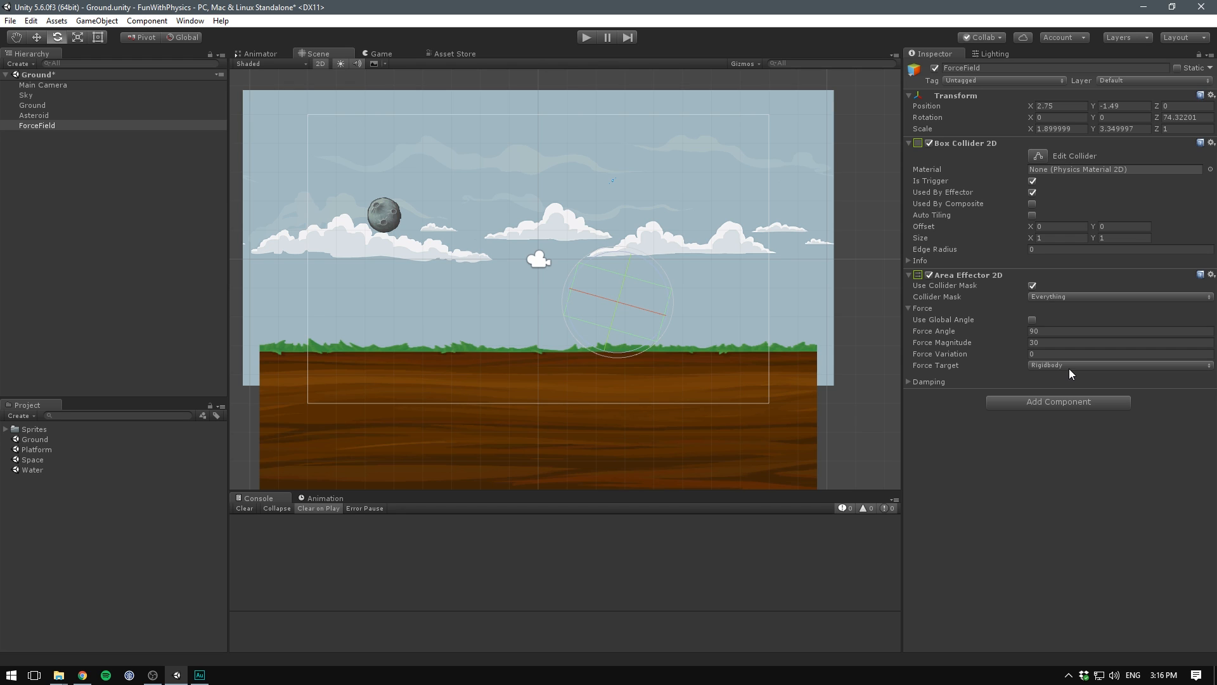
# Set the Area Effector 2D Force Target to Collider, then stop the test run.
pyautogui.click(1120, 365)
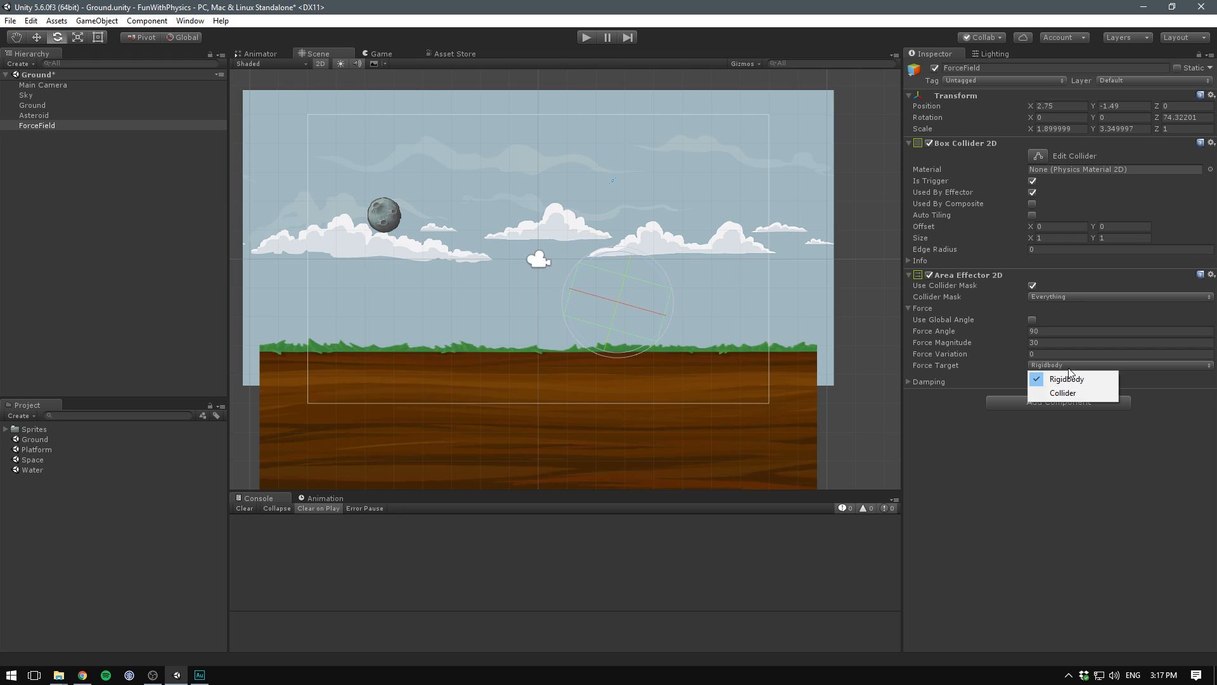
pyautogui.moveTo(1063, 392)
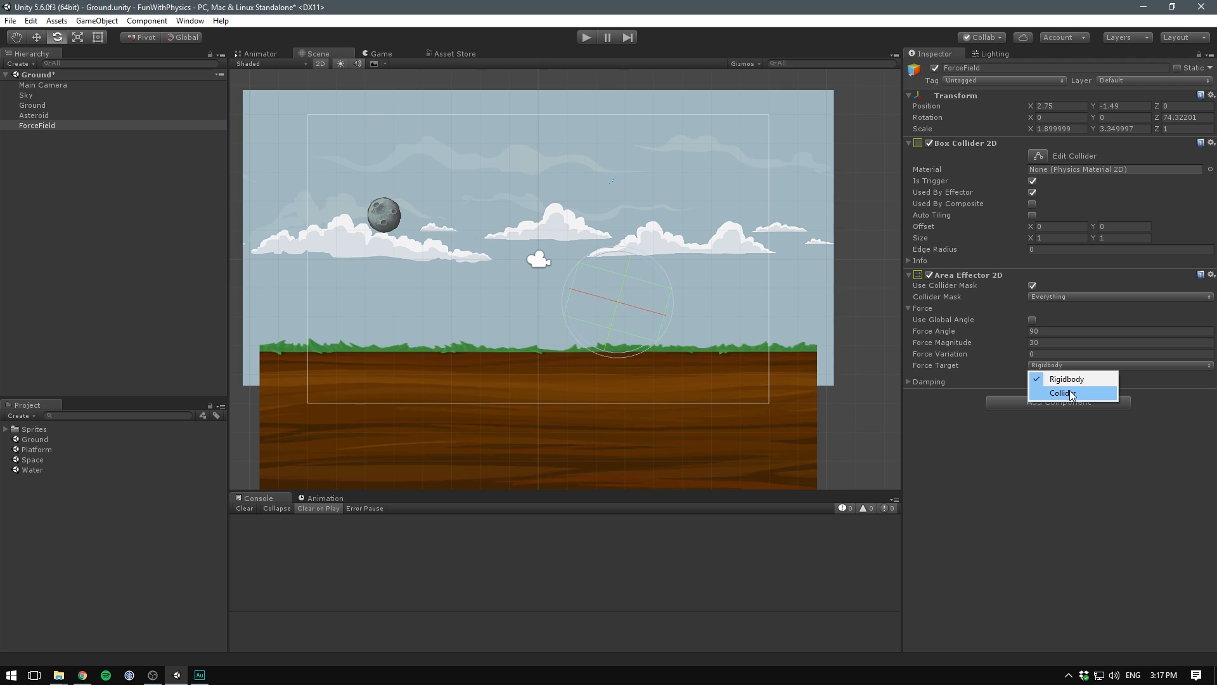
pyautogui.click(1066, 379)
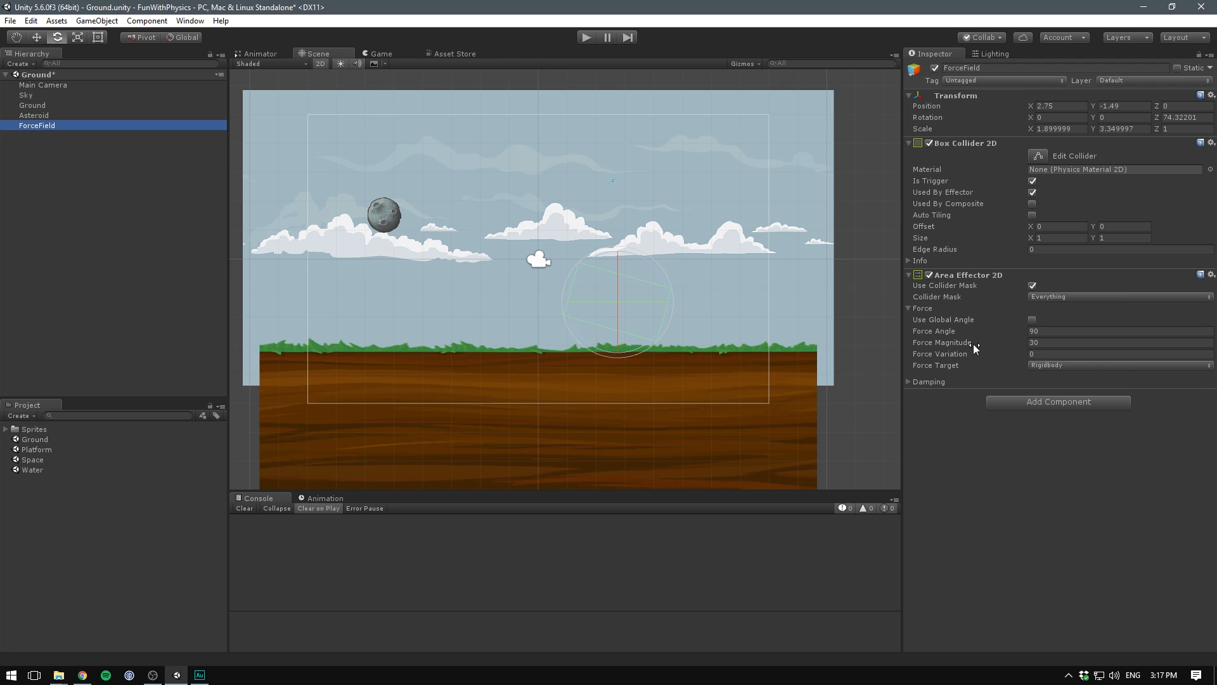
pyautogui.click(1119, 365)
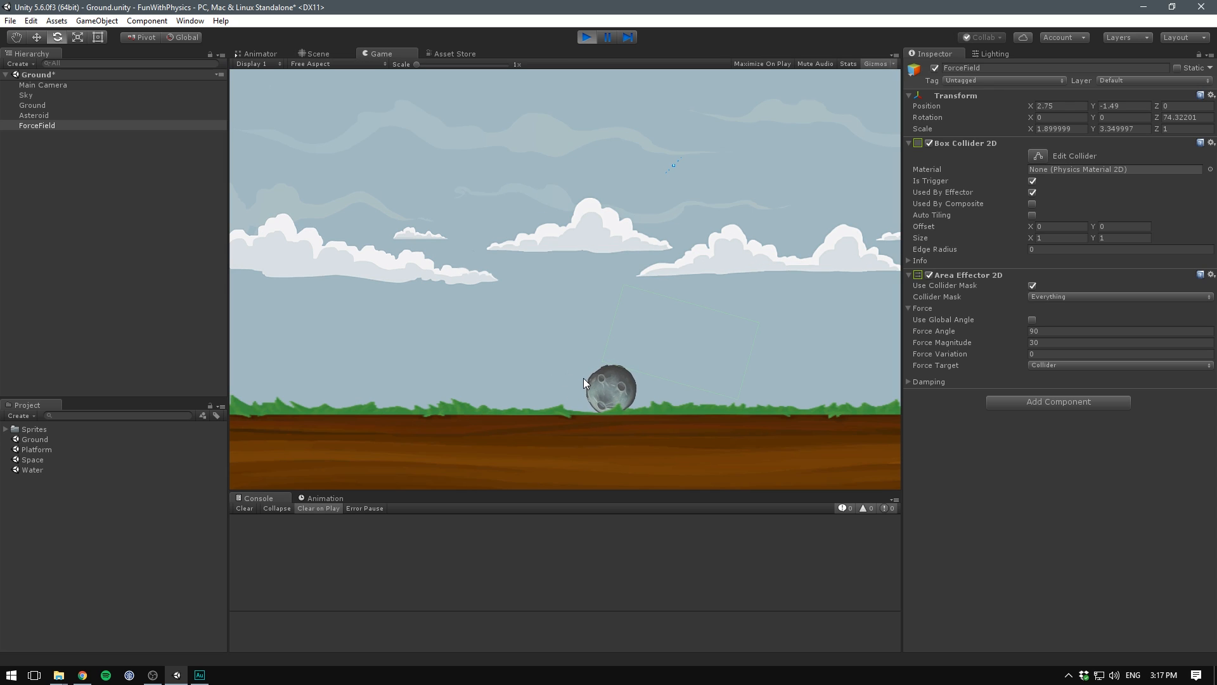
pyautogui.click(318, 53)
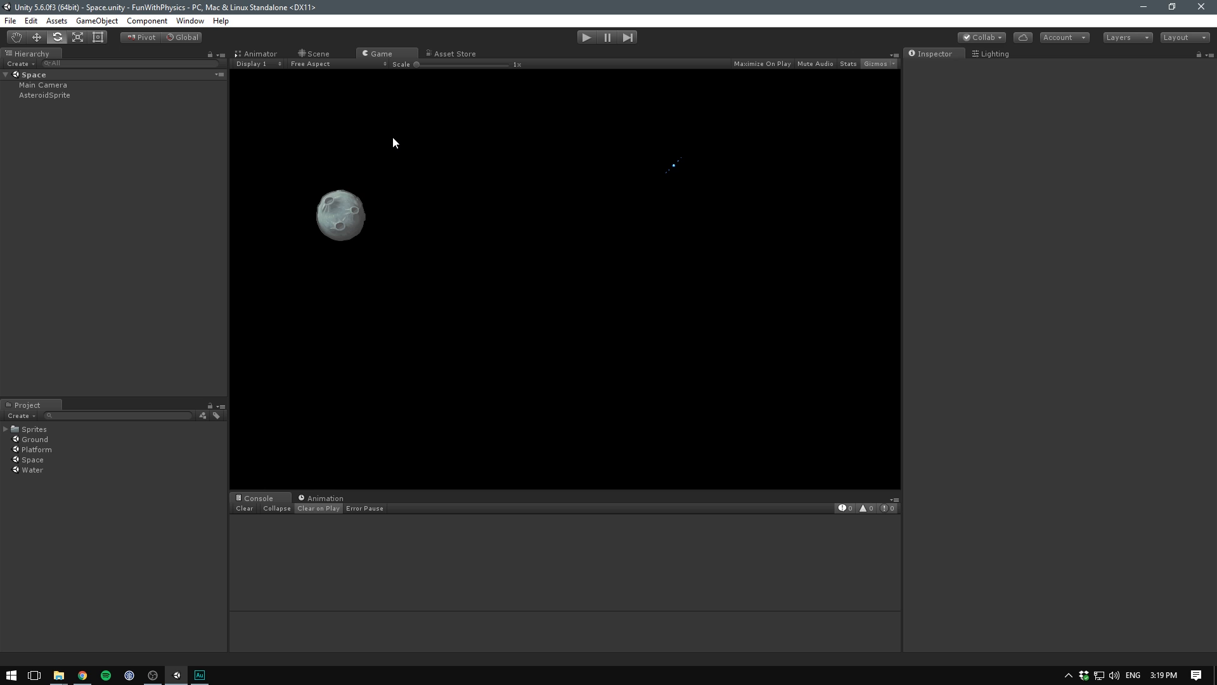
# Select the asteroid and collapse its existing collider and Rigidbody 2D panels.
pyautogui.click(40, 95)
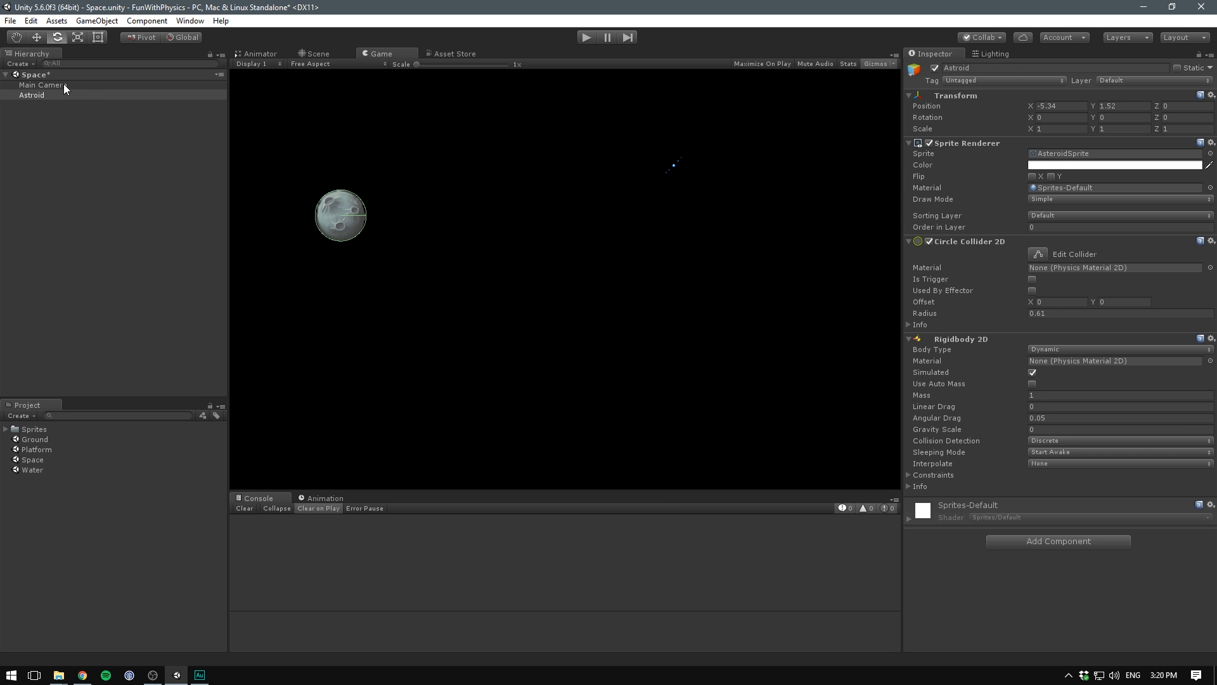
pyautogui.moveTo(1054, 432)
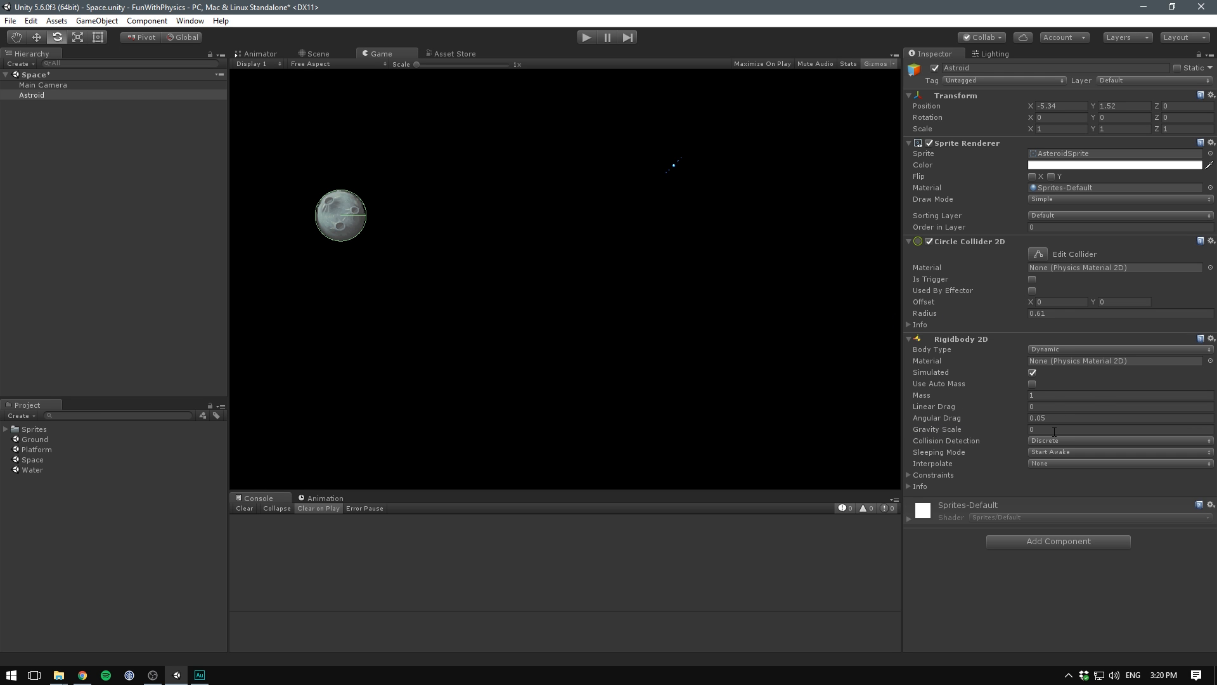
pyautogui.moveTo(553, 237)
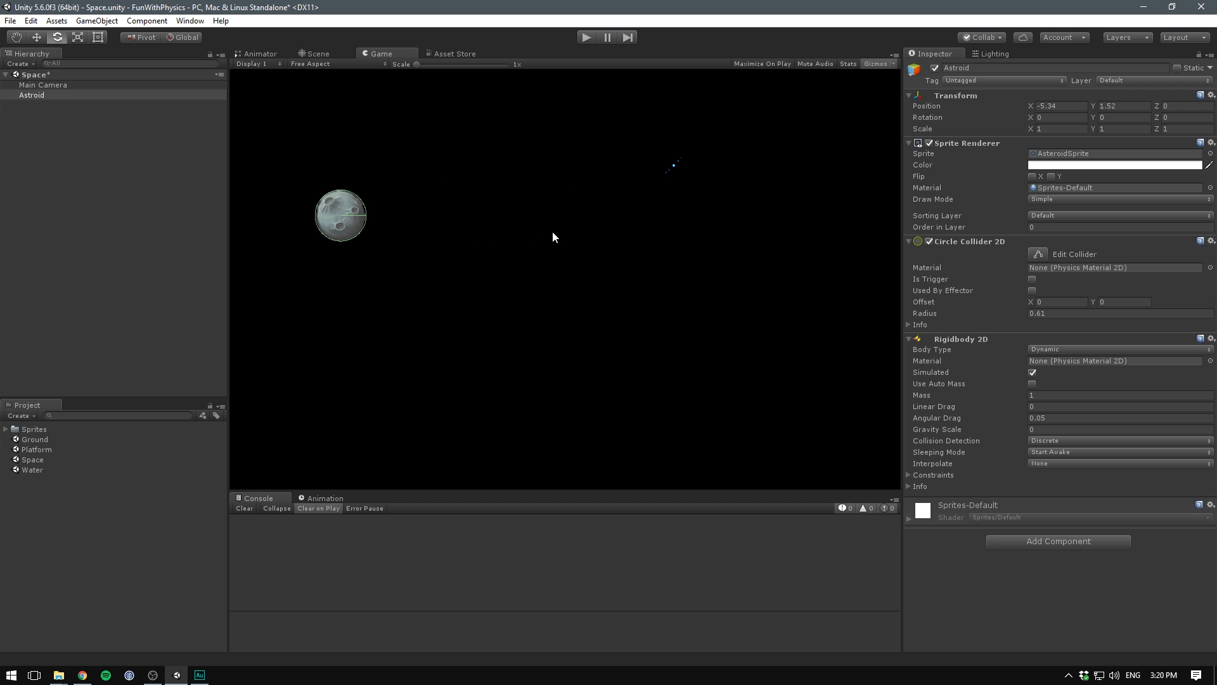
pyautogui.click(908, 241)
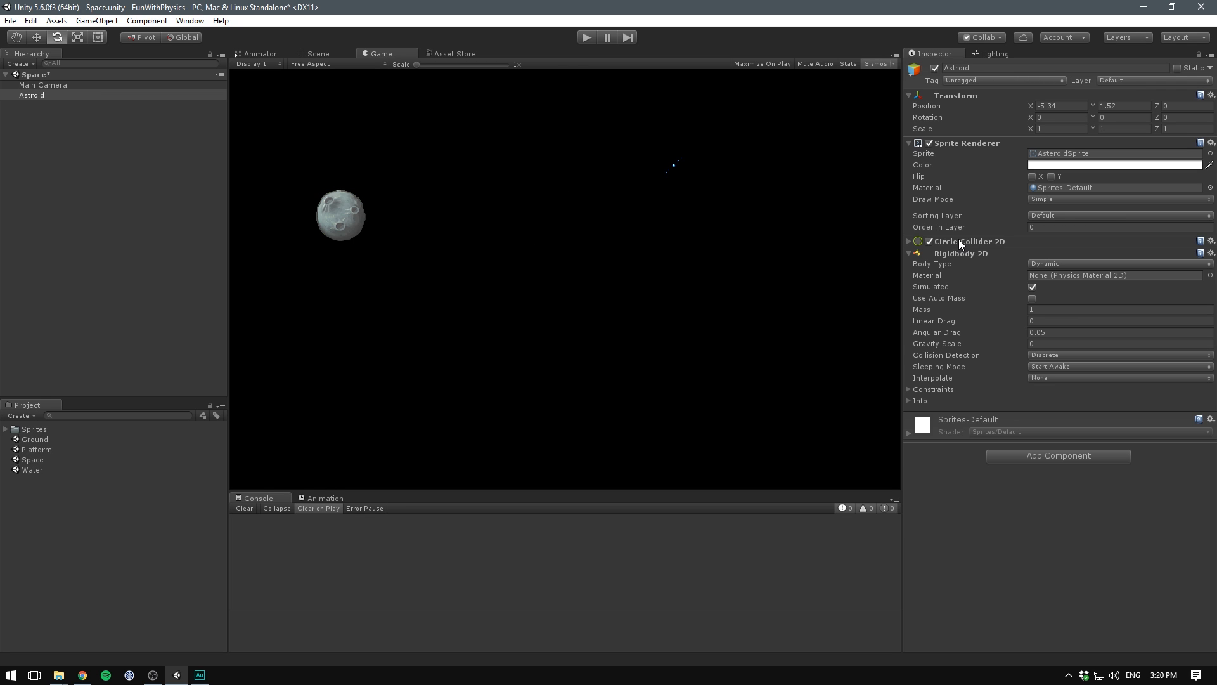
pyautogui.click(908, 253)
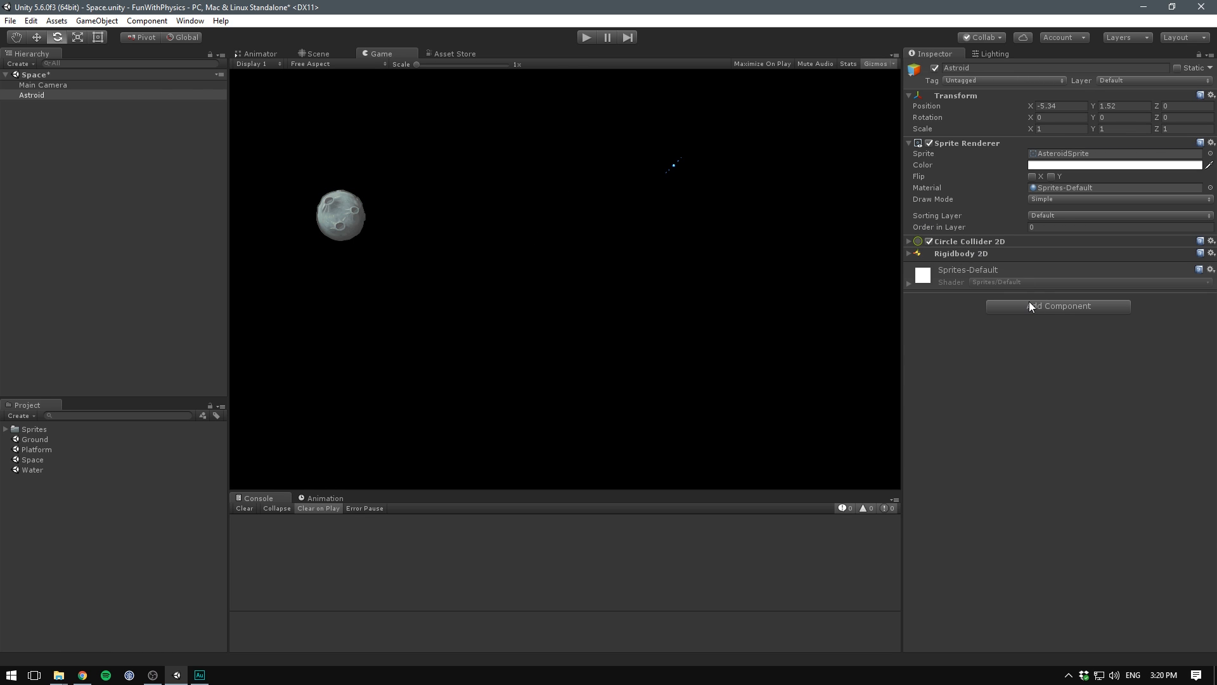
# Add a second Circle Collider 2D with radius 12.9 and make it a trigger.
pyautogui.click(1058, 305)
pyautogui.write('circl')
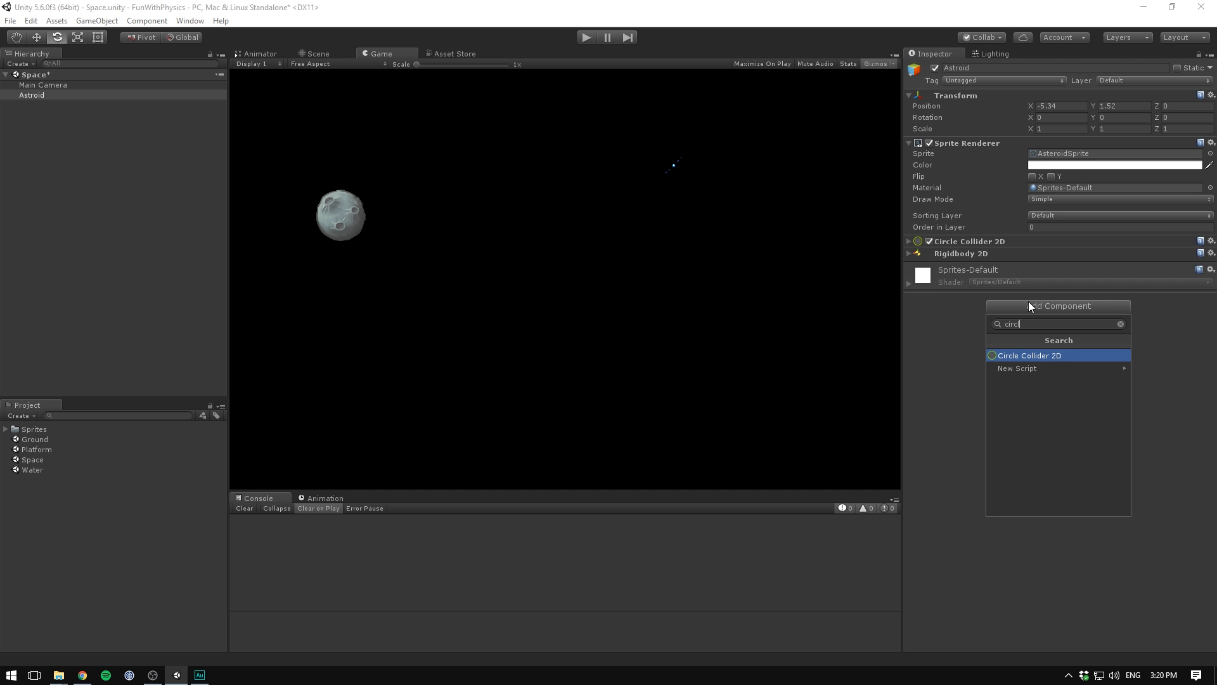
pyautogui.click(1029, 355)
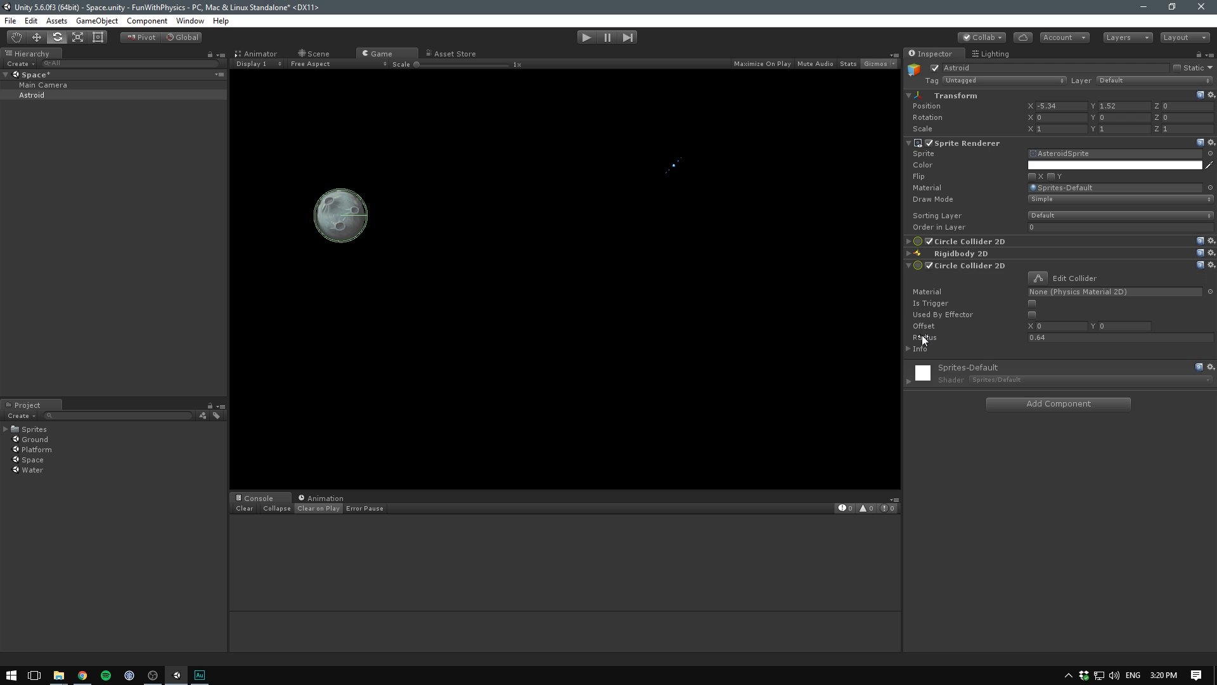
pyautogui.write('9.85')
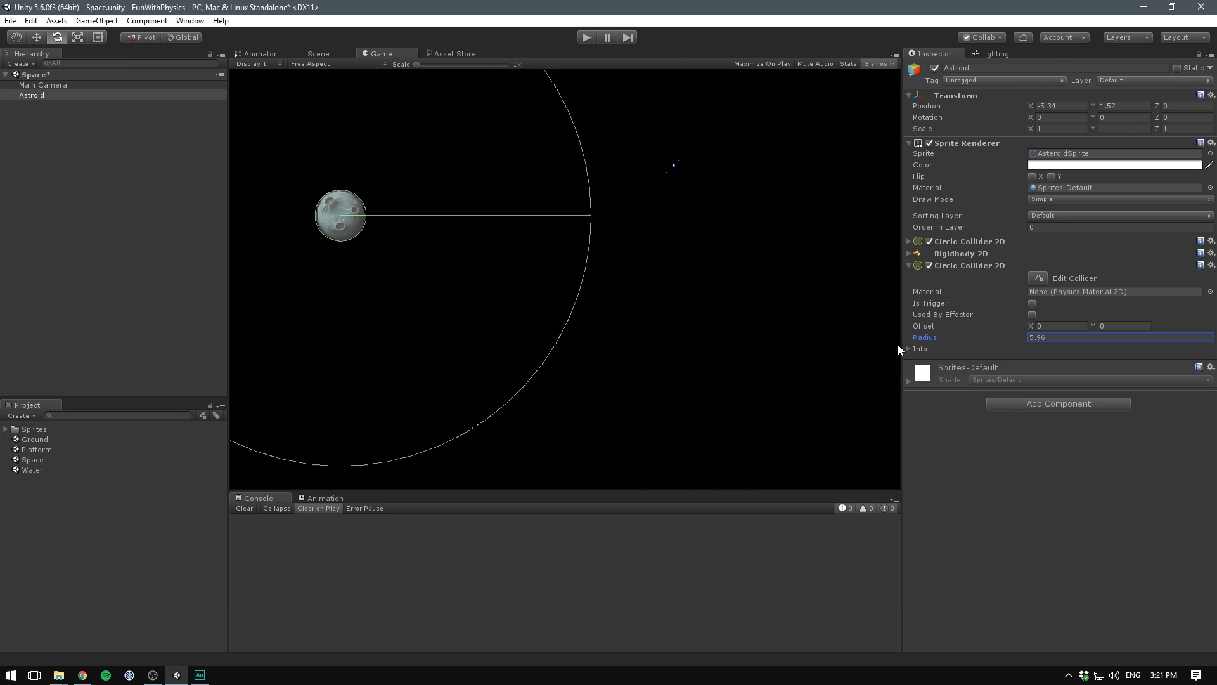
pyautogui.write('10.24')
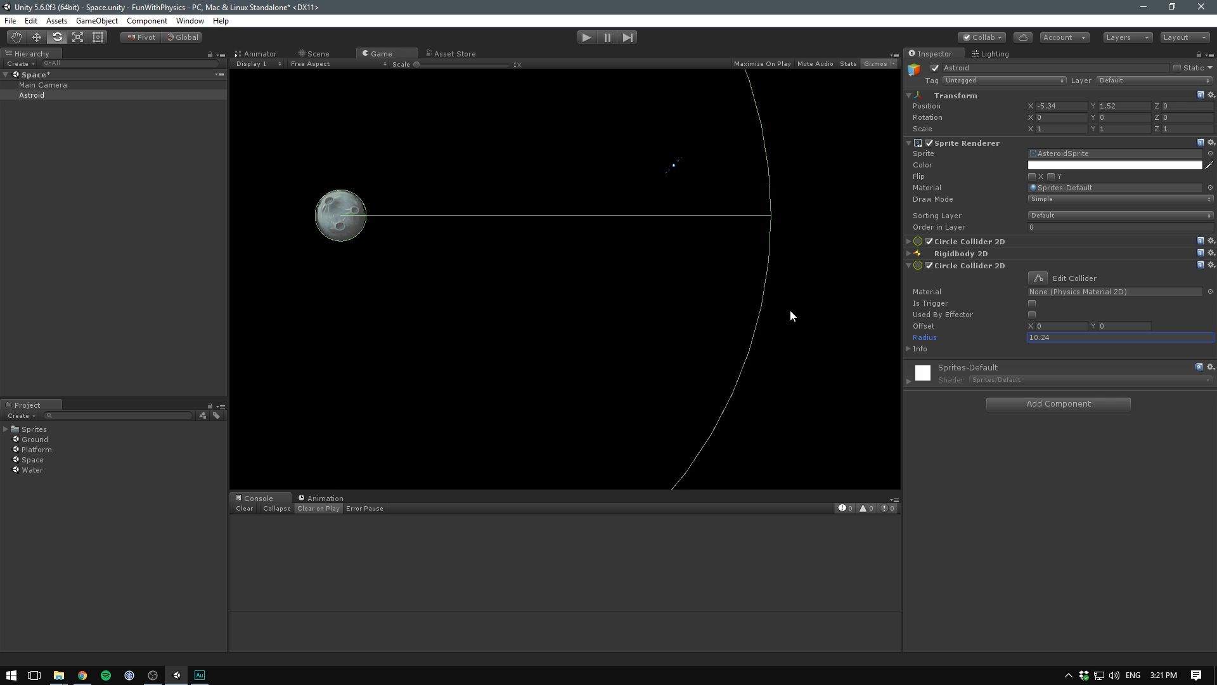
pyautogui.moveTo(828, 307)
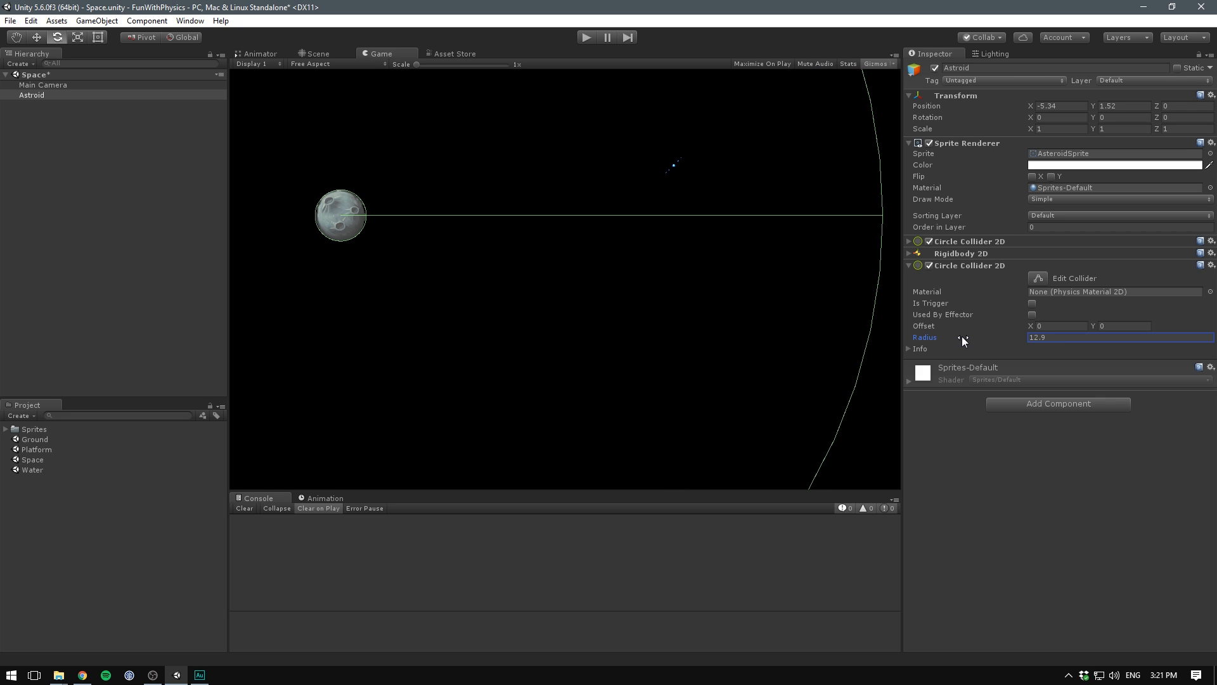
pyautogui.click(1032, 303)
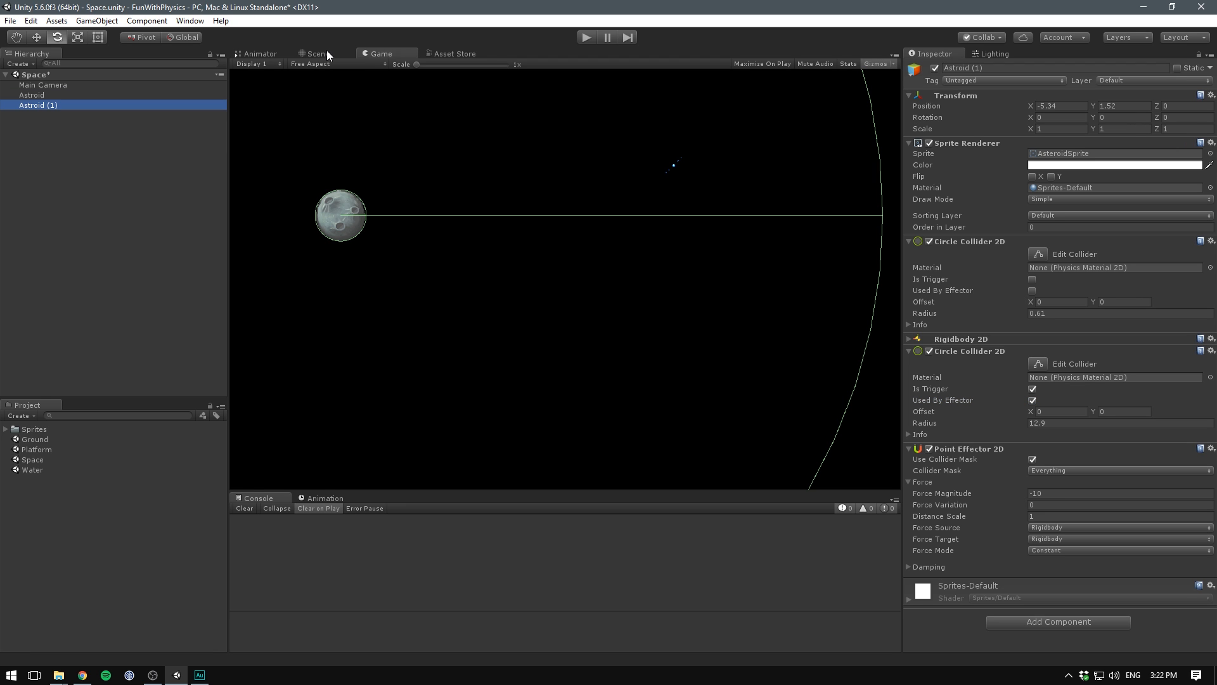
# Return to the Scene view and do a quick play-and-stop test of the Space scene.
pyautogui.click(317, 53)
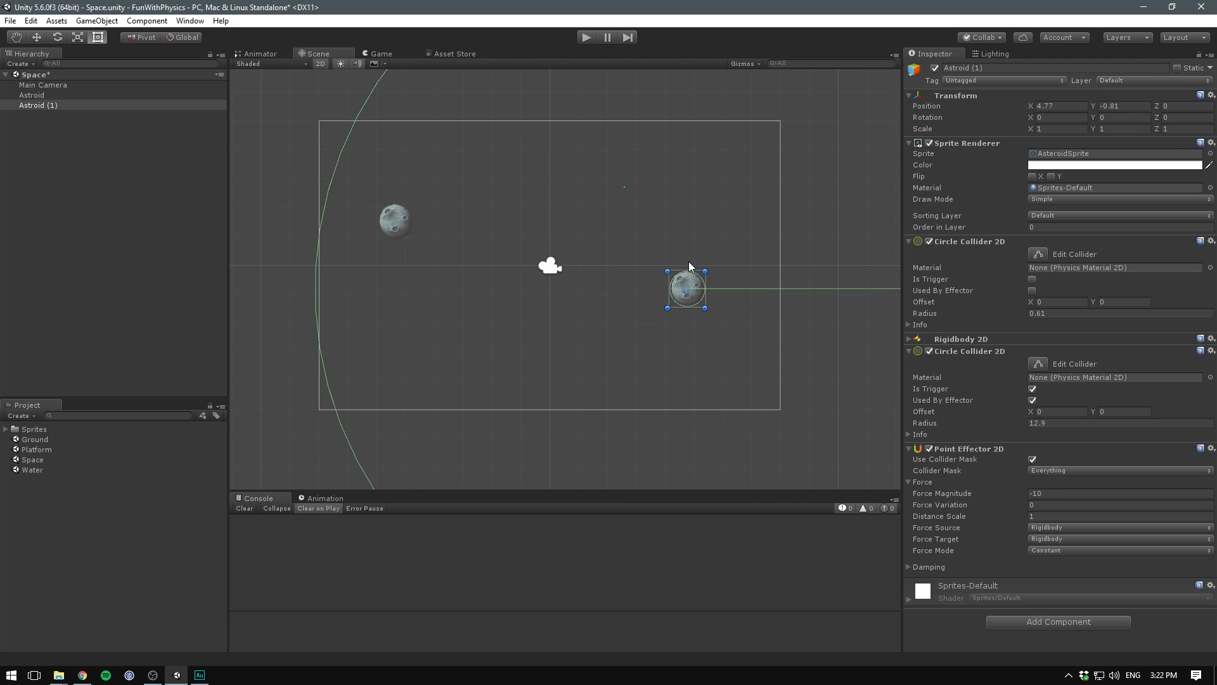
pyautogui.click(587, 37)
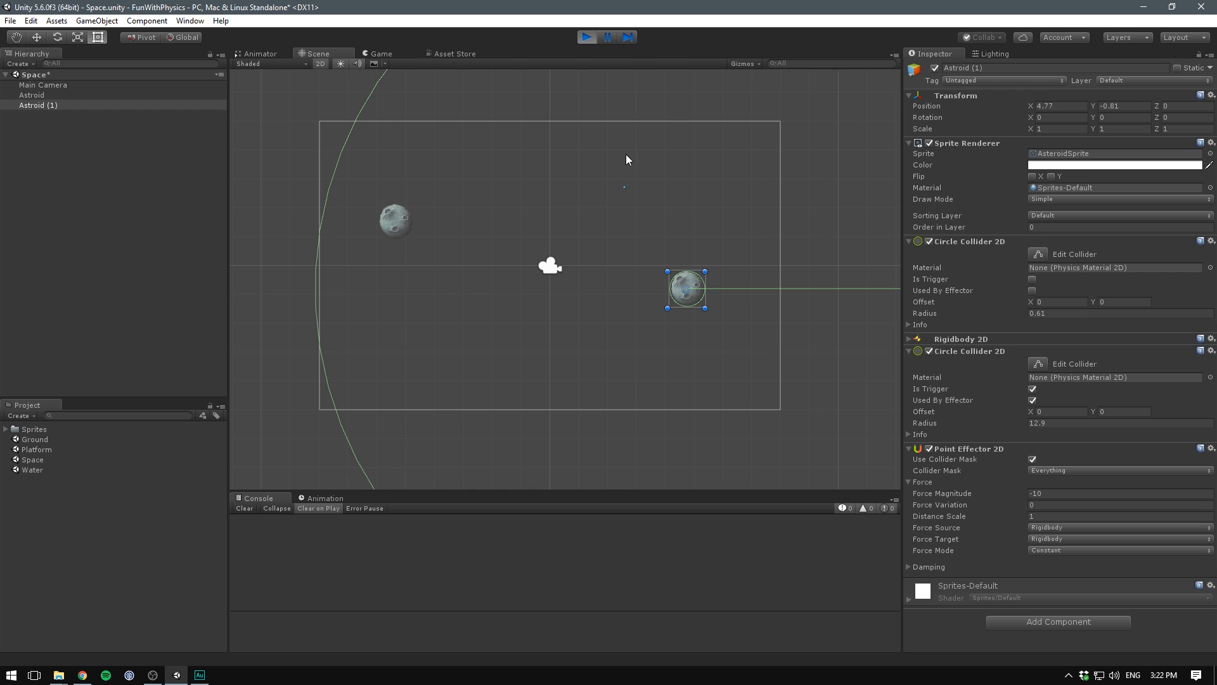
pyautogui.click(587, 37)
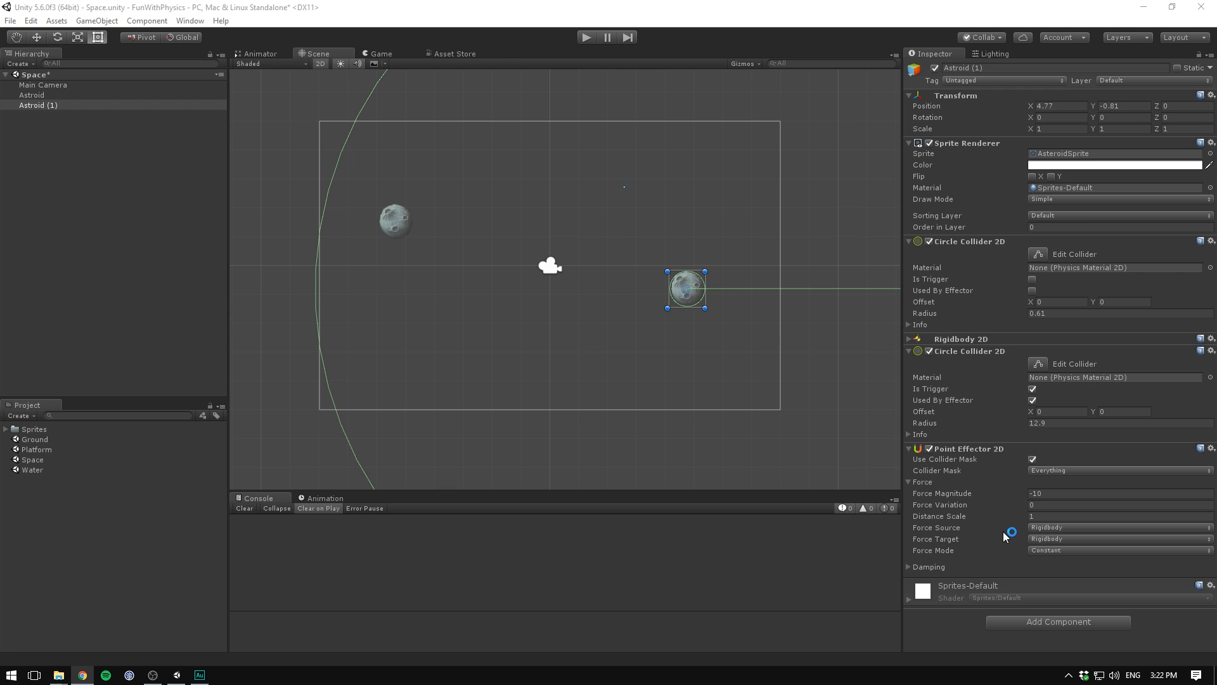
pyautogui.moveTo(1020, 559)
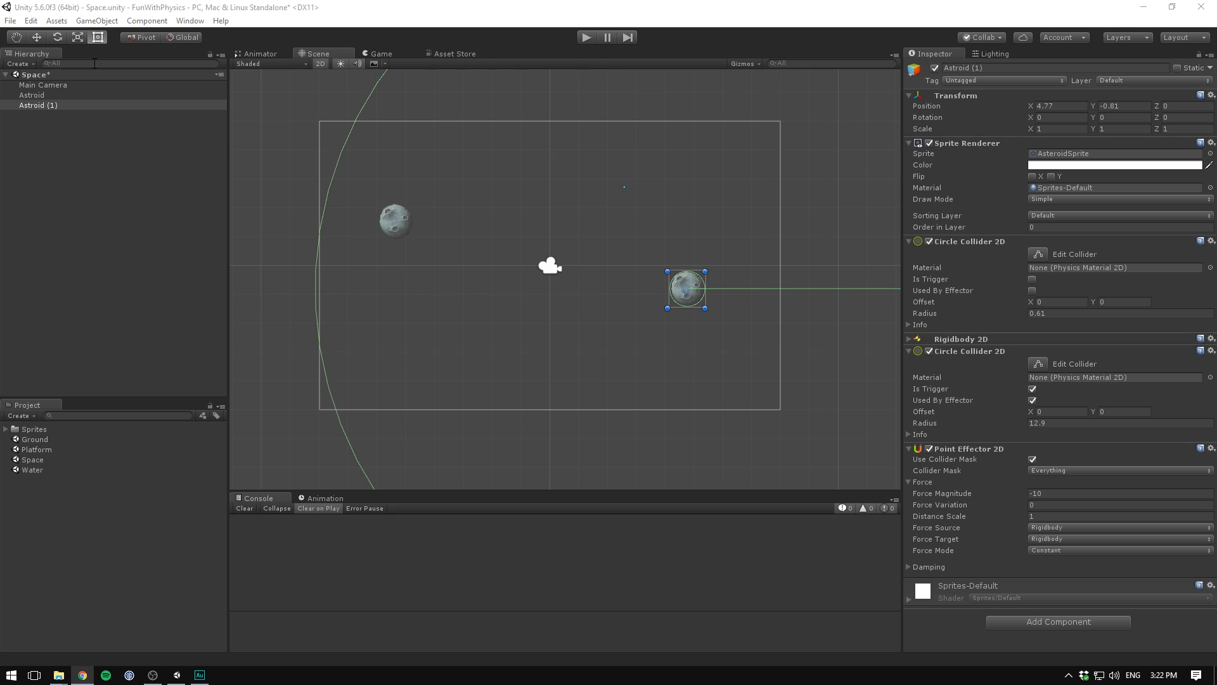
pyautogui.moveTo(543, 211)
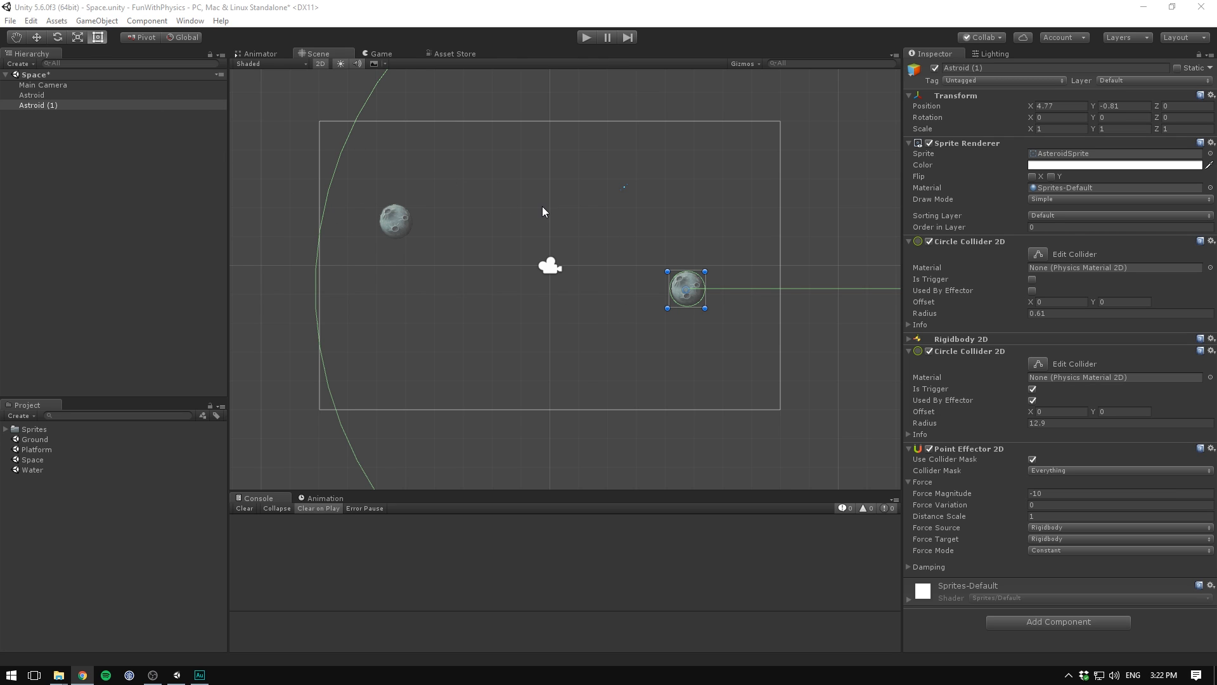
pyautogui.moveTo(778, 403)
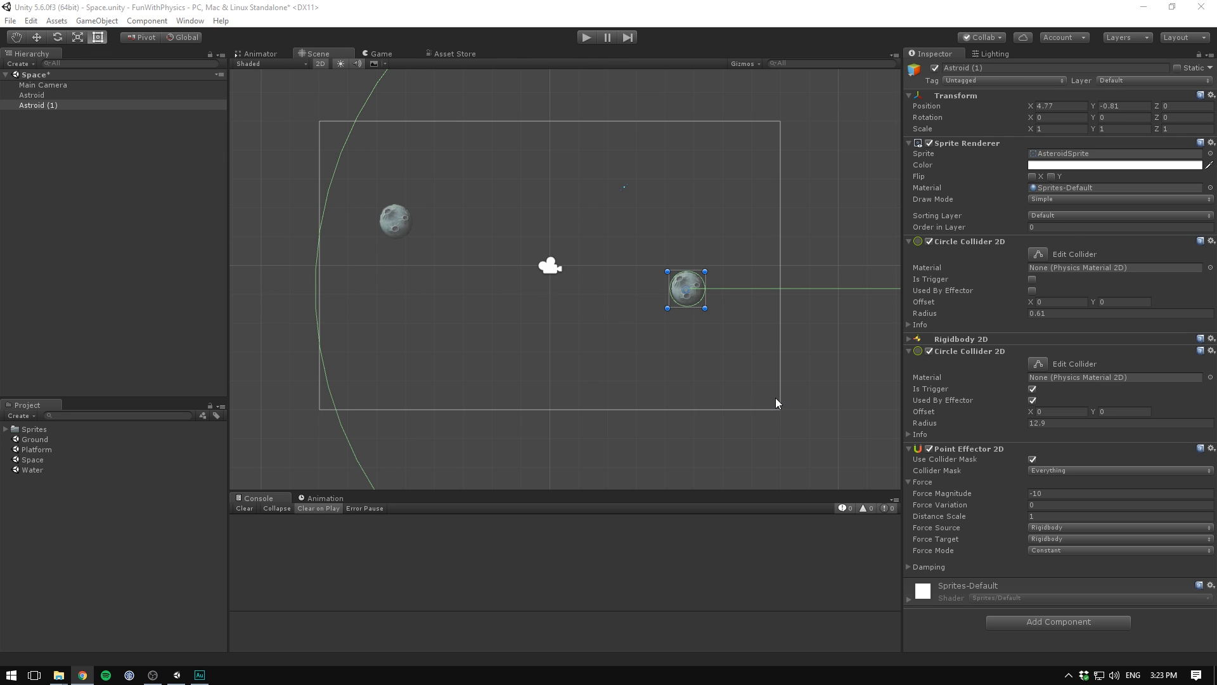
pyautogui.moveTo(638, 321)
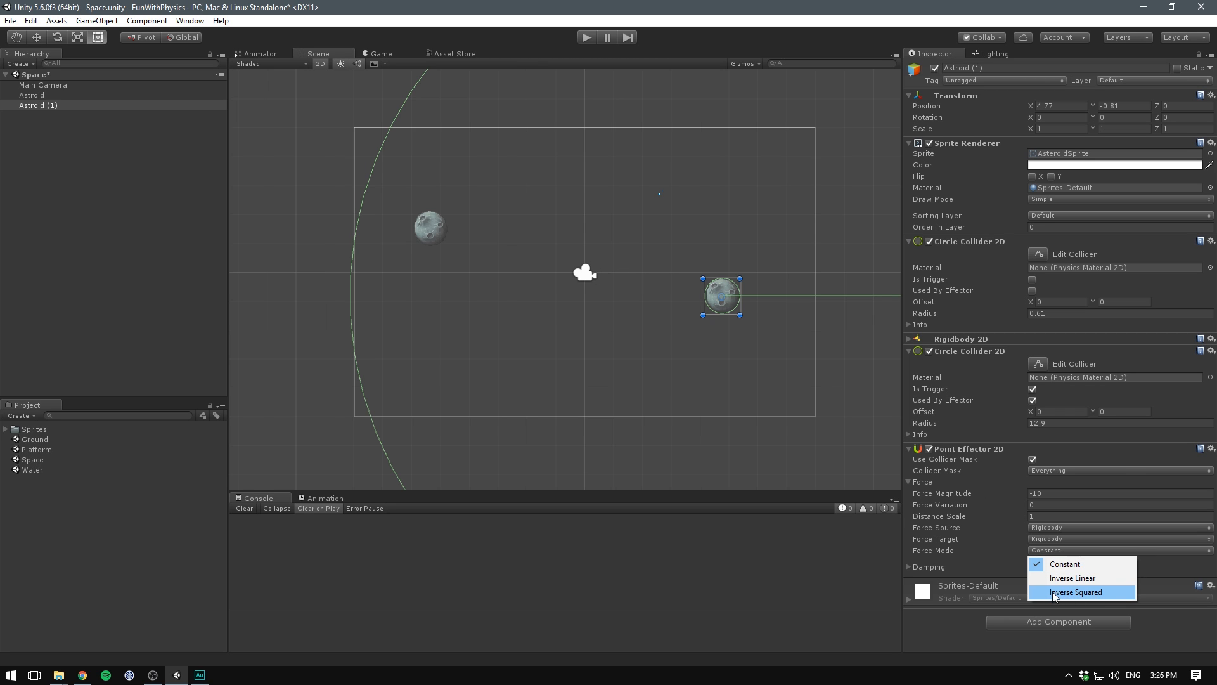
# Set Force Mode to Inverse Squared, test-run the Space scene, and duplicate the asteroid twice.
pyautogui.click(1076, 592)
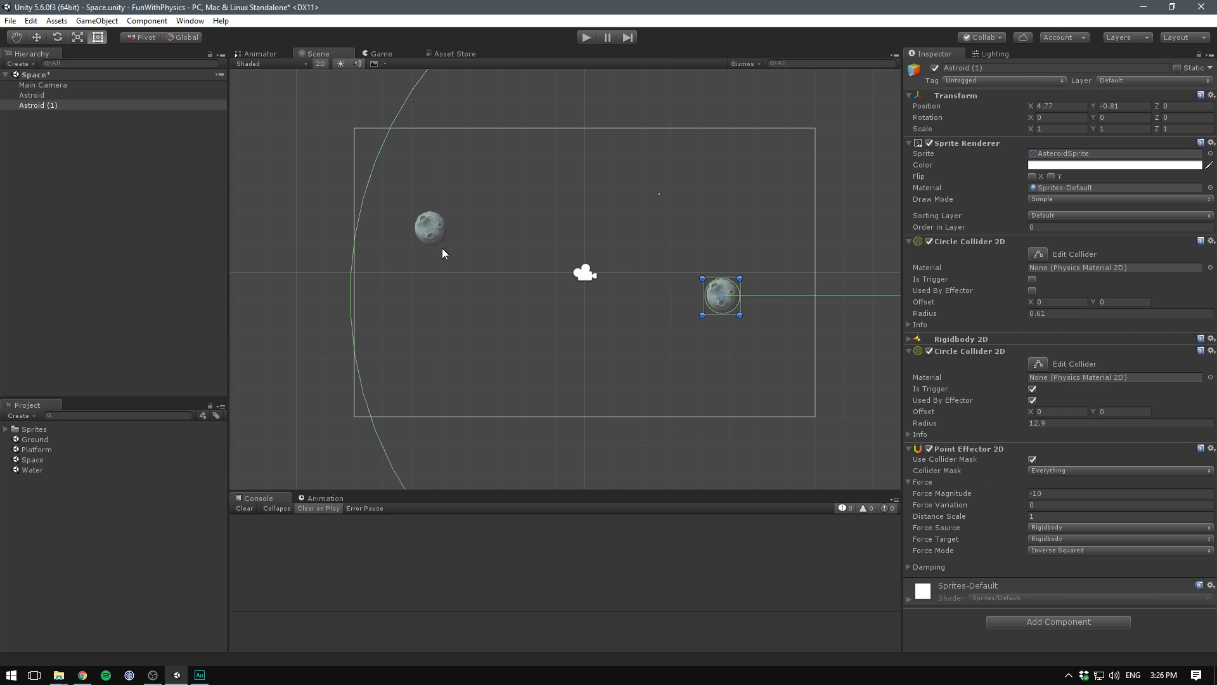
pyautogui.moveTo(777, 409)
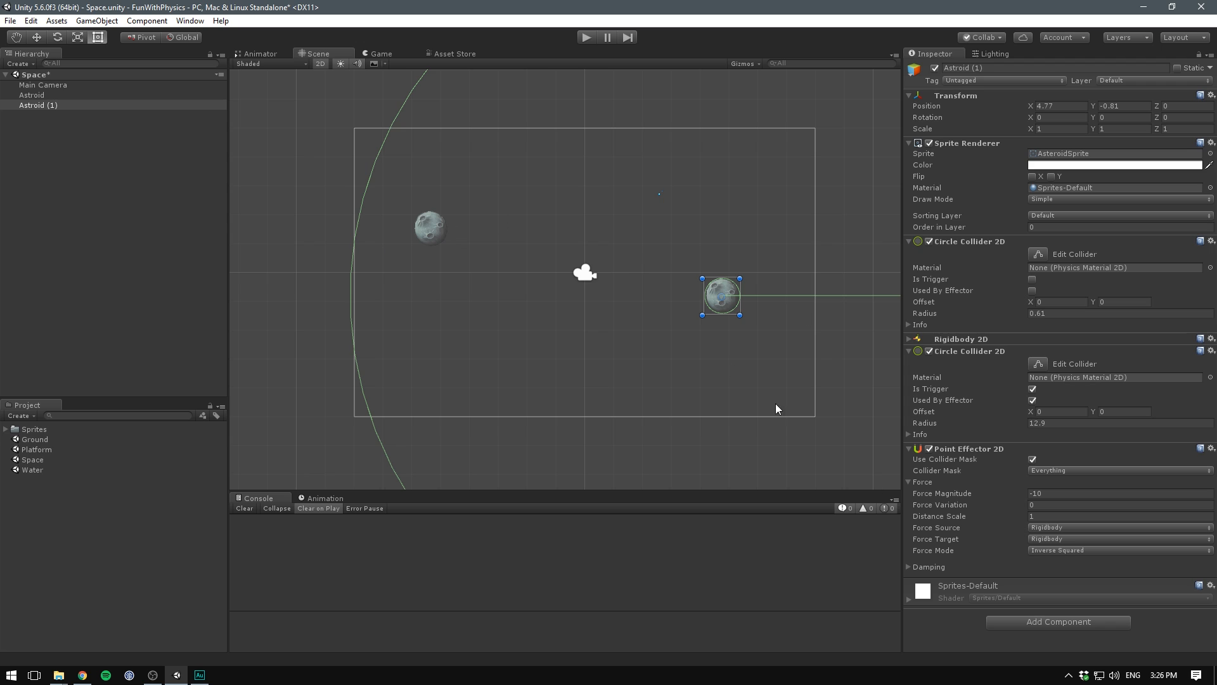
pyautogui.click(29, 94)
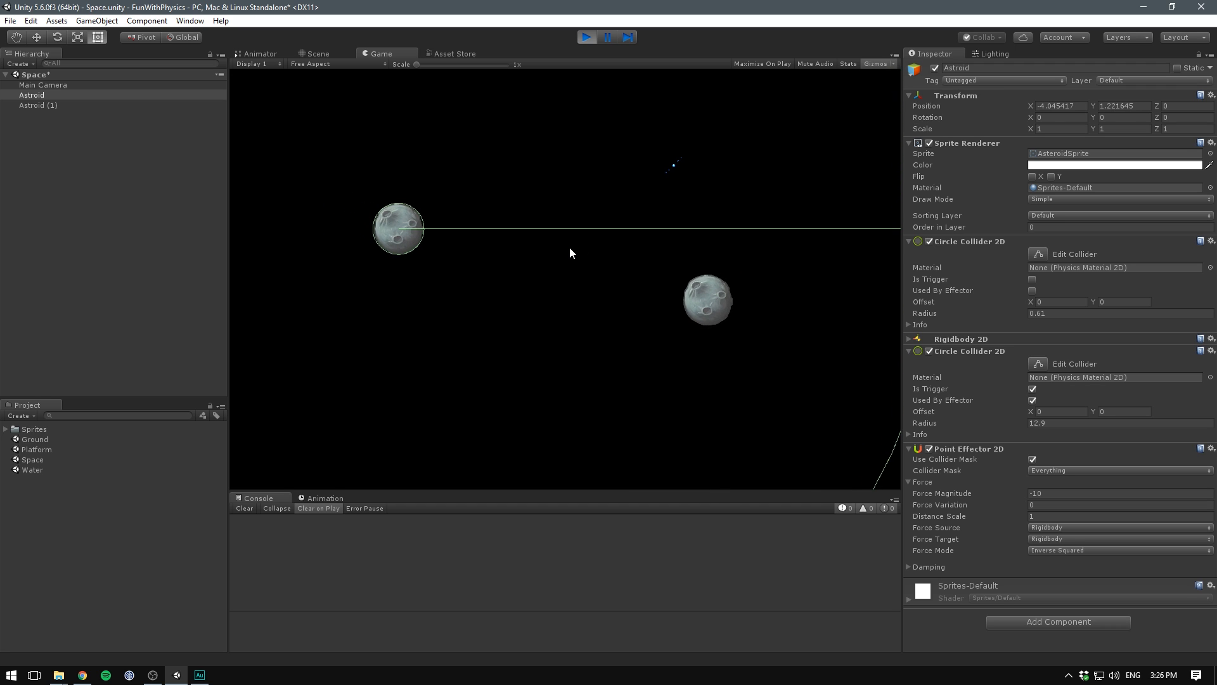
pyautogui.click(325, 54)
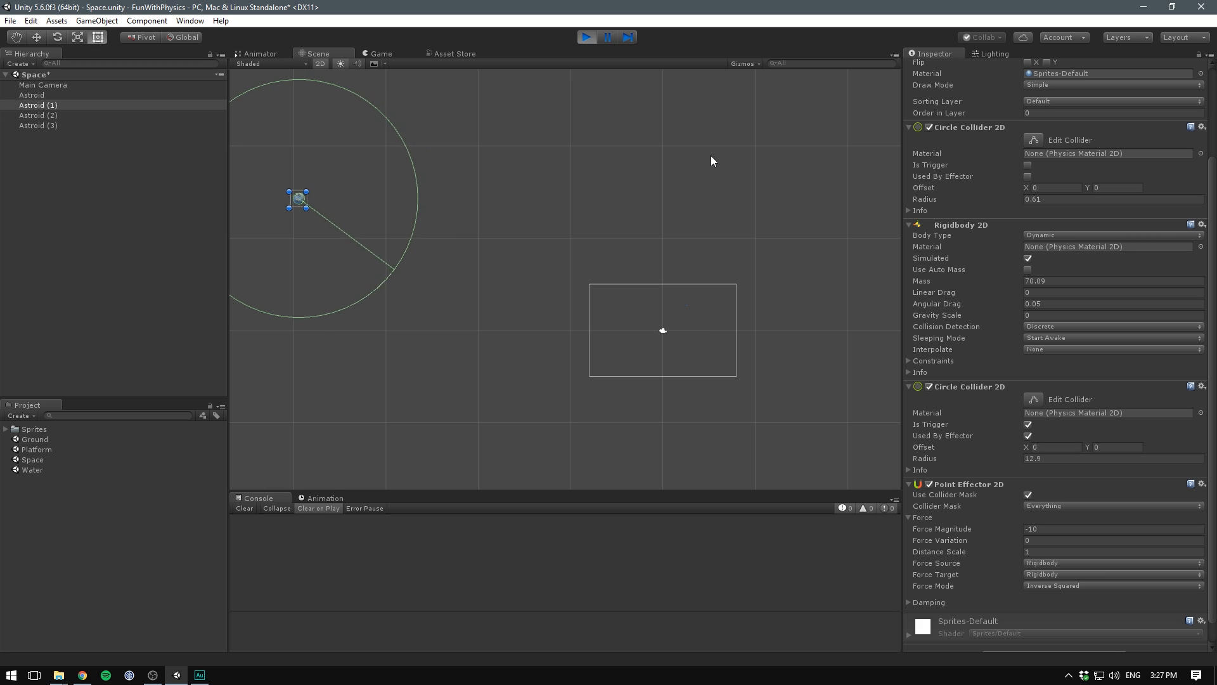
# Select the Ball to review its Point Effector 2D: magnitude 40, inverse-squared falloff.
pyautogui.click(587, 36)
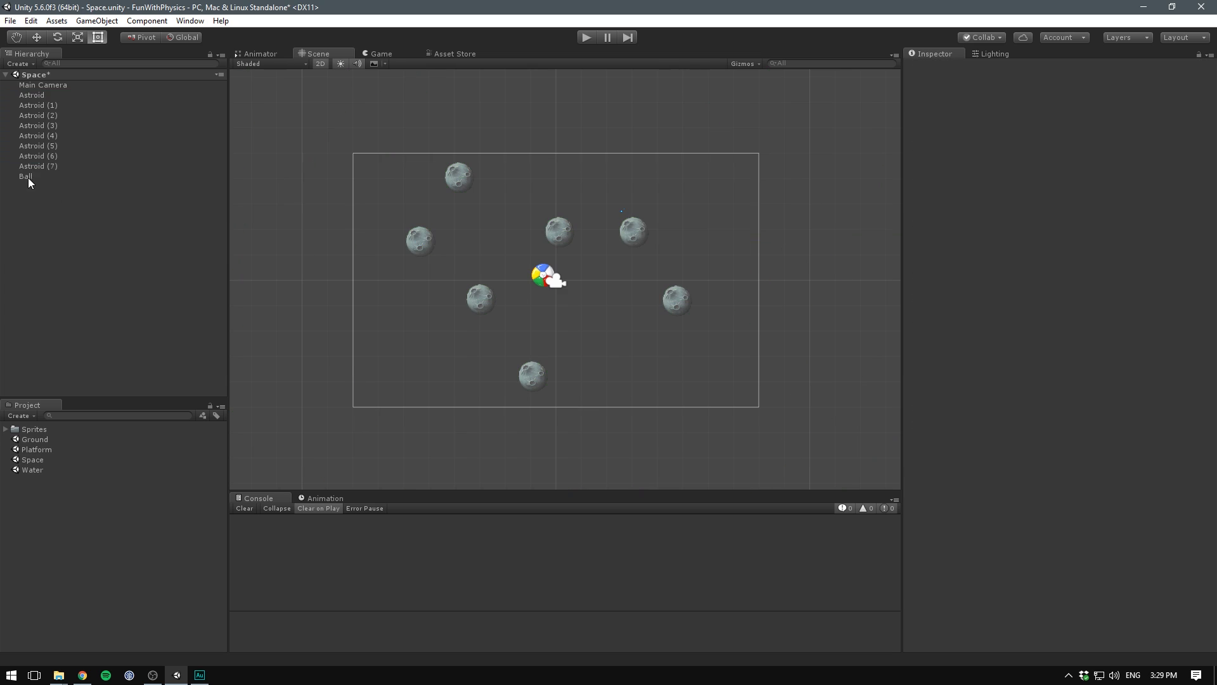
pyautogui.click(21, 175)
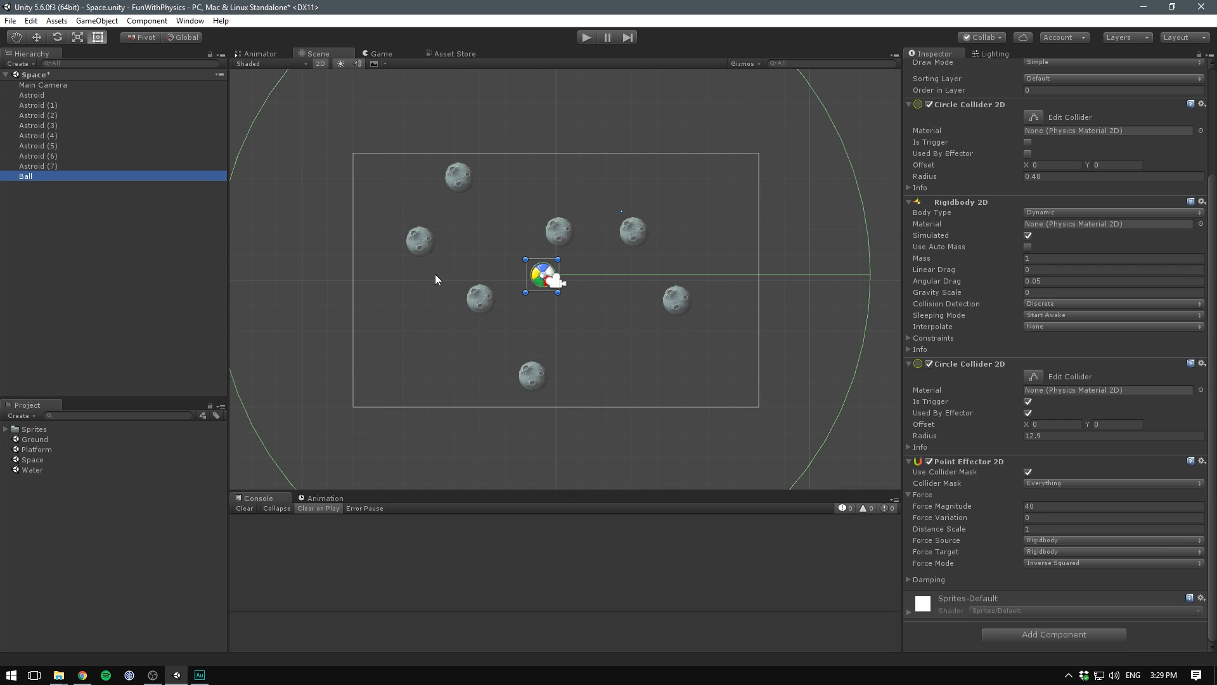
pyautogui.moveTo(970, 516)
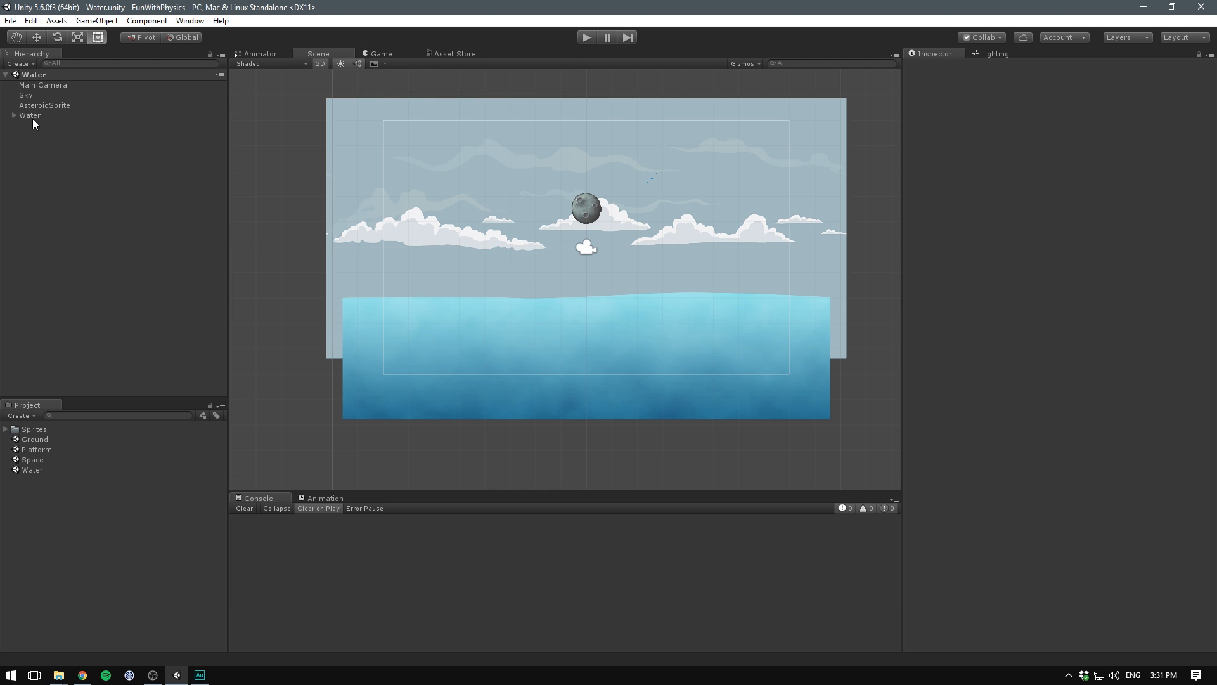
# Add a Buoyancy Effector 2D to Water, with its collider set as trigger and used by effector.
pyautogui.click(29, 115)
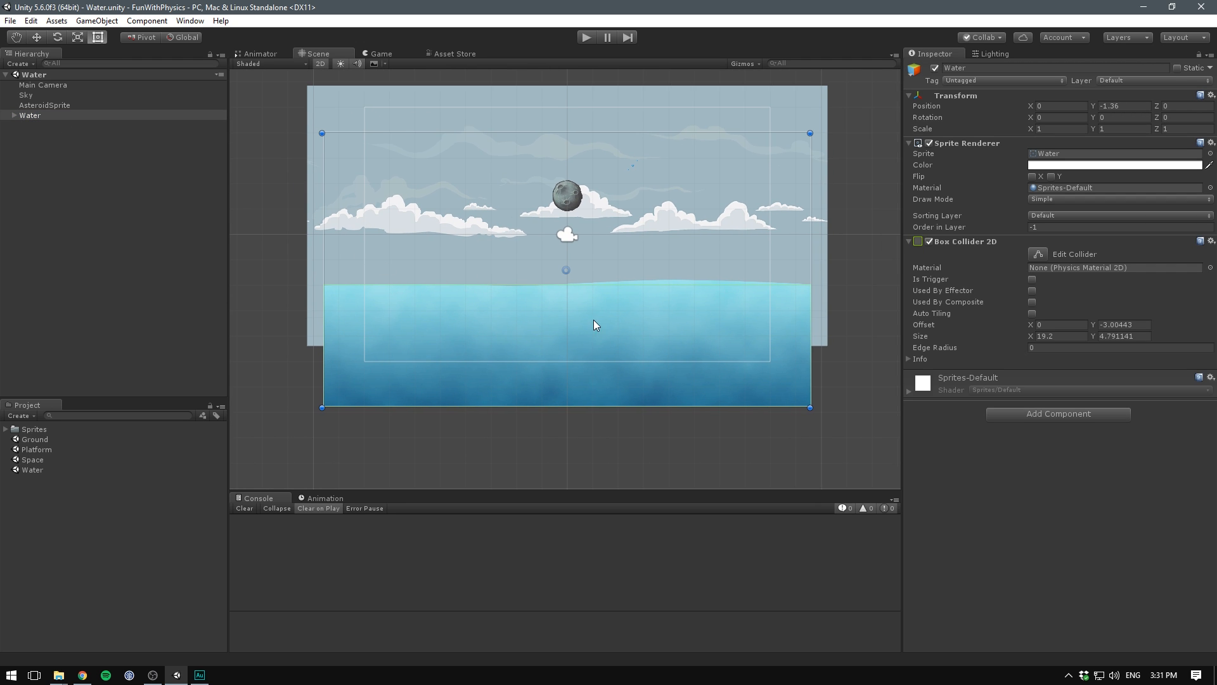
pyautogui.moveTo(909, 259)
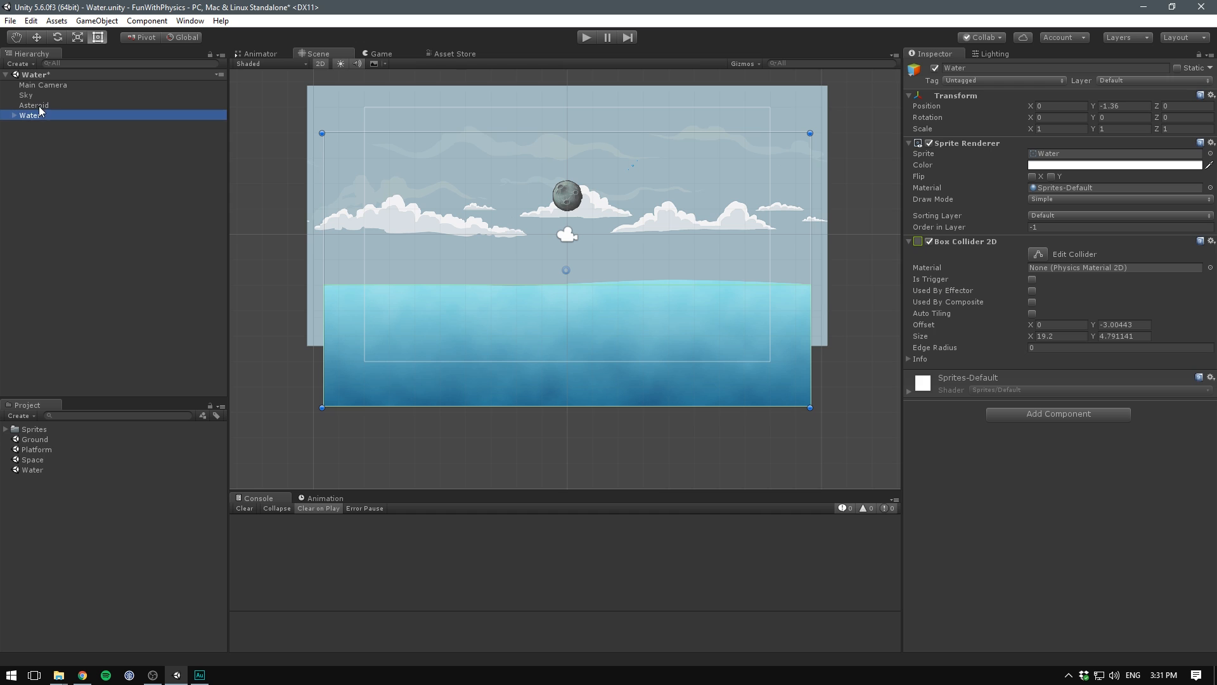
pyautogui.click(33, 105)
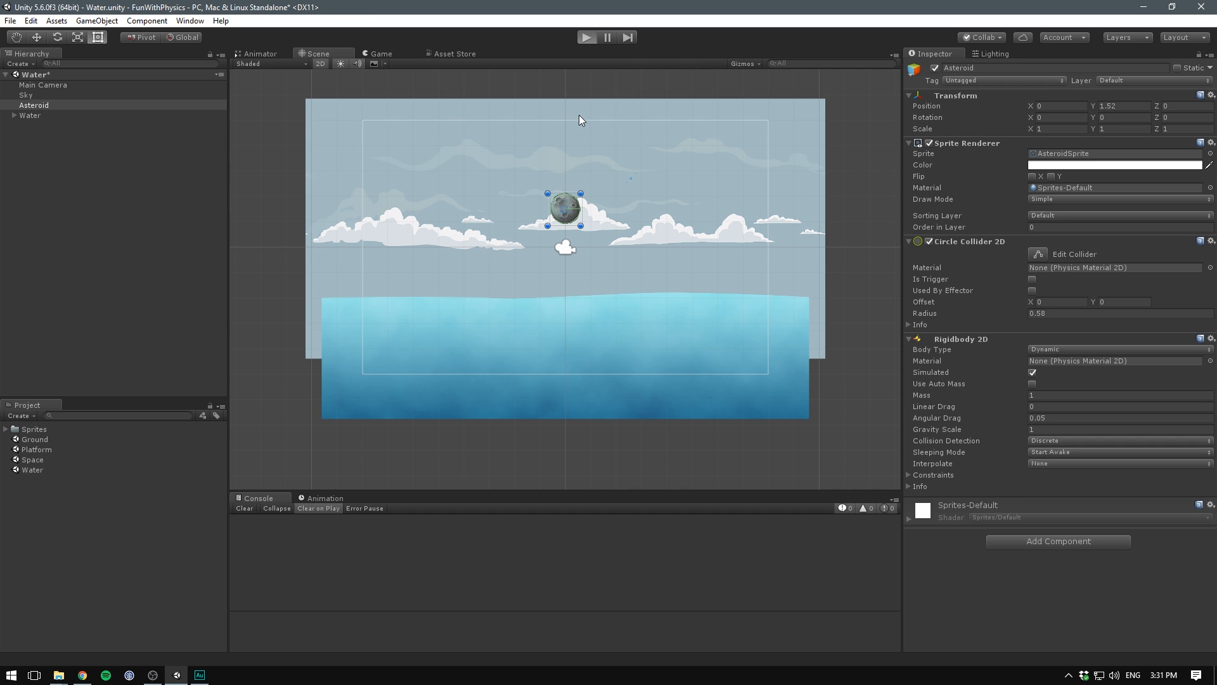
pyautogui.click(587, 37)
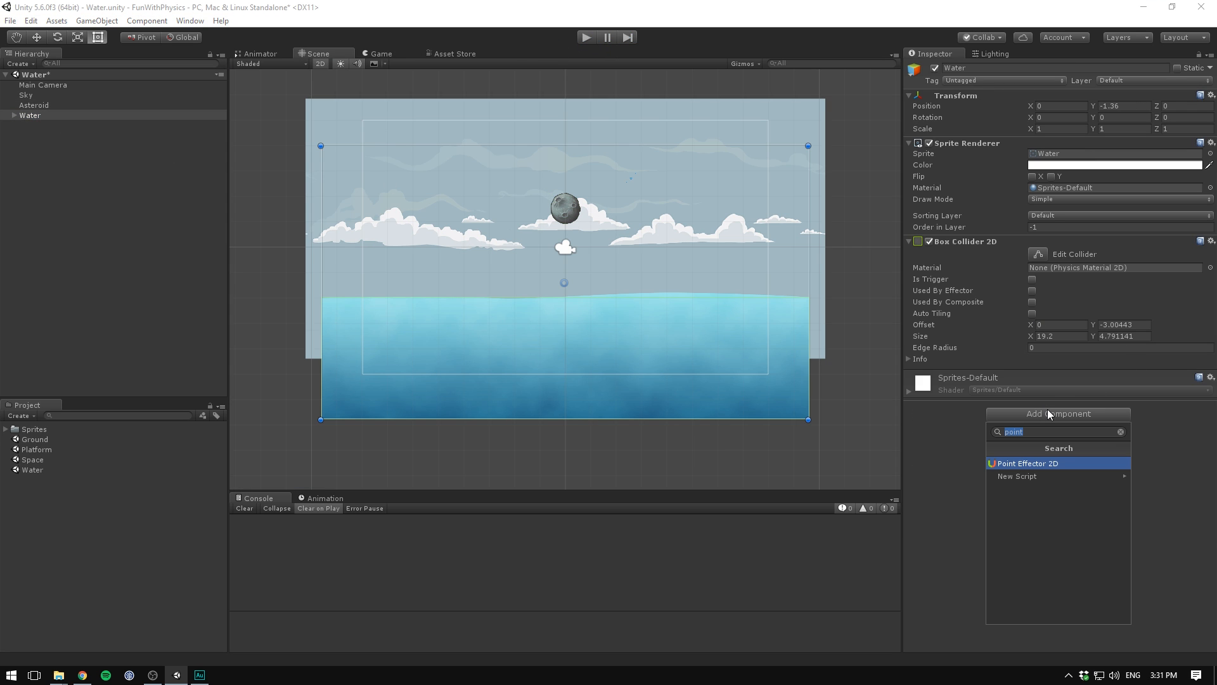
pyautogui.write('bu')
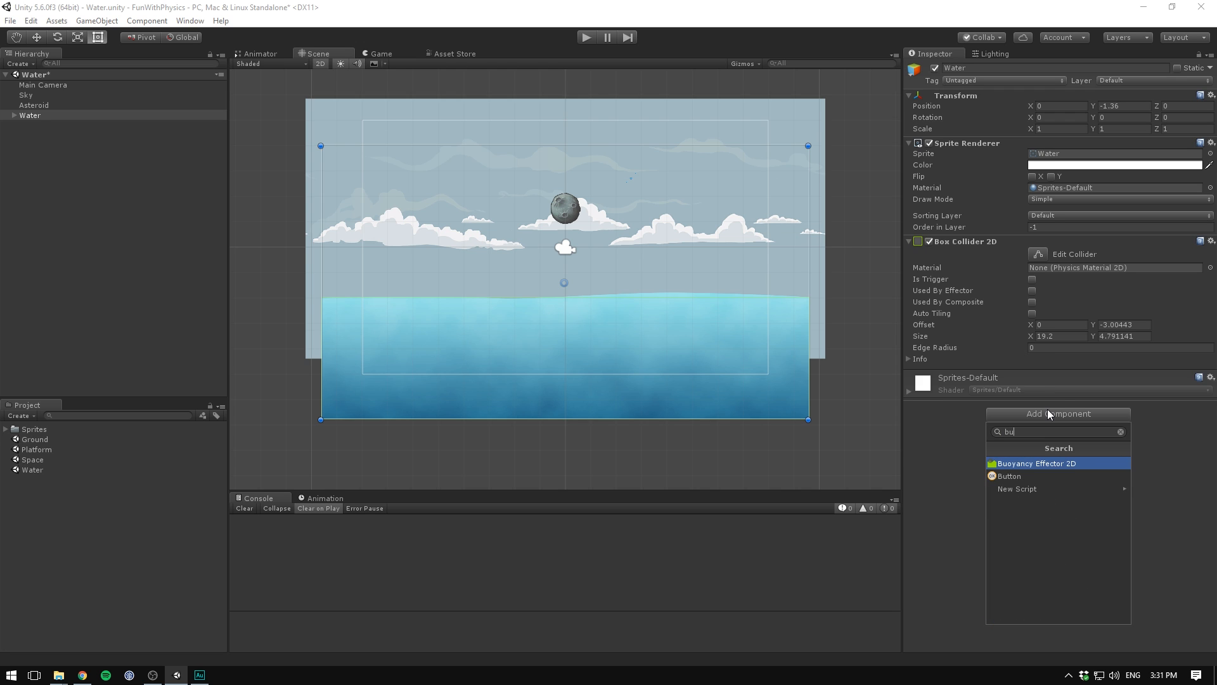
pyautogui.click(1036, 463)
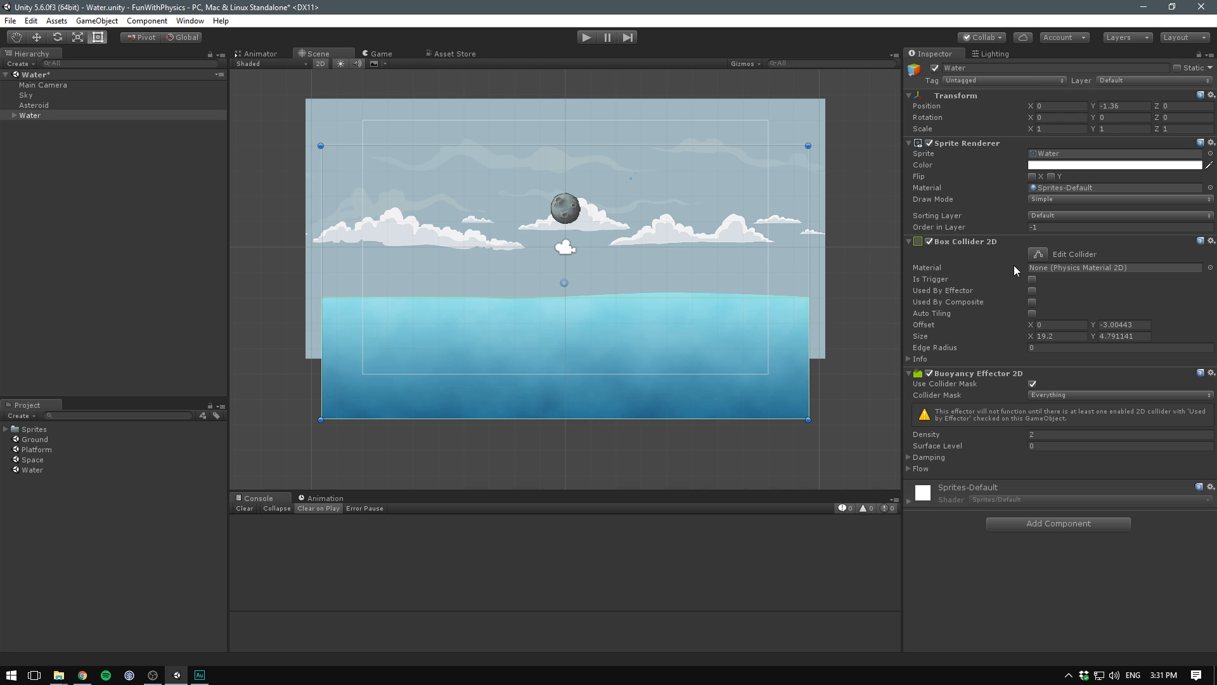
pyautogui.click(1032, 279)
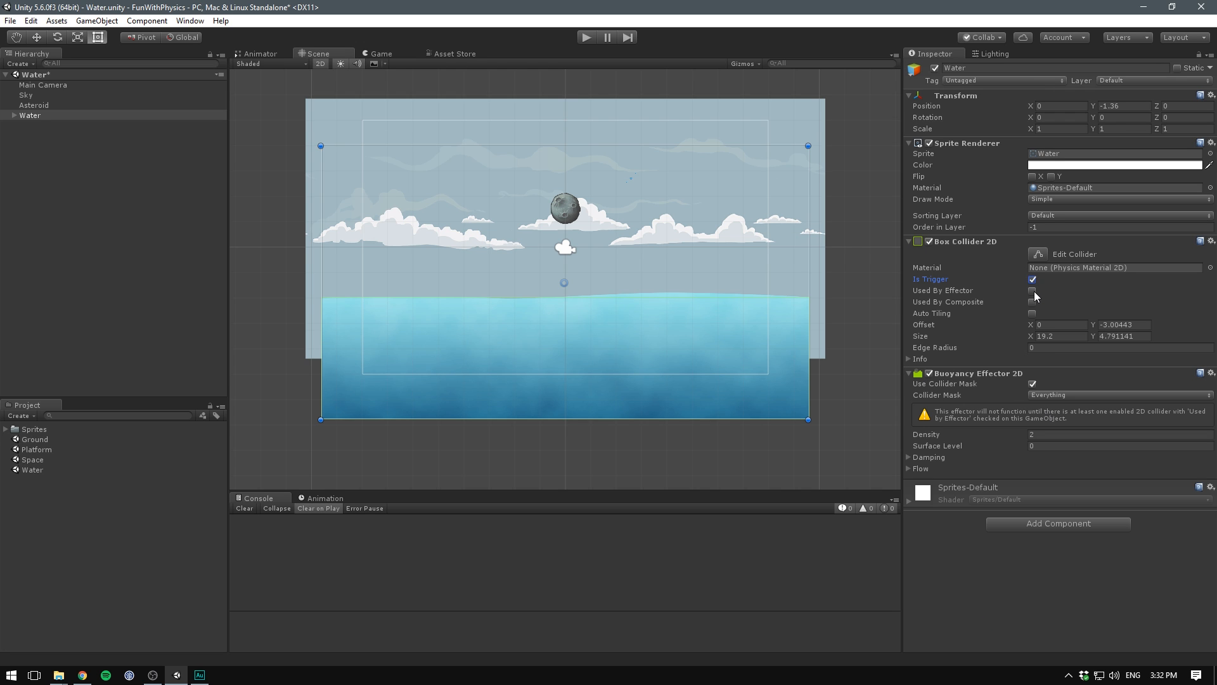
pyautogui.click(1032, 290)
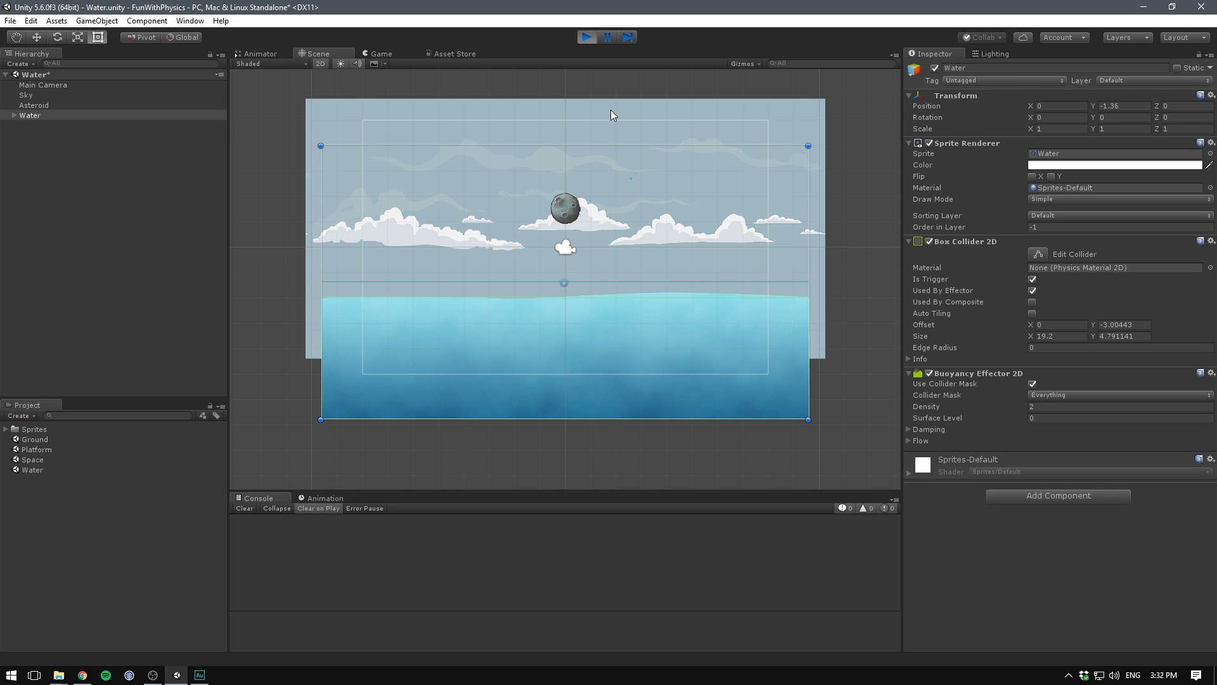
# Run the scene and tweak buoyancy values (3.07, 0, 0.35, 9.58) while watching the asteroid.
pyautogui.click(374, 53)
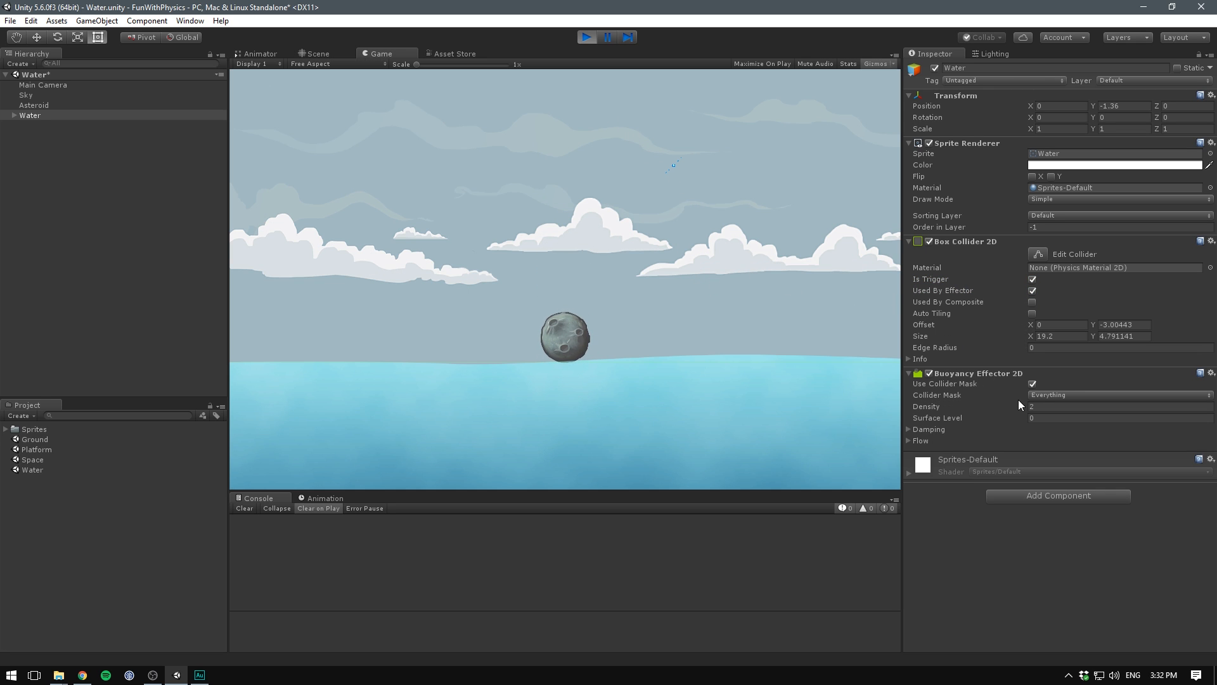
pyautogui.moveTo(1001, 416)
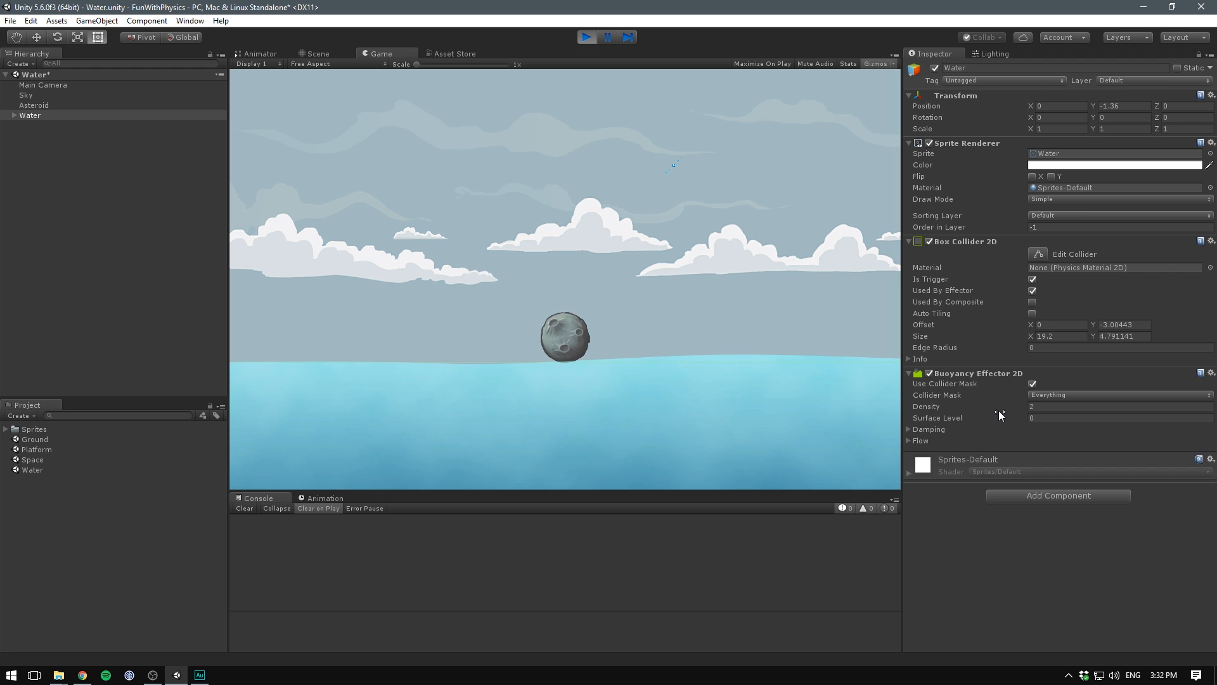
pyautogui.moveTo(955, 423)
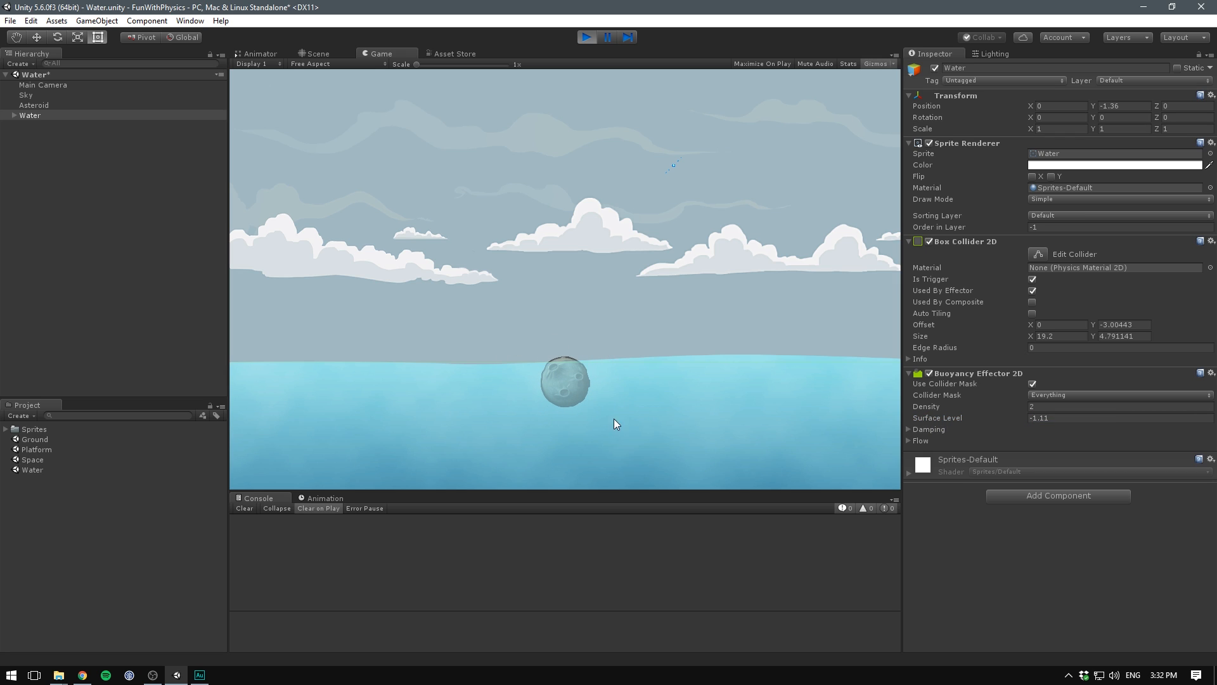
pyautogui.moveTo(593, 394)
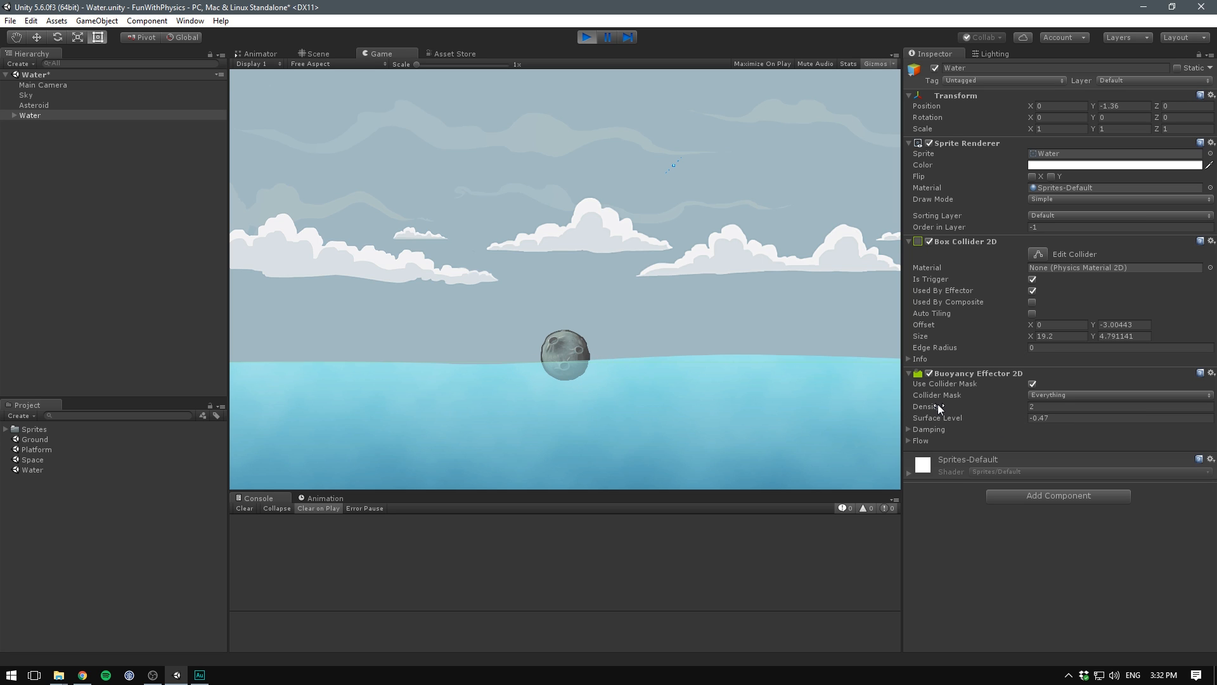
pyautogui.moveTo(1036, 594)
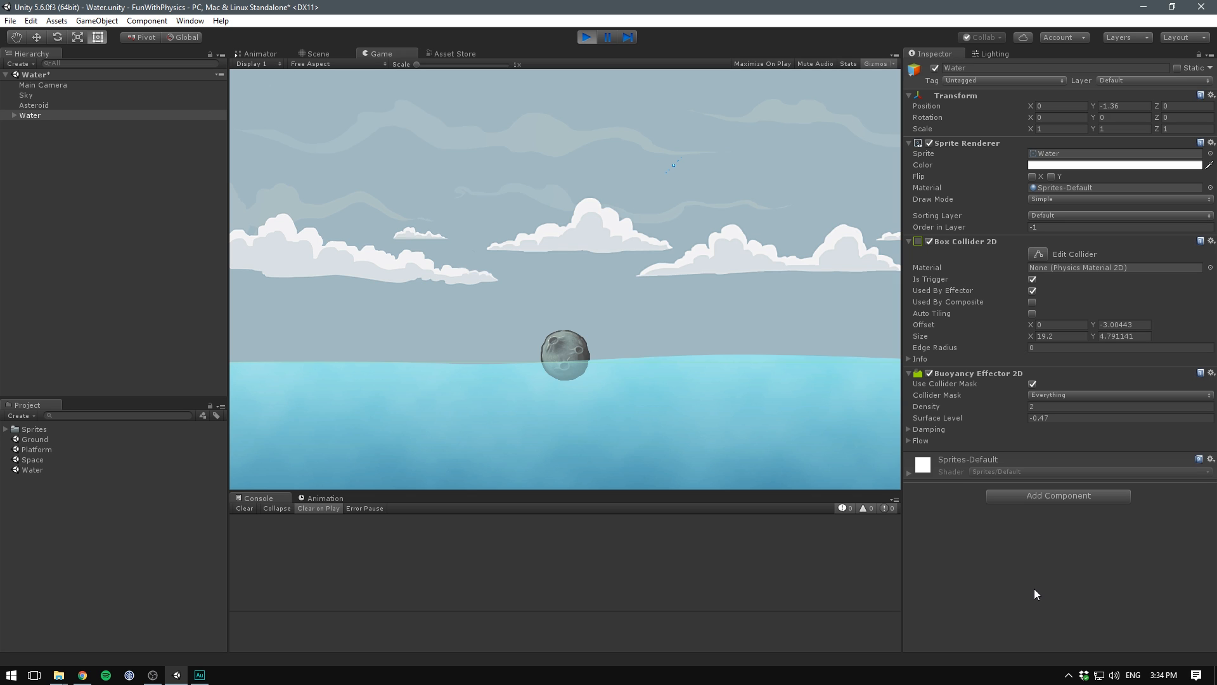
pyautogui.moveTo(947, 493)
pyautogui.write('5.15')
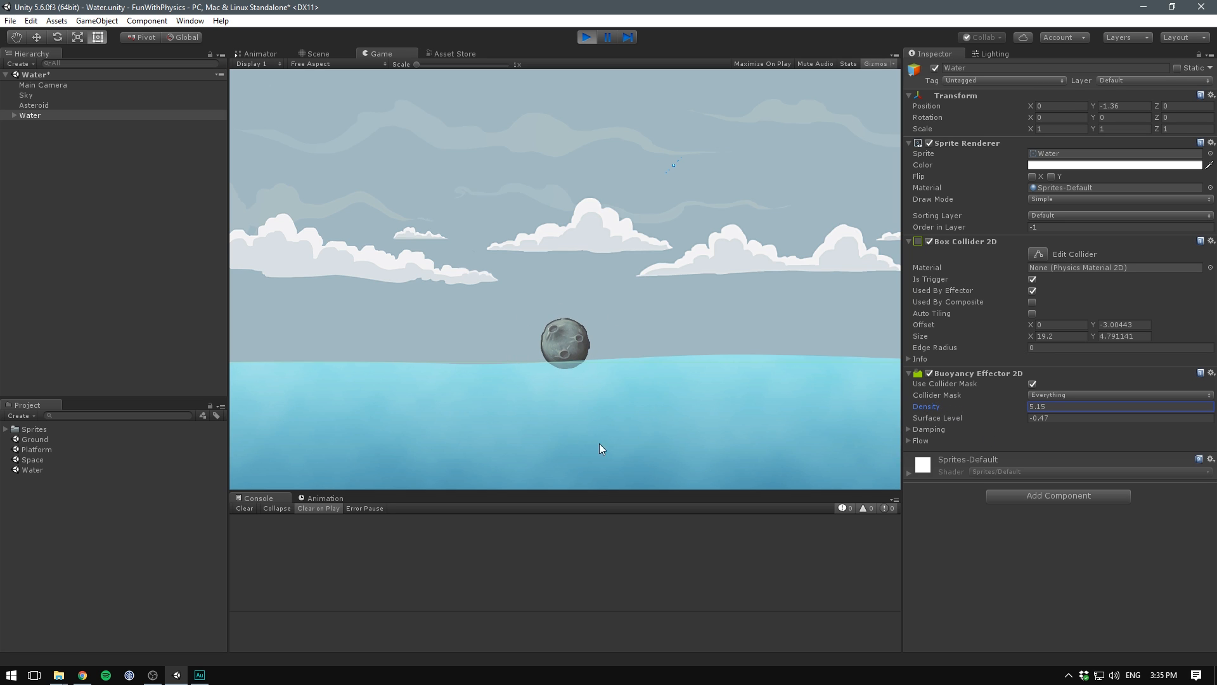
pyautogui.write('3.07')
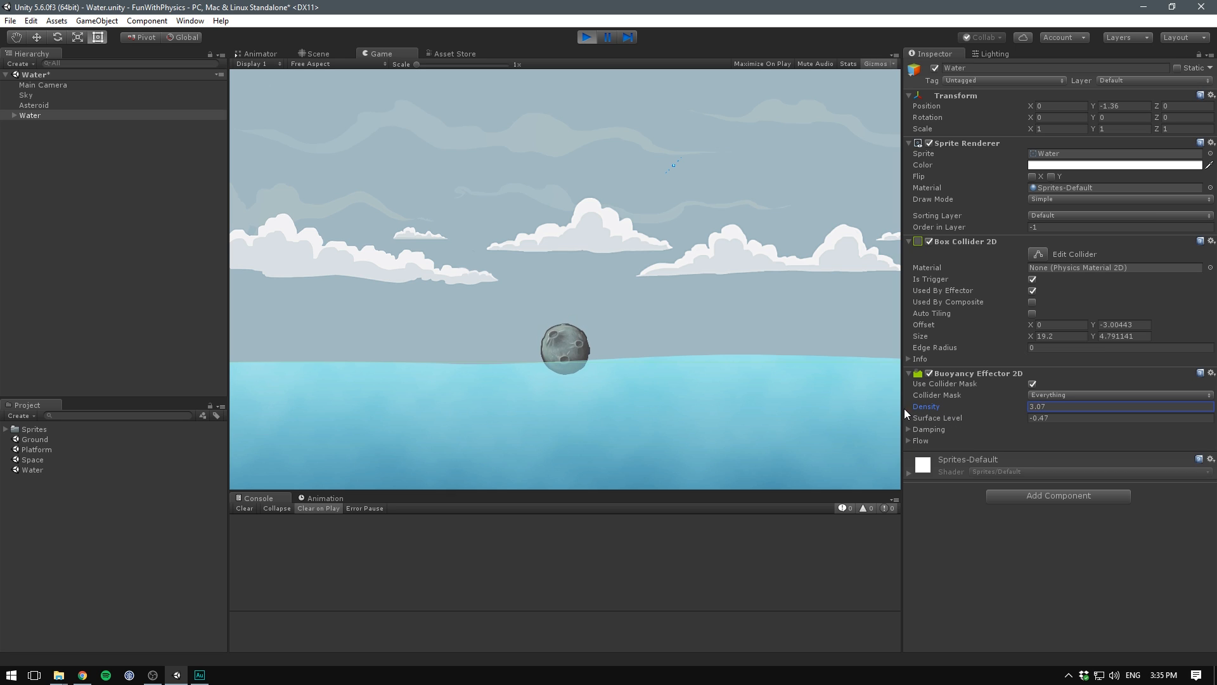
pyautogui.write('0')
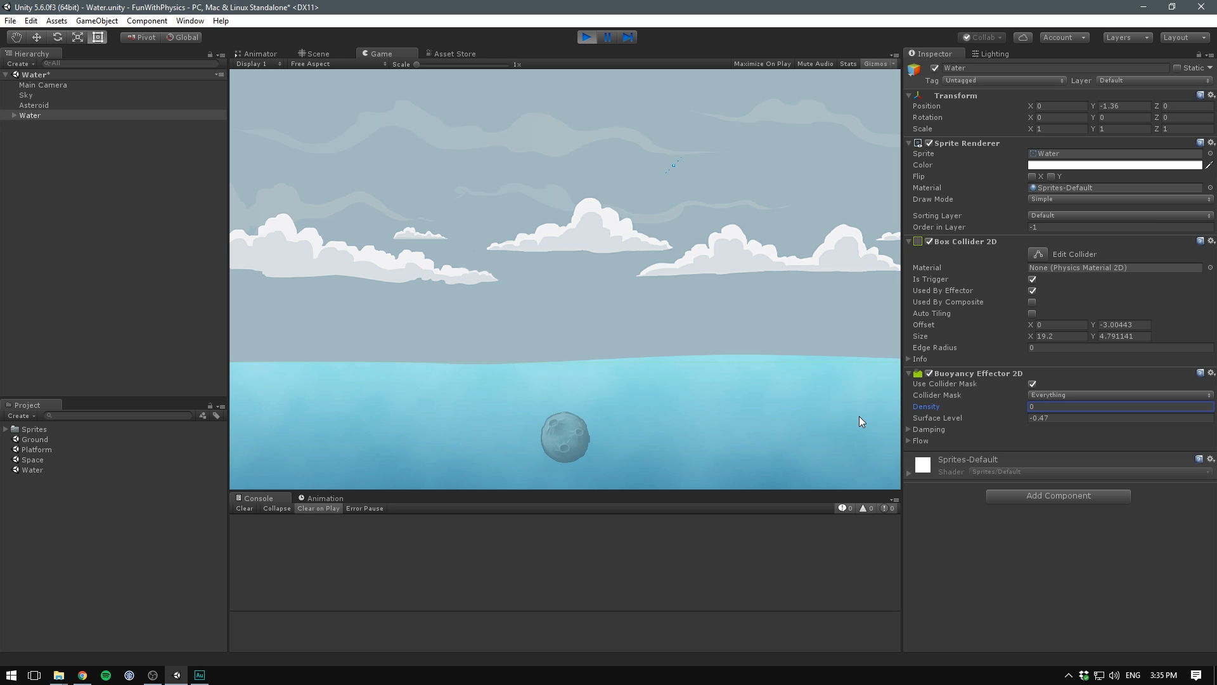
pyautogui.write('0.35')
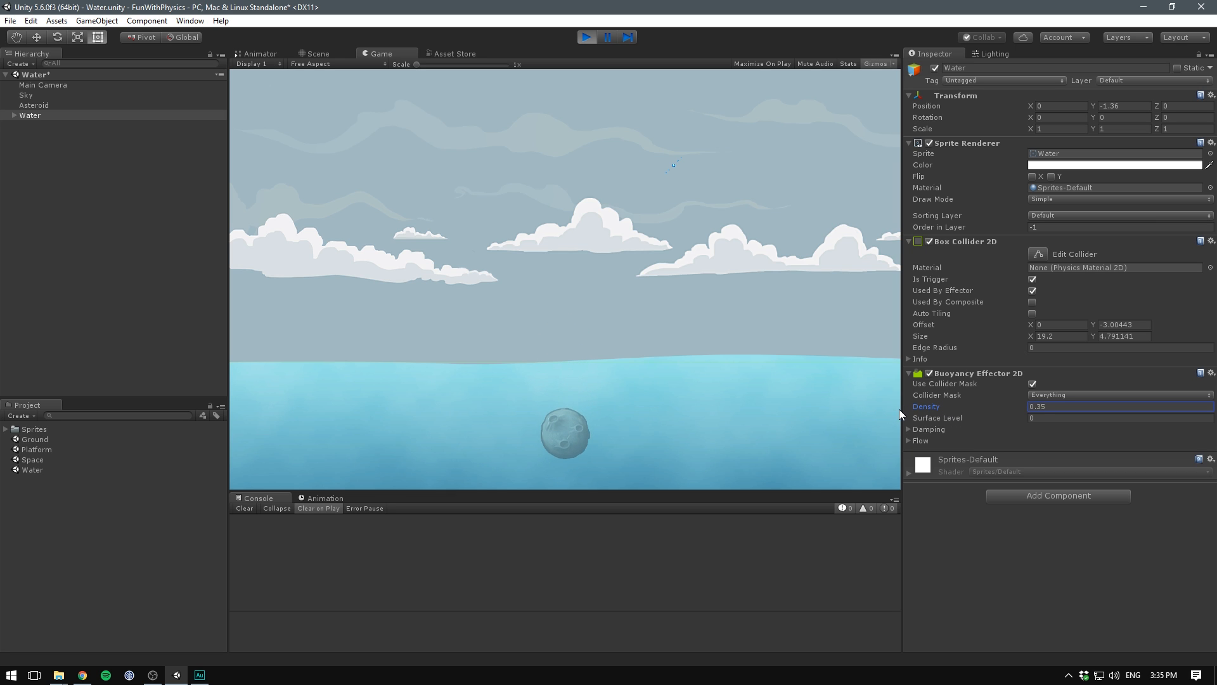
pyautogui.write('9.58')
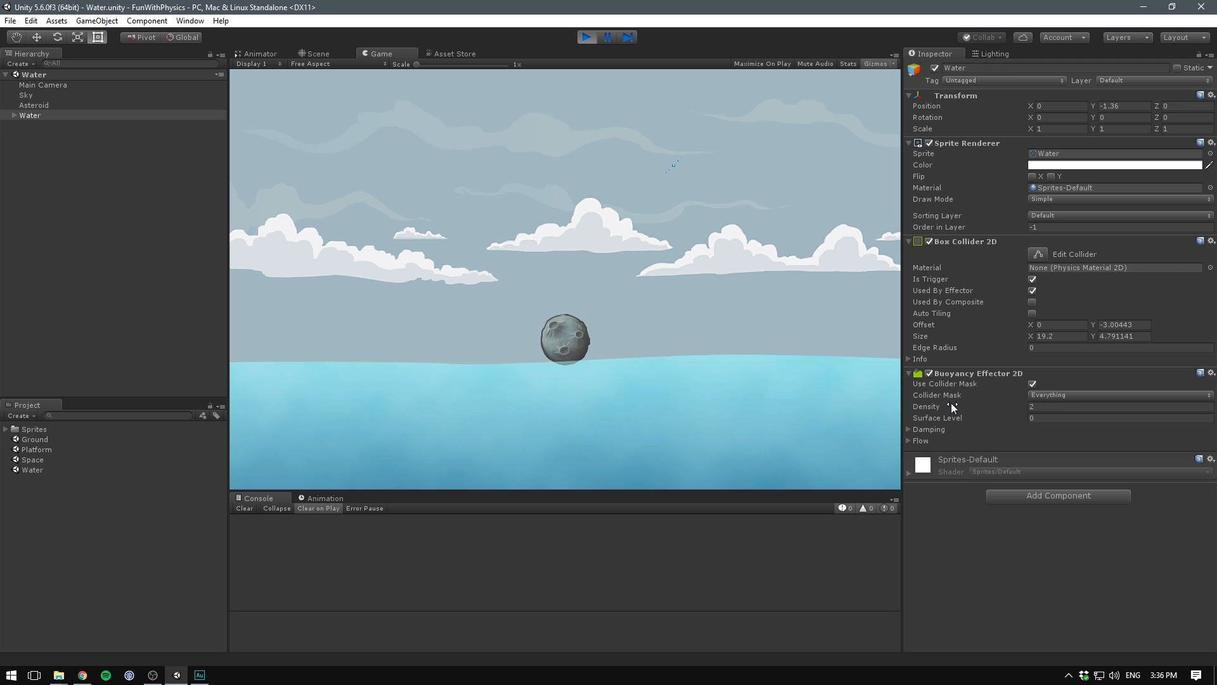
# Expand the Buoyancy Effector 2D Damping foldout, showing linear and angular drag of 5.
pyautogui.click(909, 430)
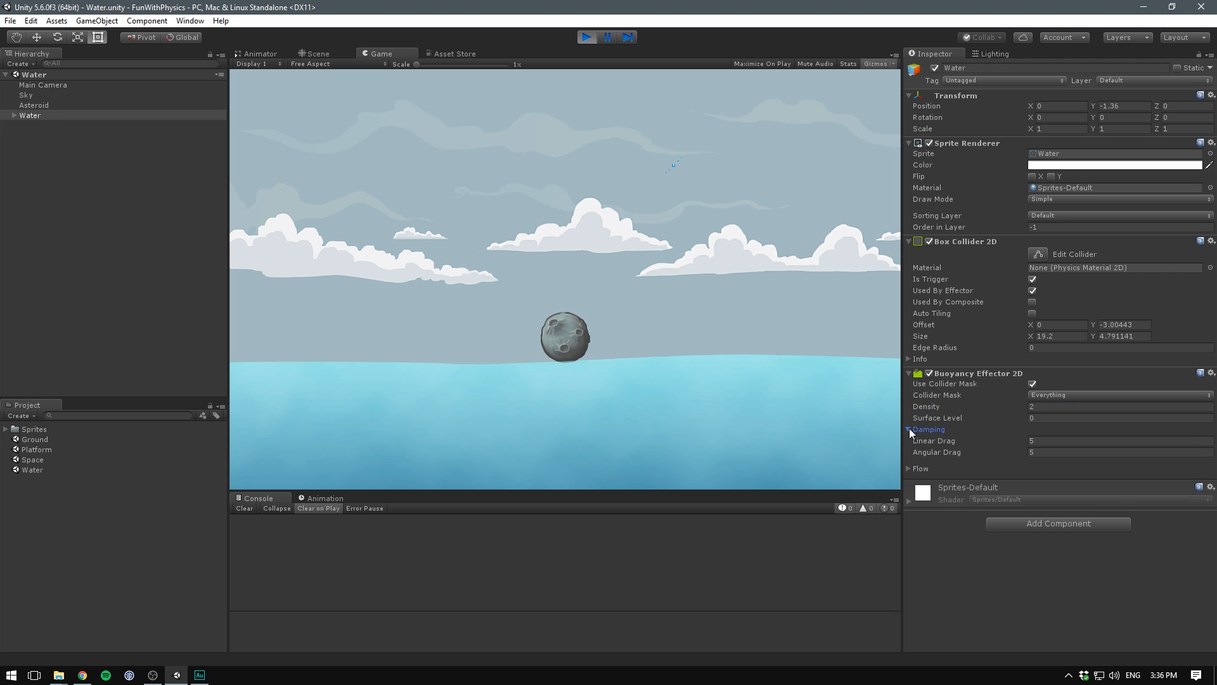
pyautogui.click(909, 429)
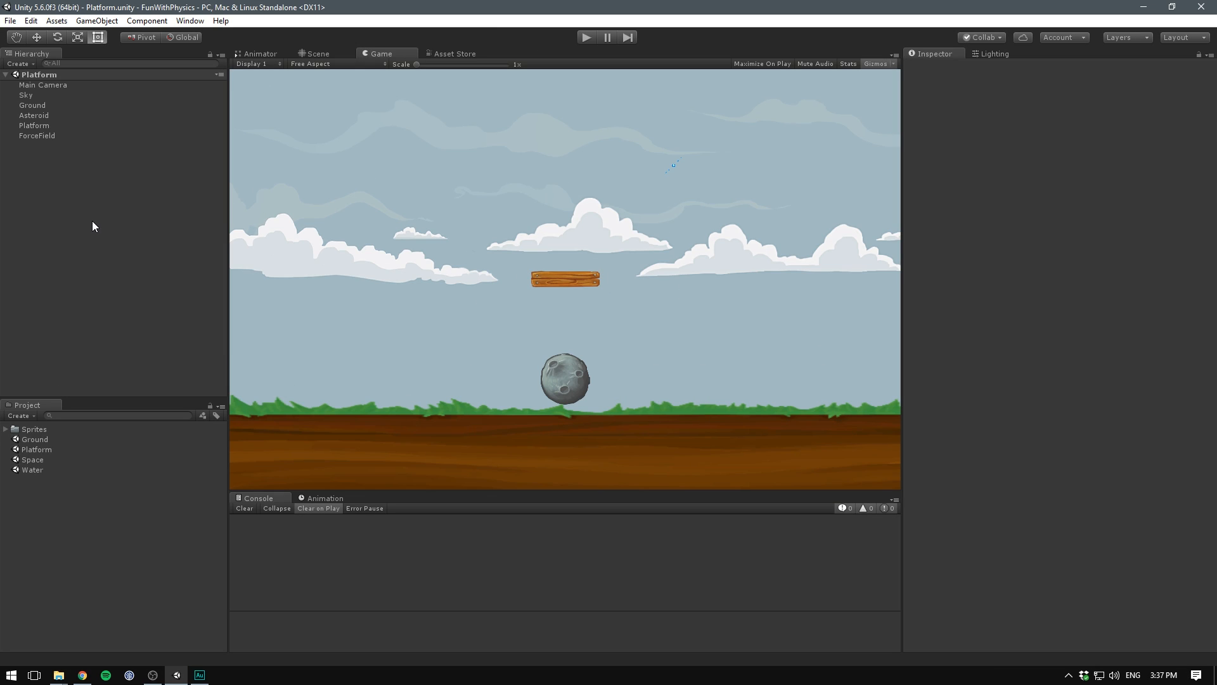
pyautogui.moveTo(250, 160)
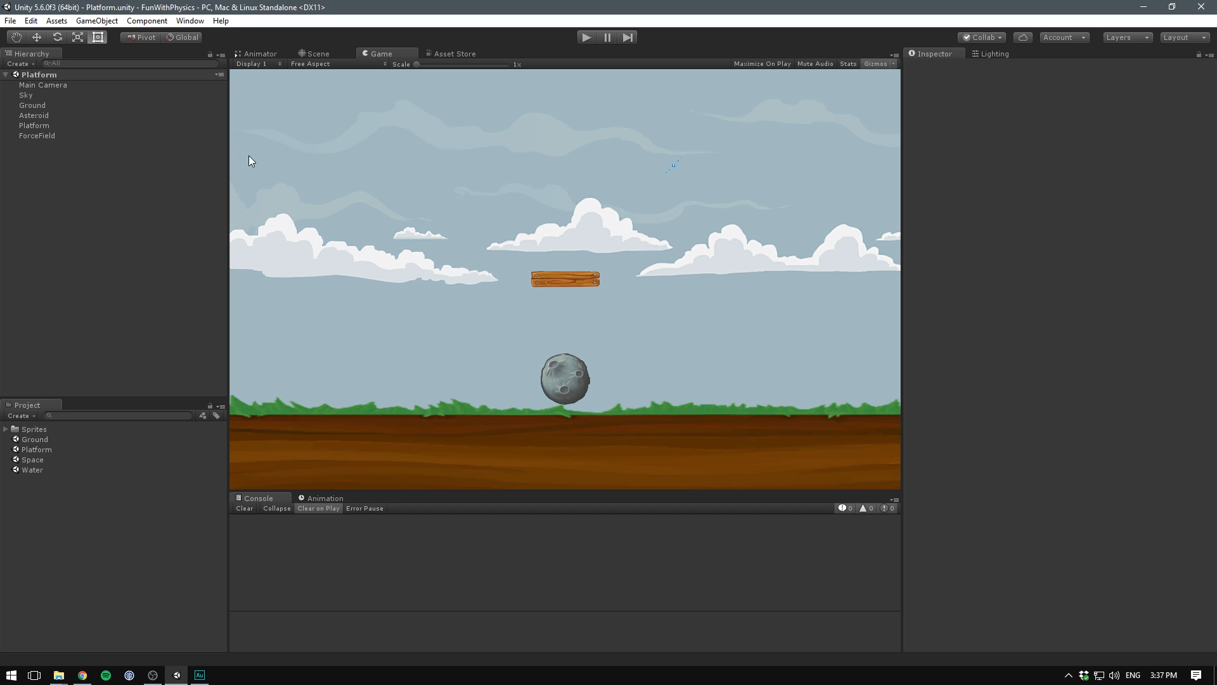
pyautogui.click(34, 116)
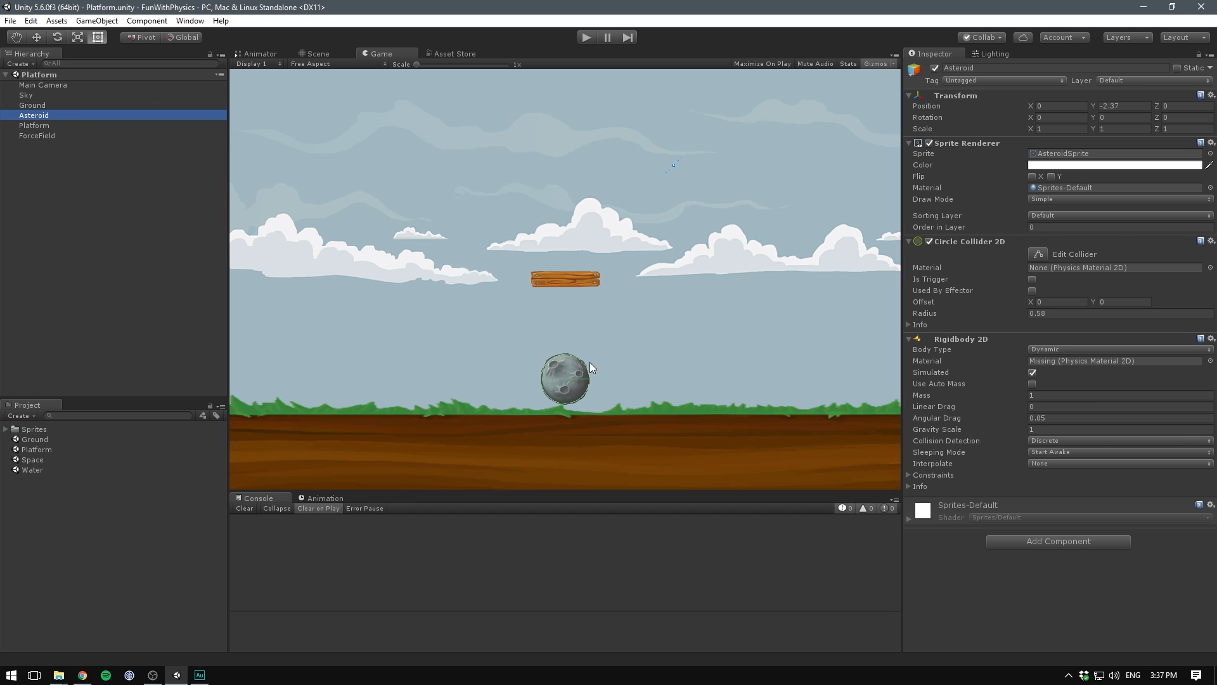
pyautogui.click(37, 135)
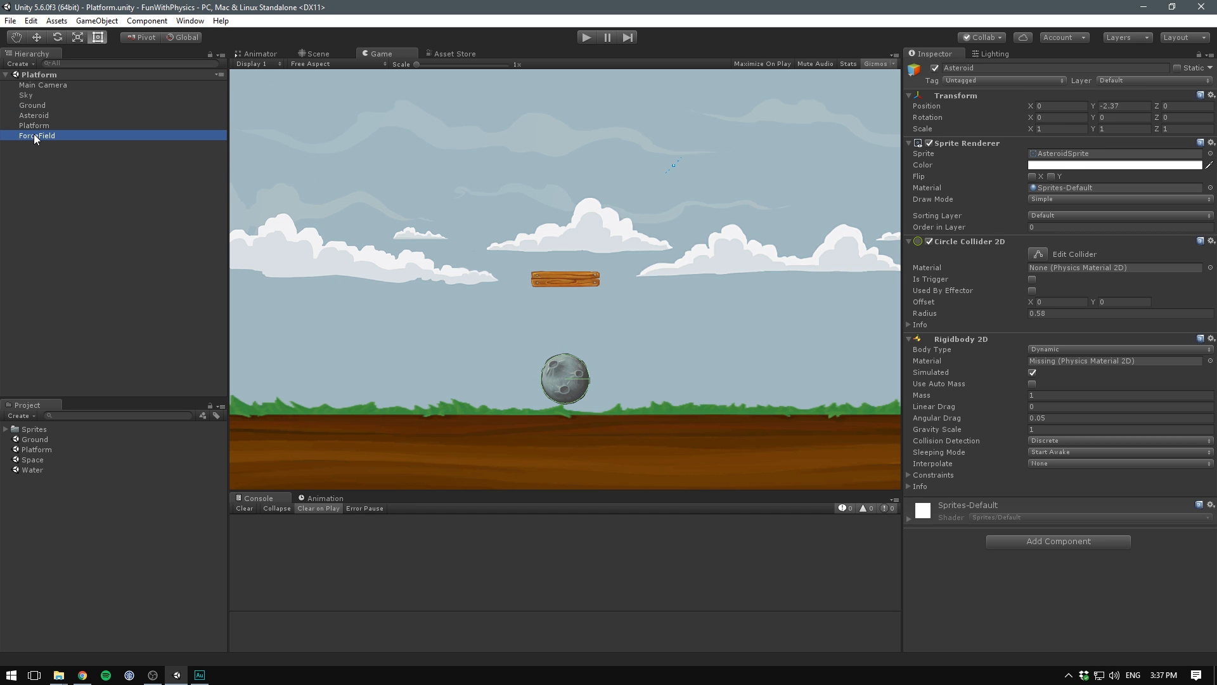
pyautogui.click(34, 135)
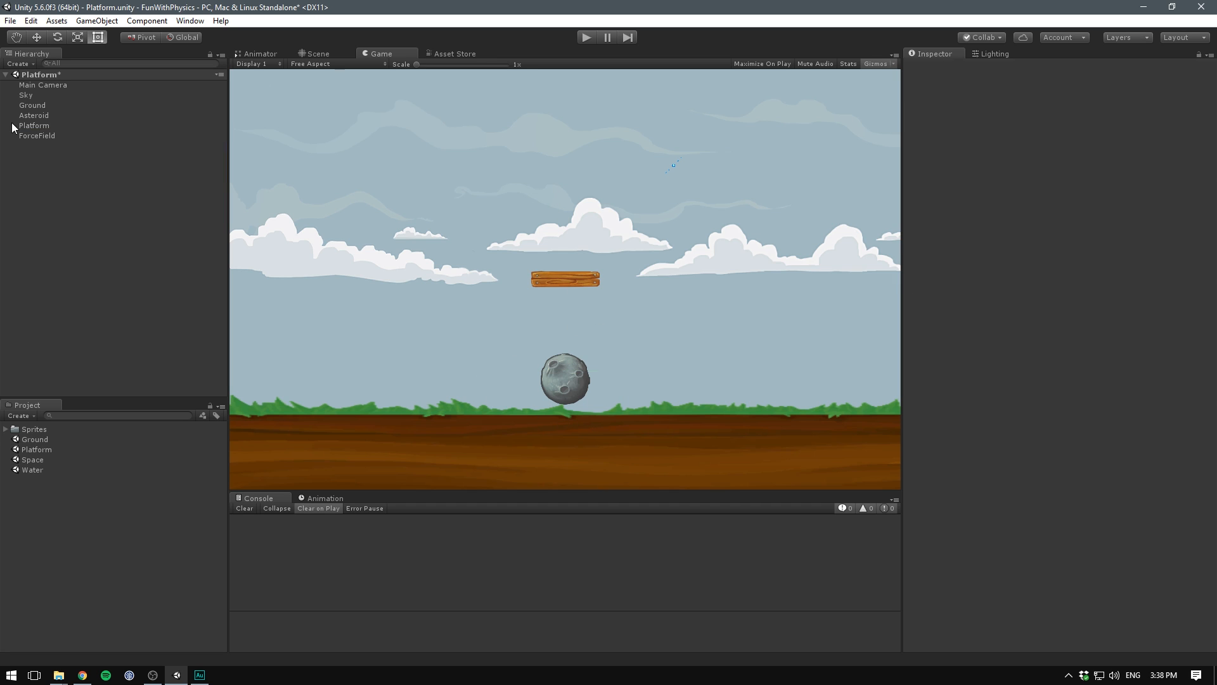
pyautogui.click(33, 125)
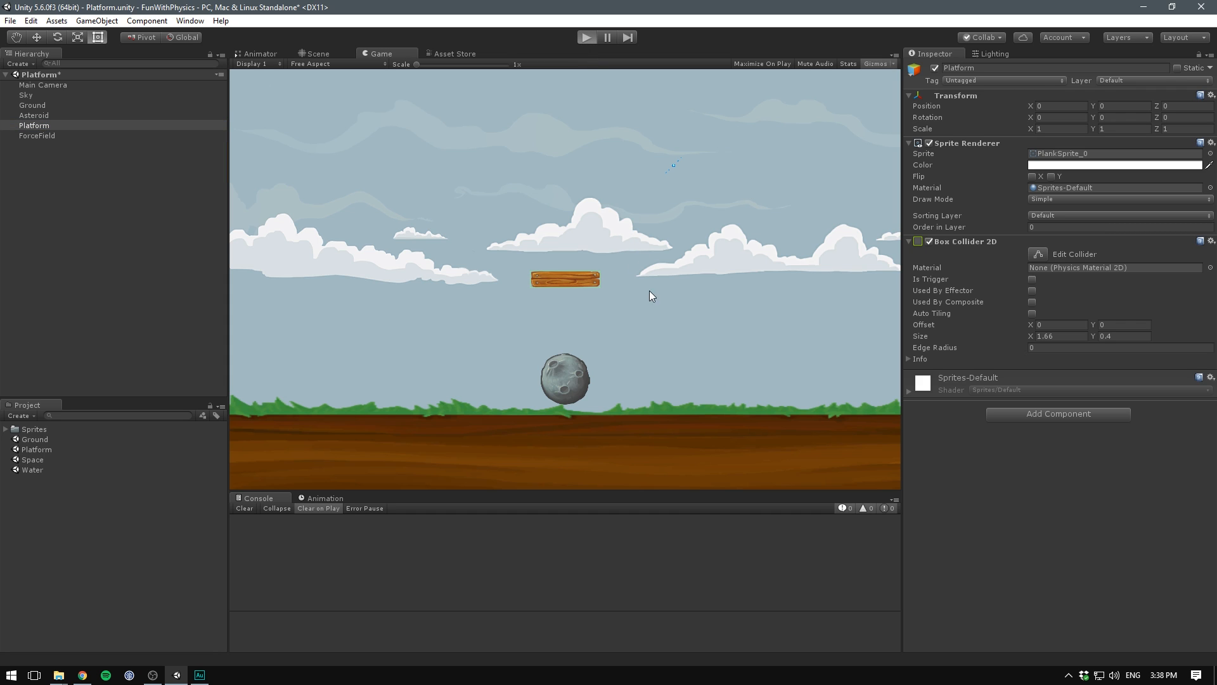
pyautogui.click(586, 37)
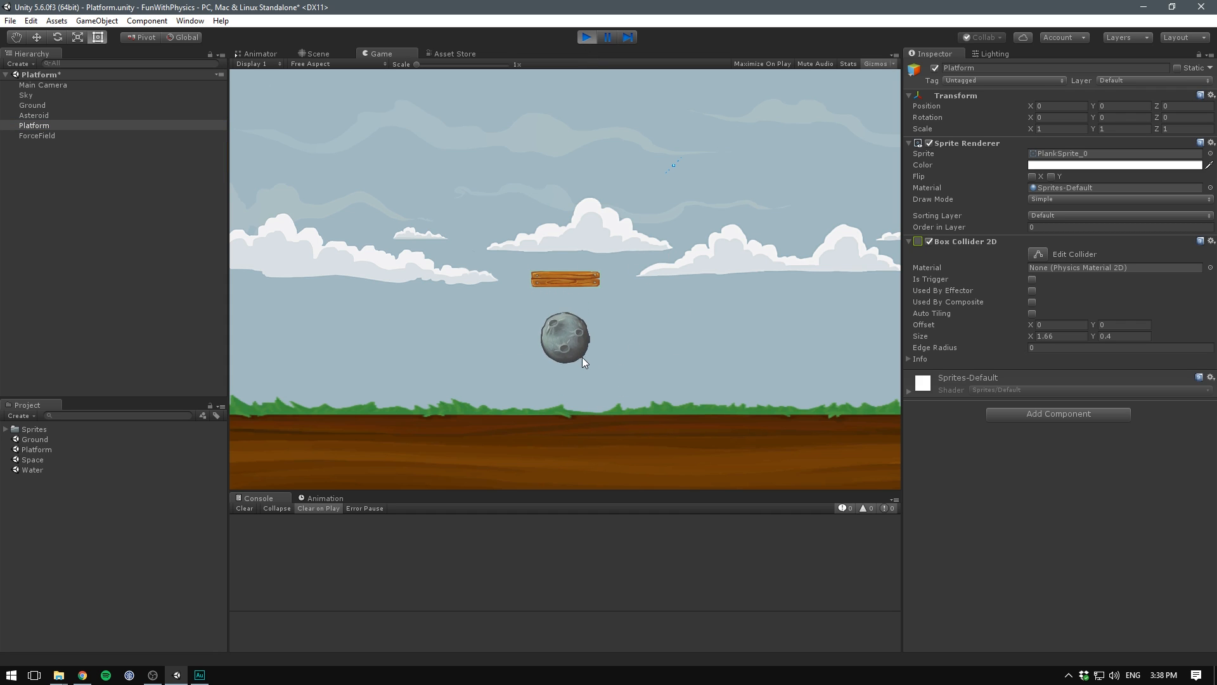
pyautogui.click(586, 36)
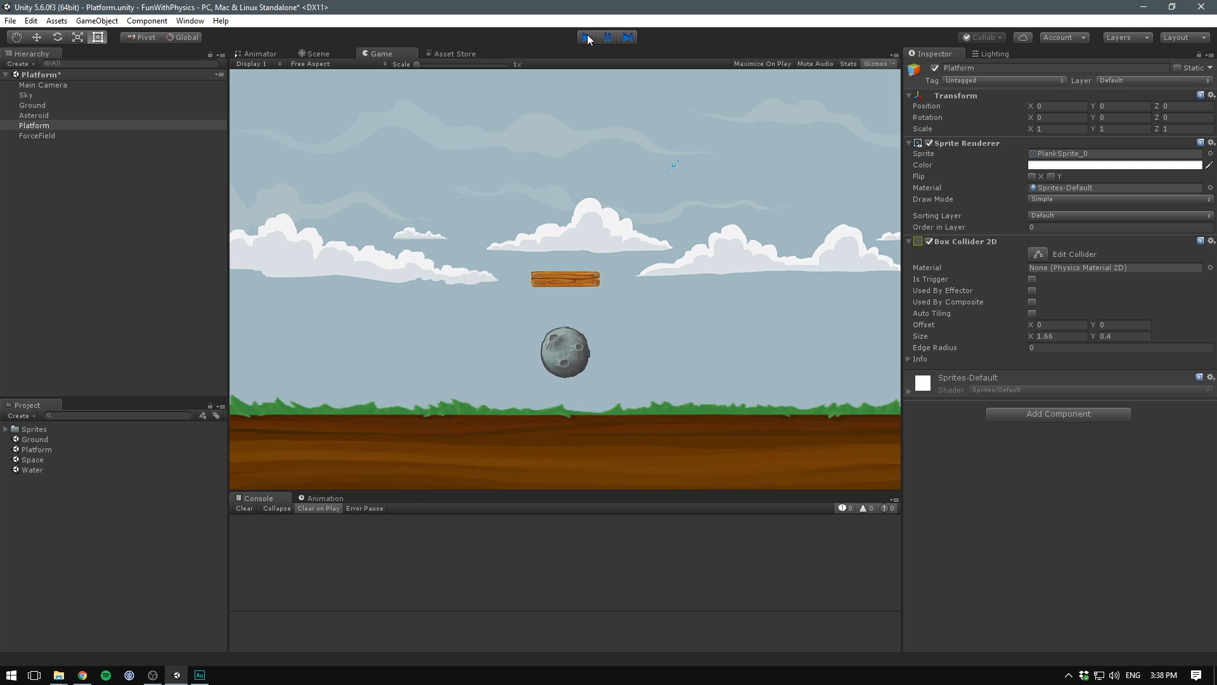
pyautogui.click(584, 36)
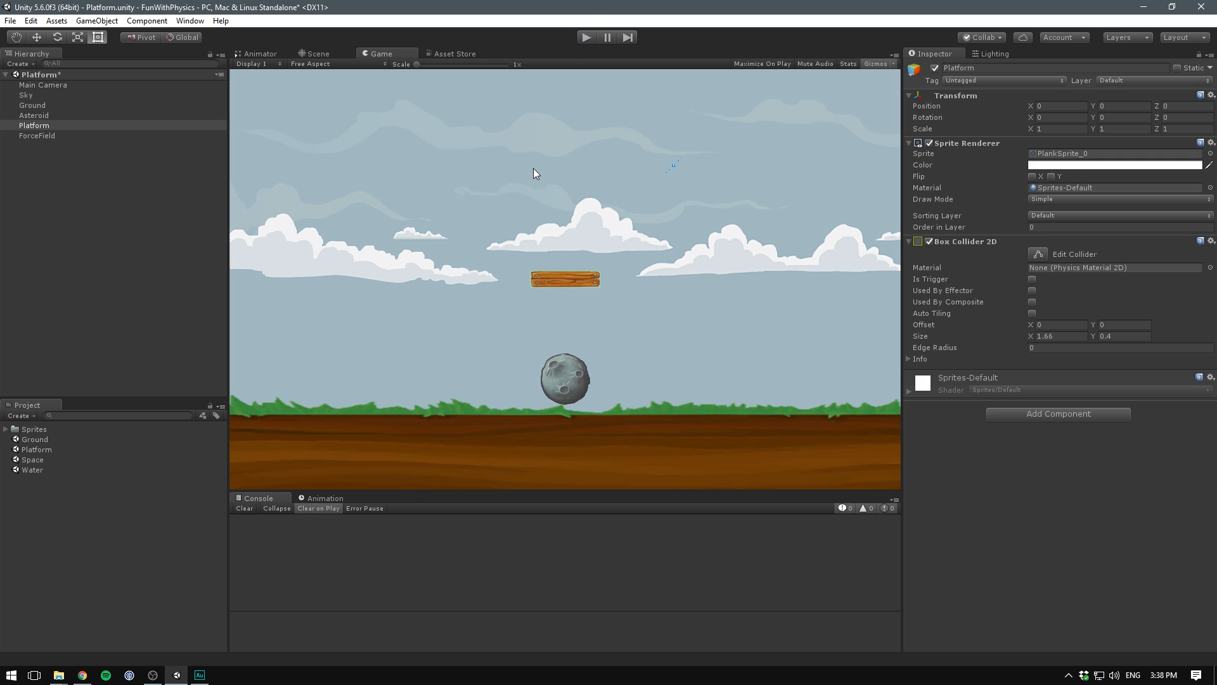
pyautogui.moveTo(568, 264)
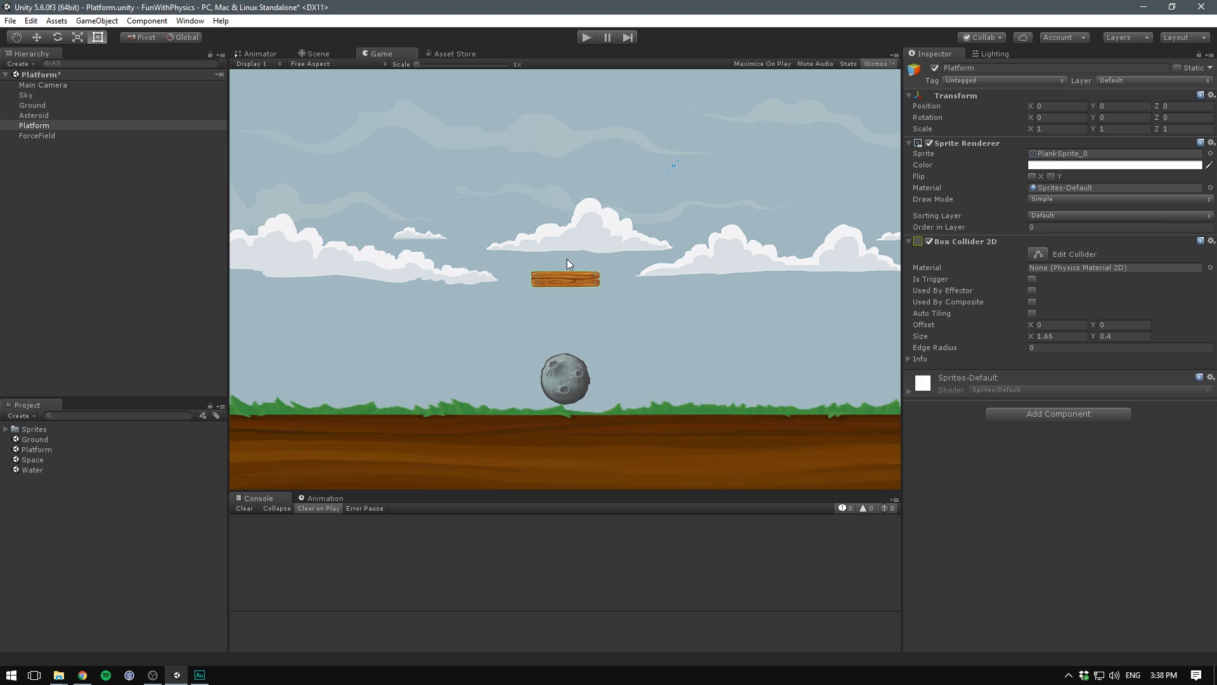
pyautogui.moveTo(568, 203)
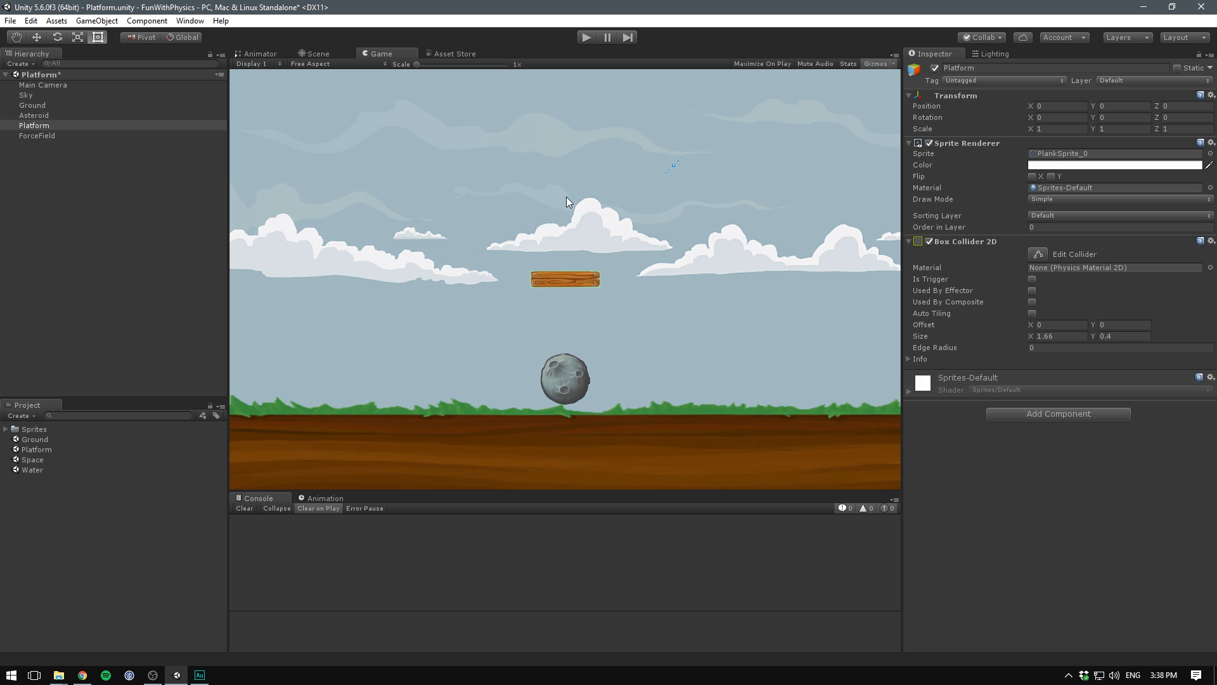
pyautogui.moveTo(572, 284)
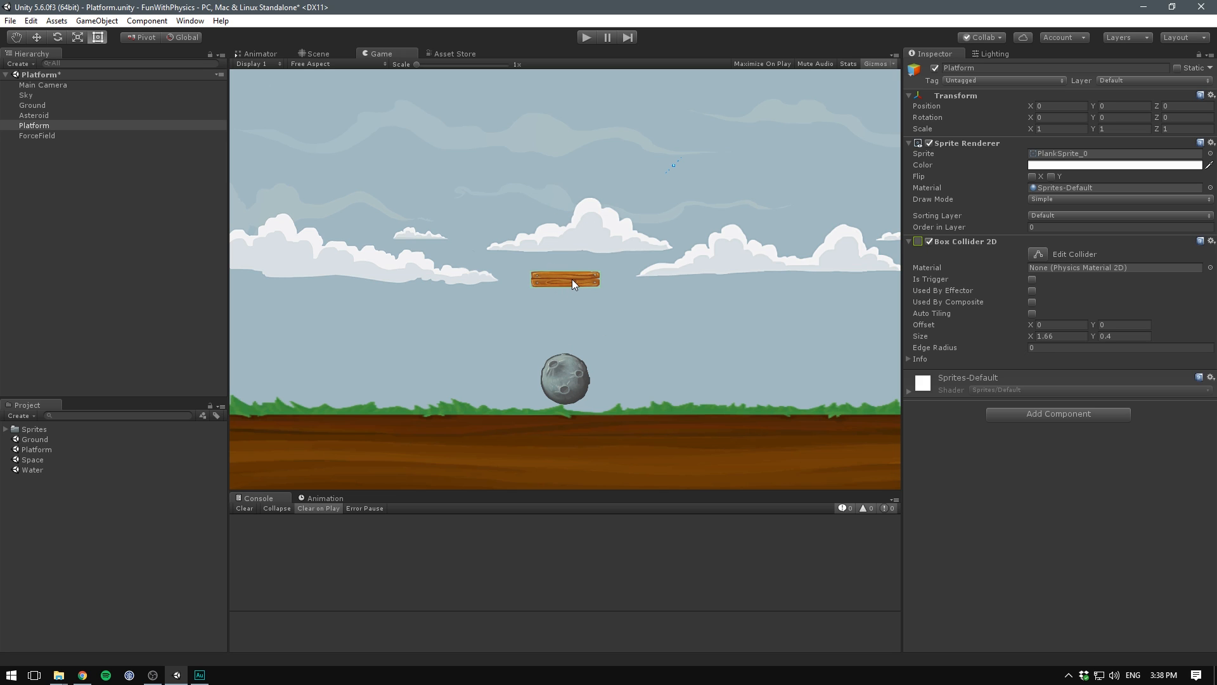
pyautogui.moveTo(1051, 422)
pyautogui.write('plat')
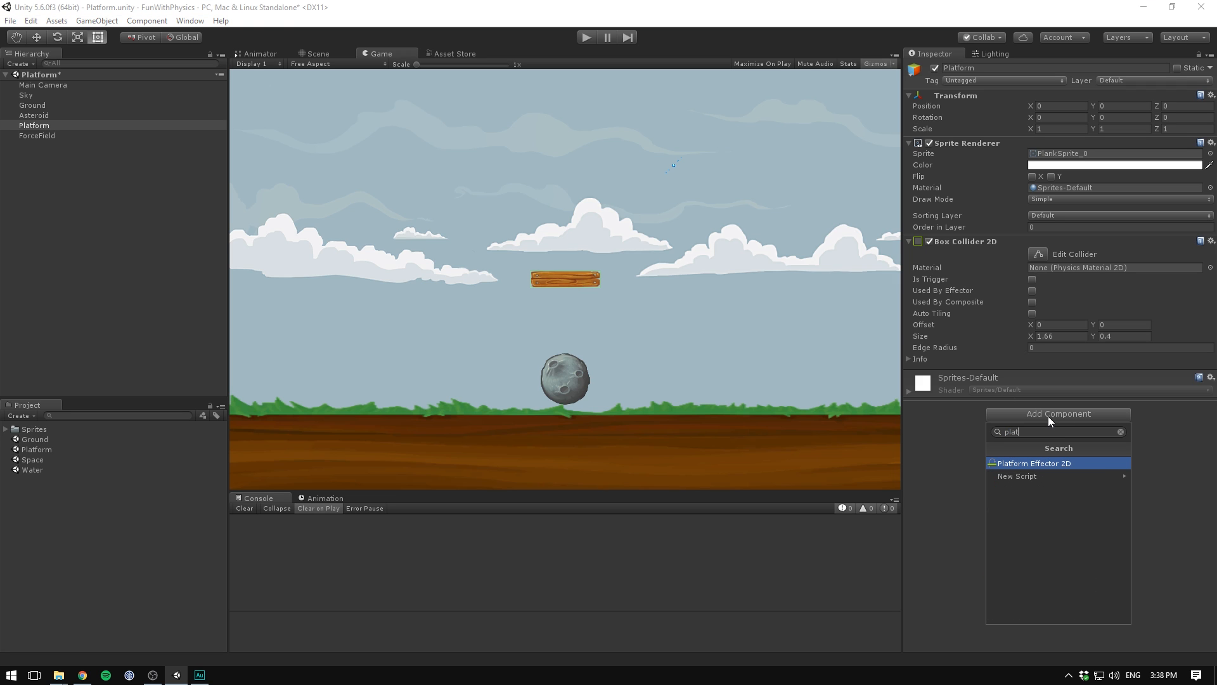
# Add a Platform Effector 2D to the plank, tick Used By Effector, and watch the test run.
pyautogui.click(1033, 463)
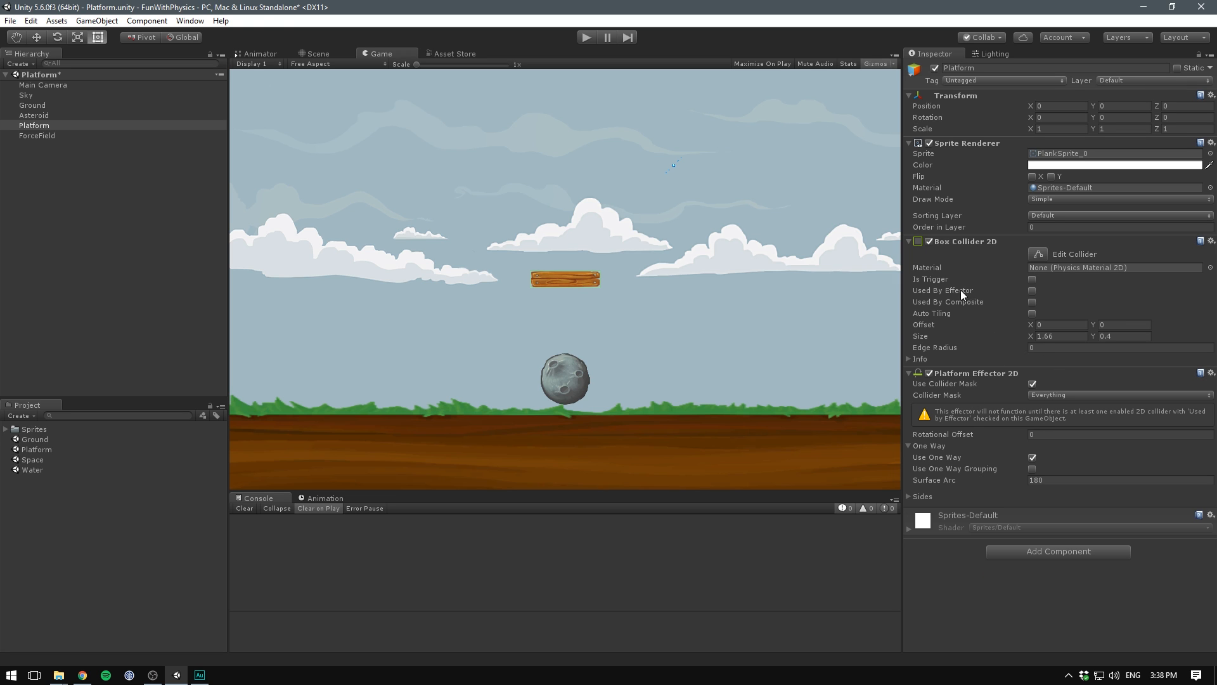
pyautogui.click(1032, 290)
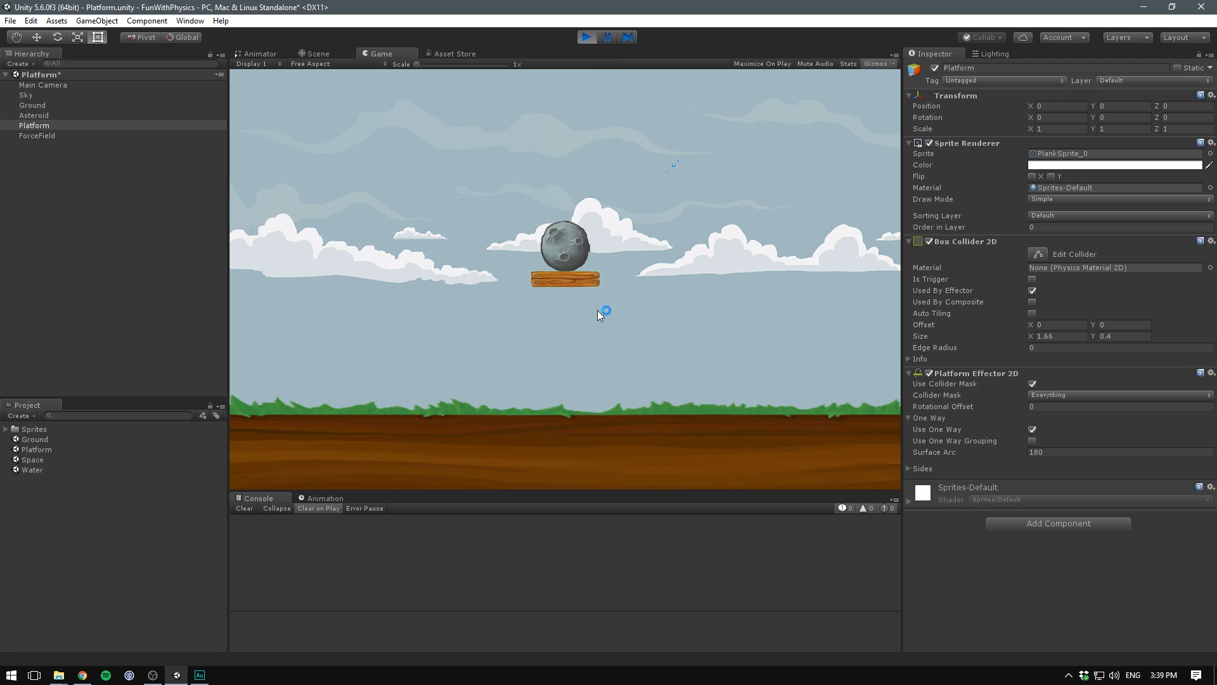
pyautogui.click(319, 54)
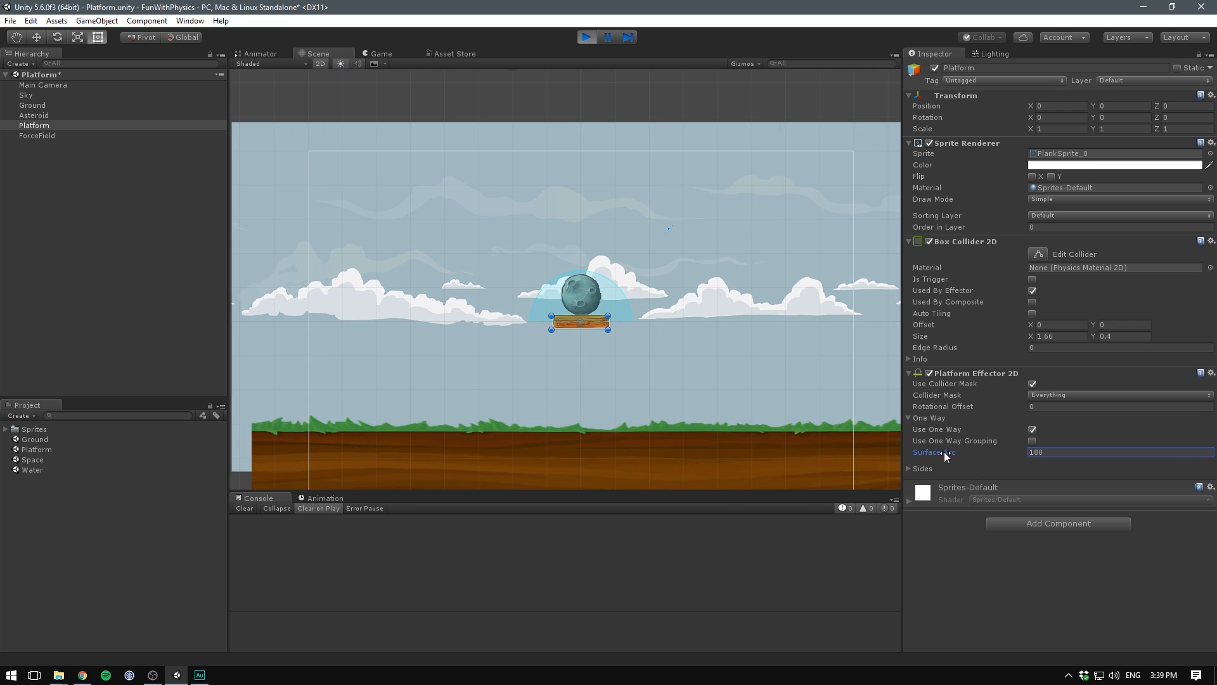
# During play, try surface arc 117.9 and rotational offset 34.45, then drag the asteroid around the plank.
pyautogui.write('117.9')
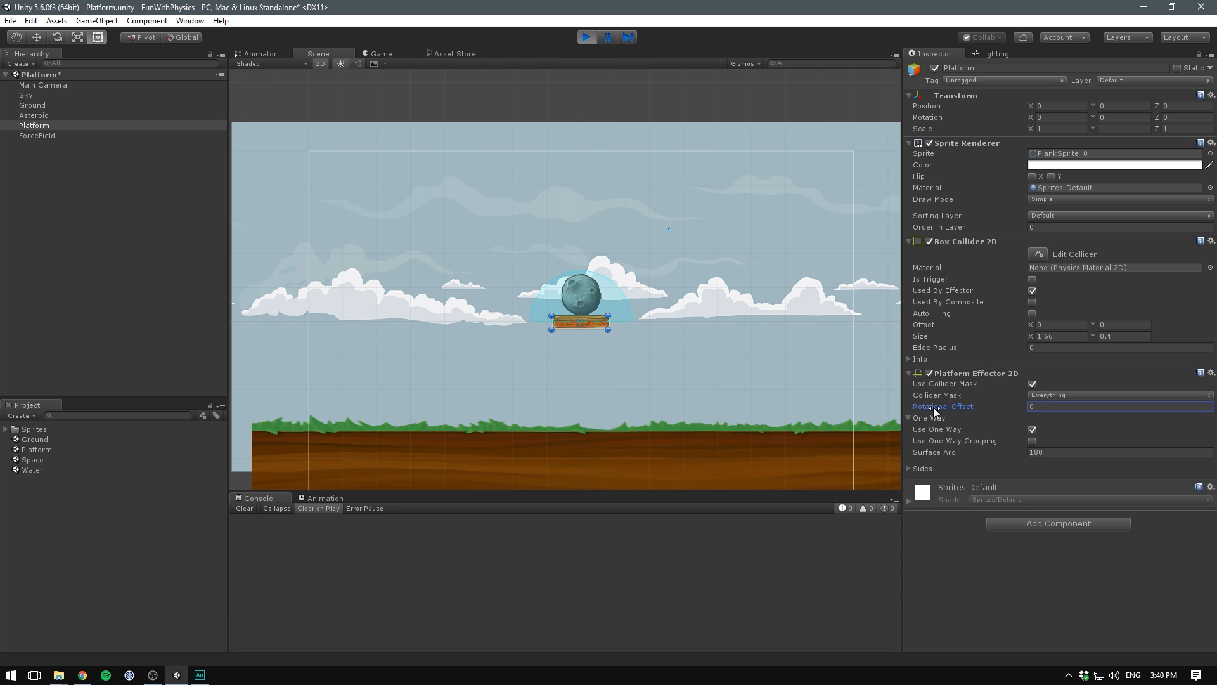
pyautogui.write('34.45')
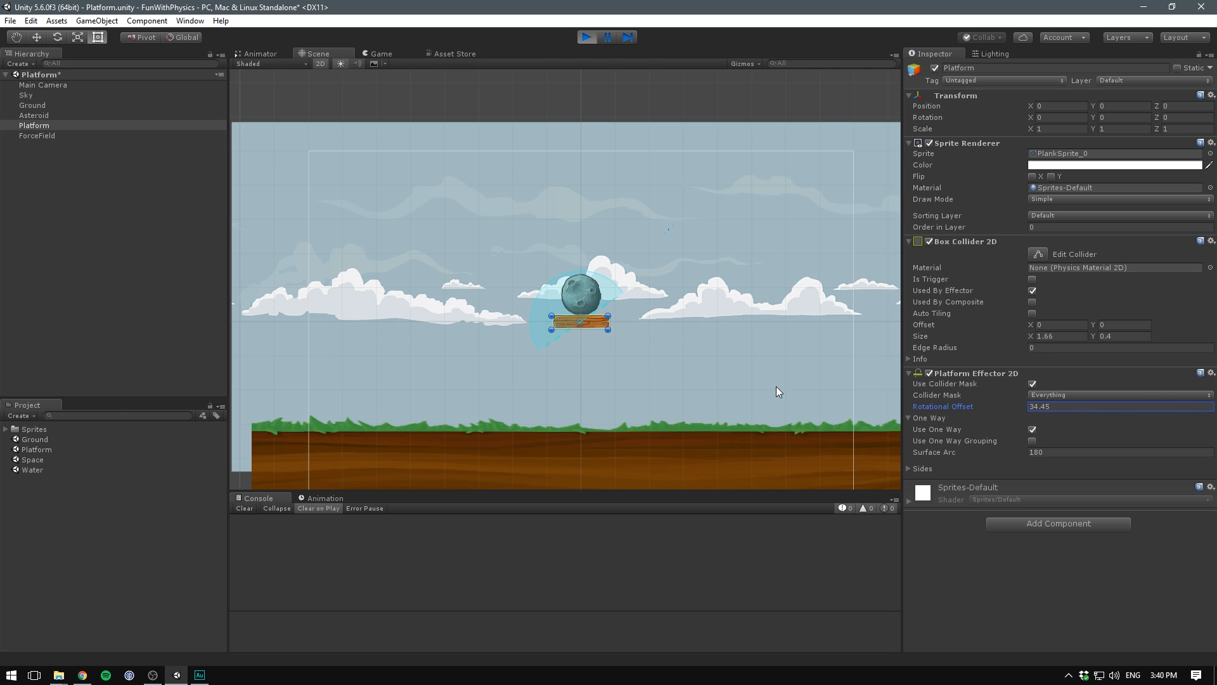
pyautogui.write('1')
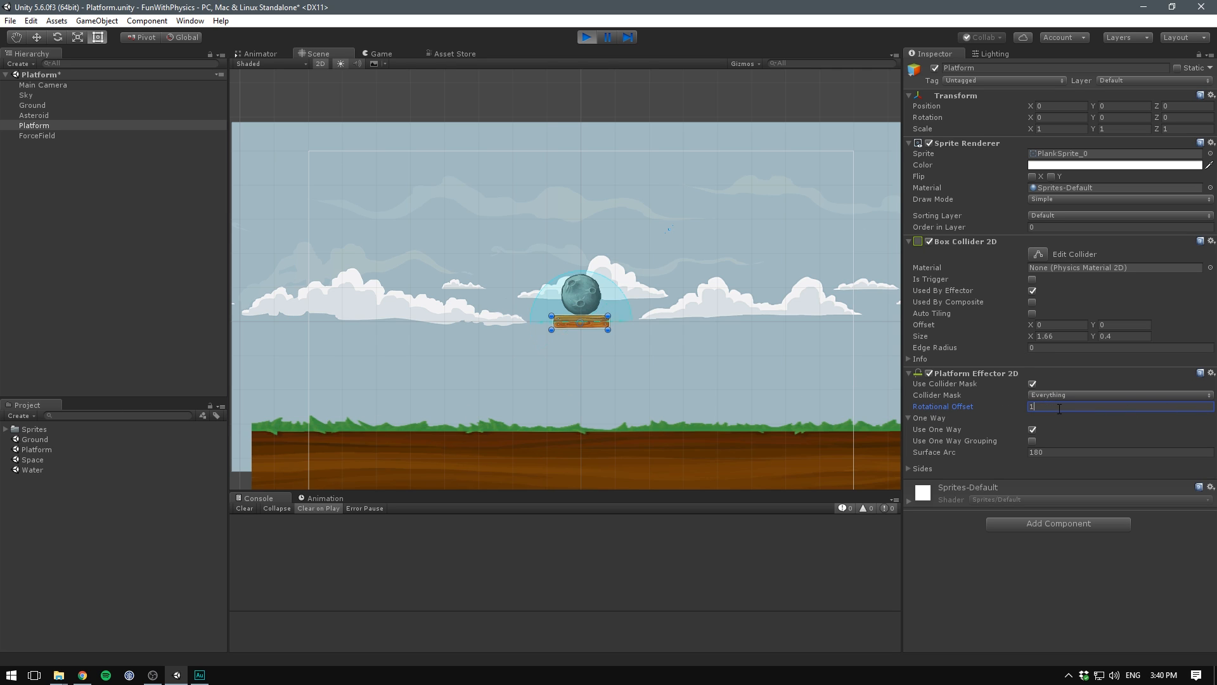
pyautogui.click(33, 115)
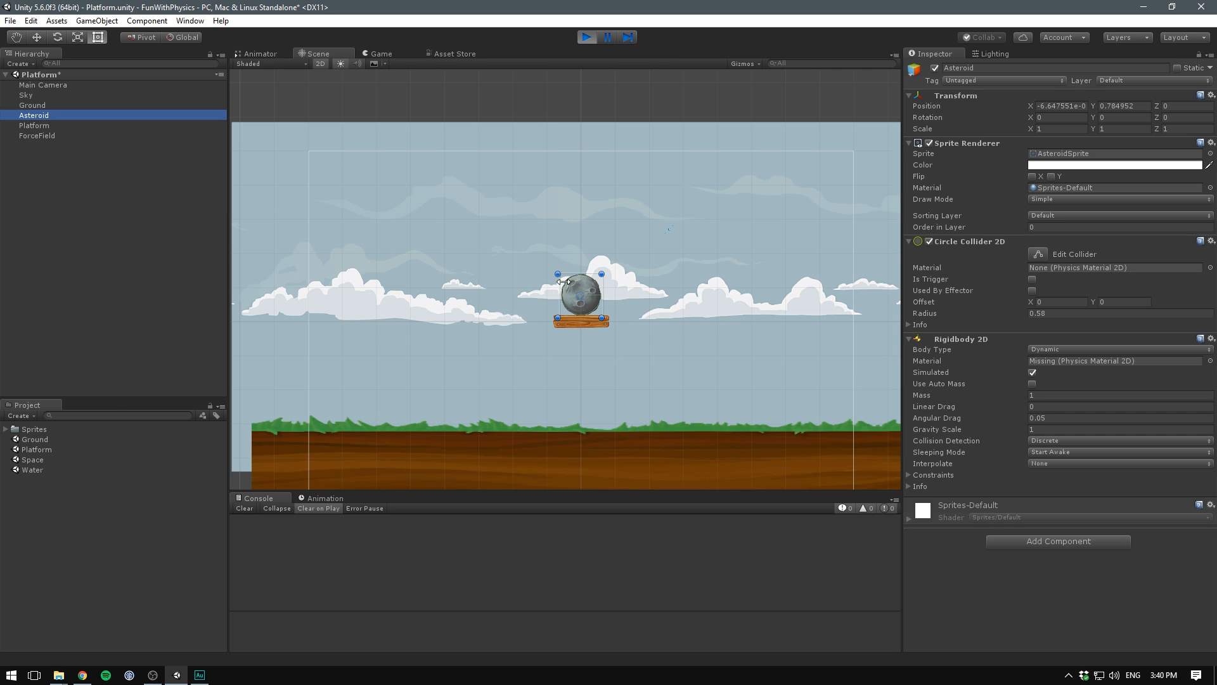
pyautogui.moveTo(581, 293); pyautogui.dragTo(581, 369)
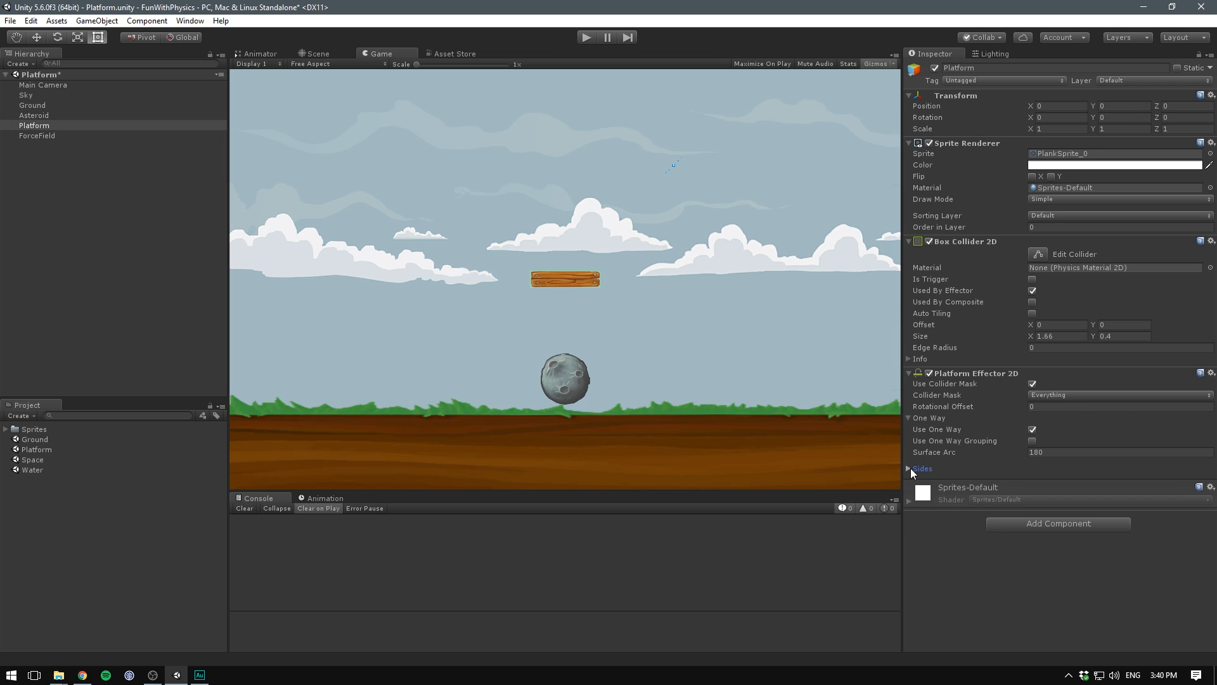
# Expand the Platform Effector 2D Sides foldout: side friction and bounce off, side arc 1.
pyautogui.click(921, 469)
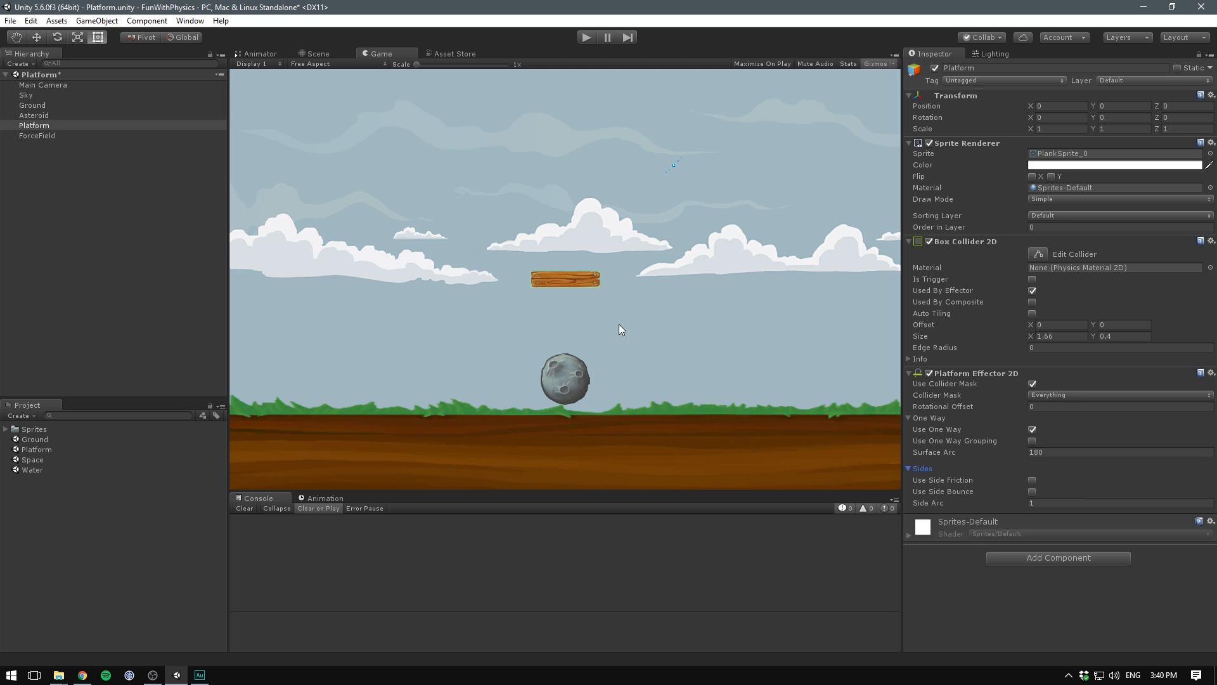
pyautogui.moveTo(646, 239)
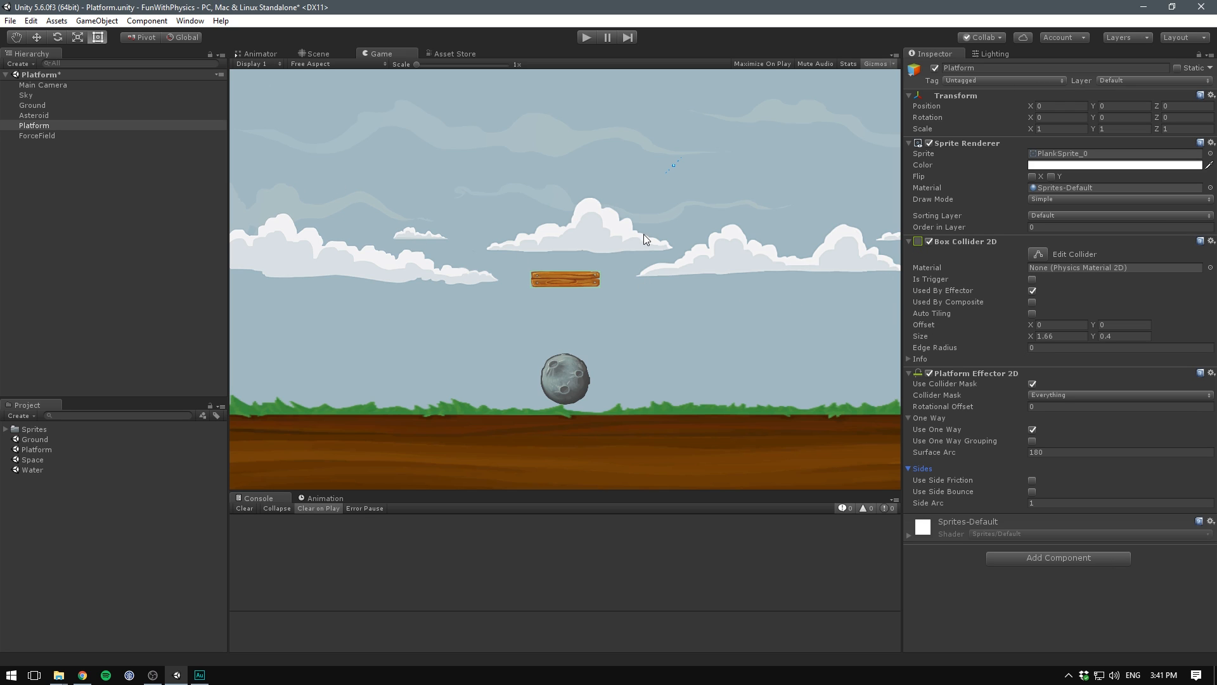
pyautogui.moveTo(613, 282)
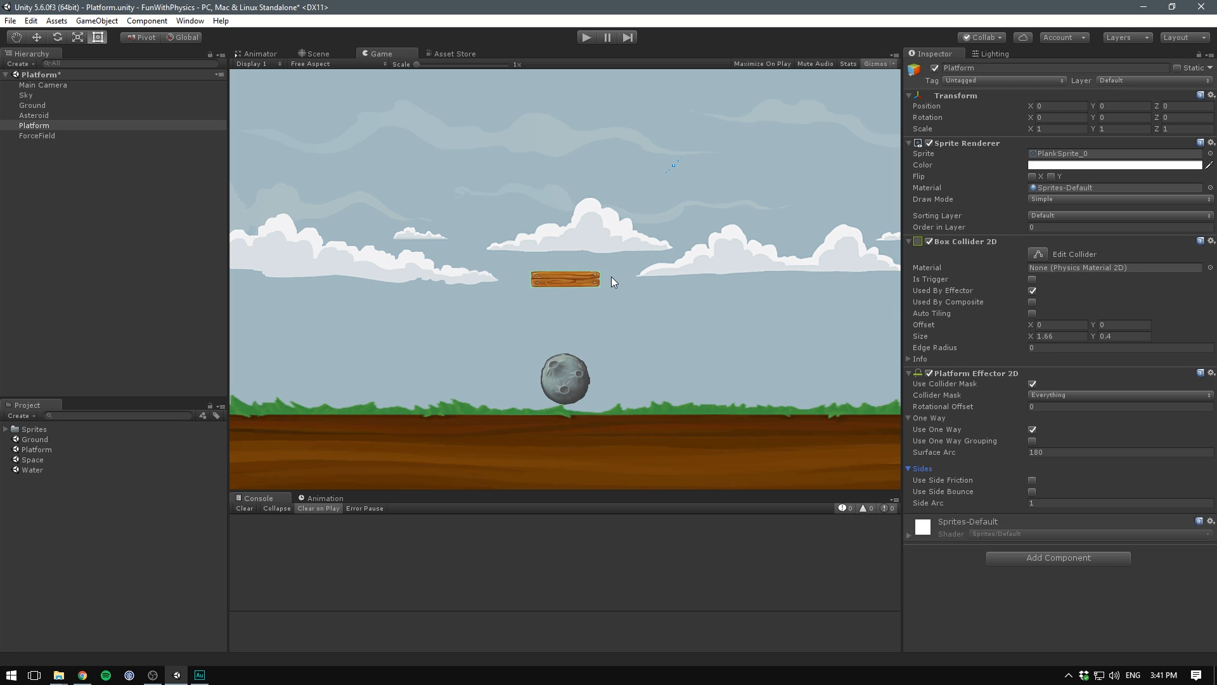
pyautogui.moveTo(1058, 483)
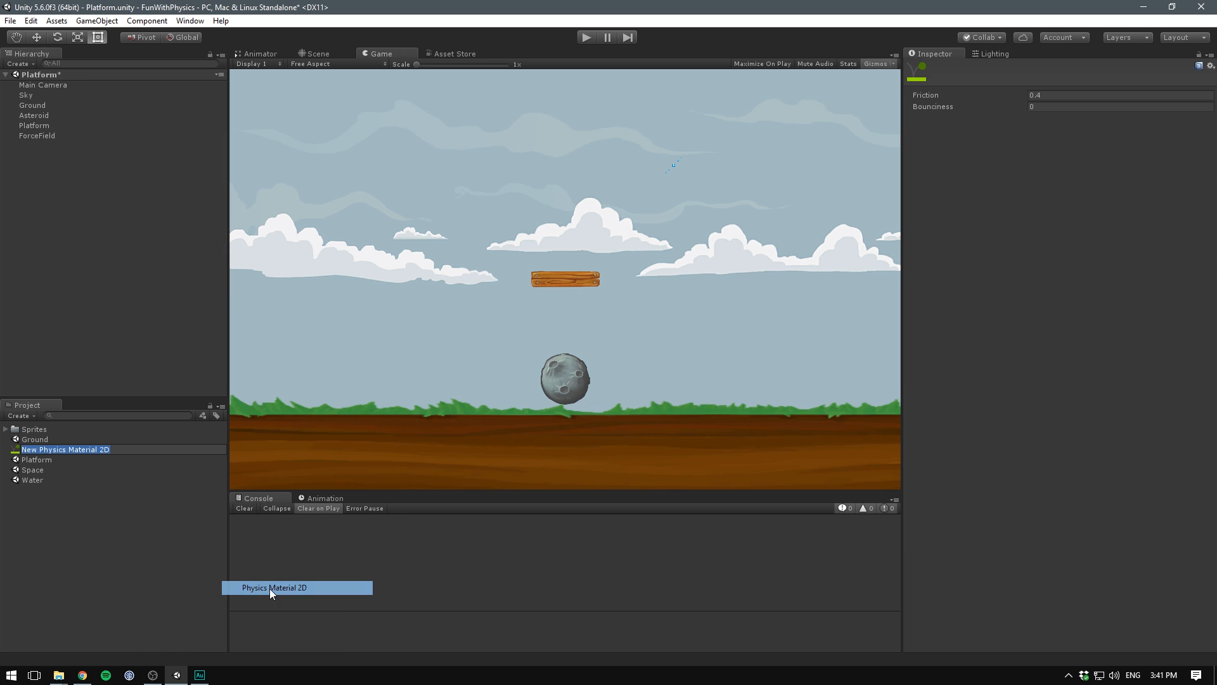
# Name the new Physics Material 2D 'Bouncy' and edit its bounciness.
pyautogui.write('Bouncy')
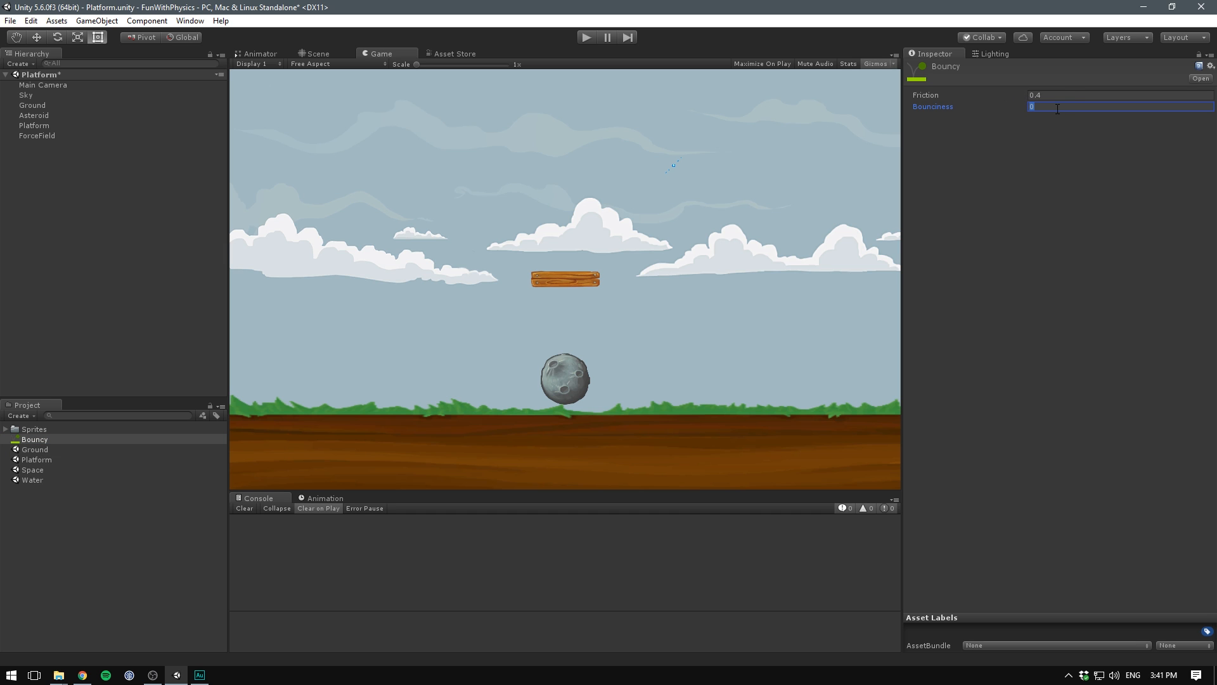
pyautogui.click(34, 125)
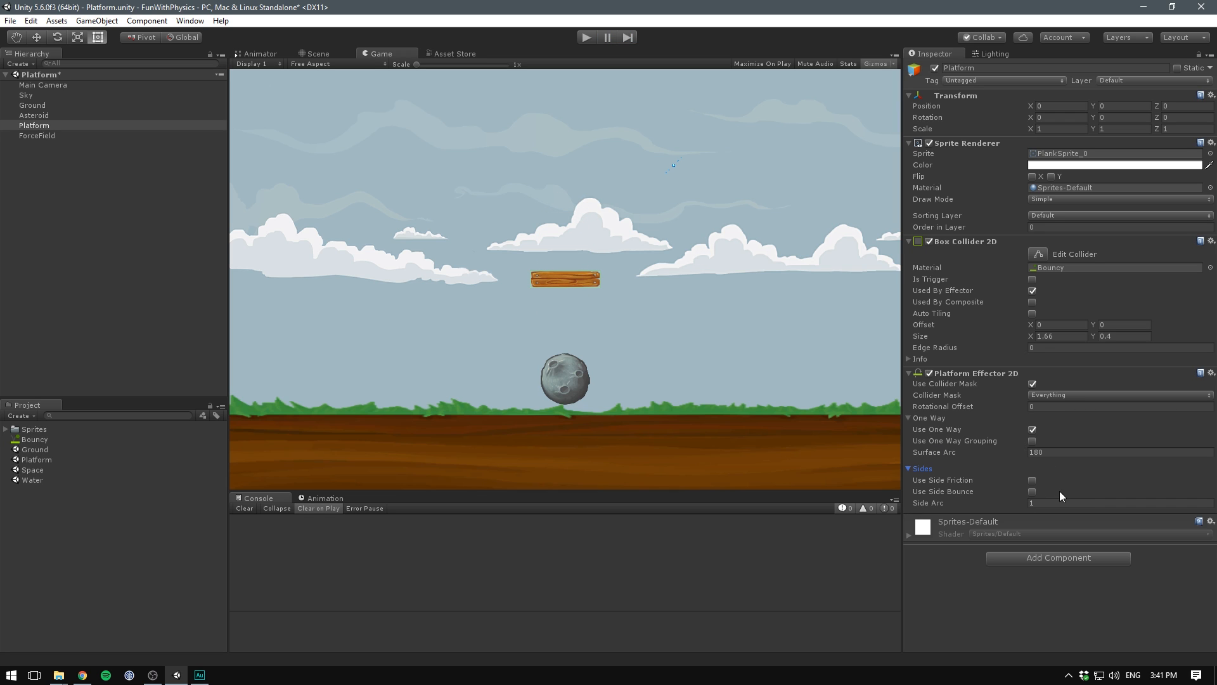
# Rotate the plank upright, move the asteroid below it, then stop the test run.
pyautogui.click(1032, 430)
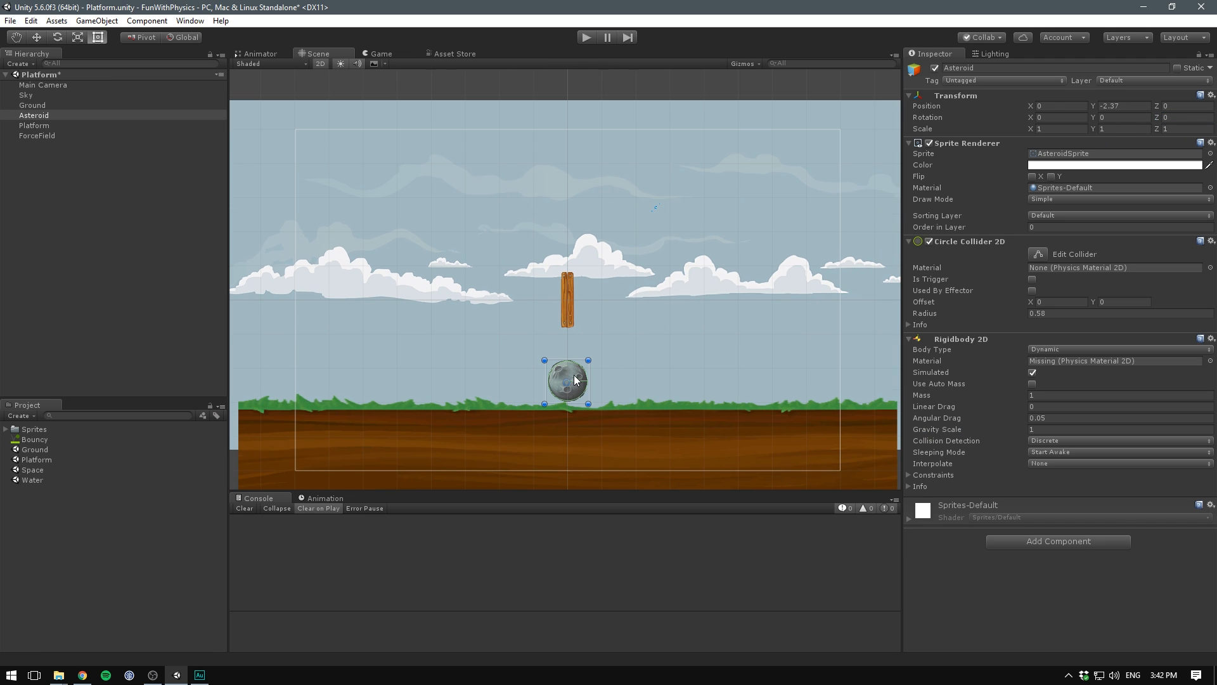
pyautogui.moveTo(567, 380); pyautogui.dragTo(566, 207)
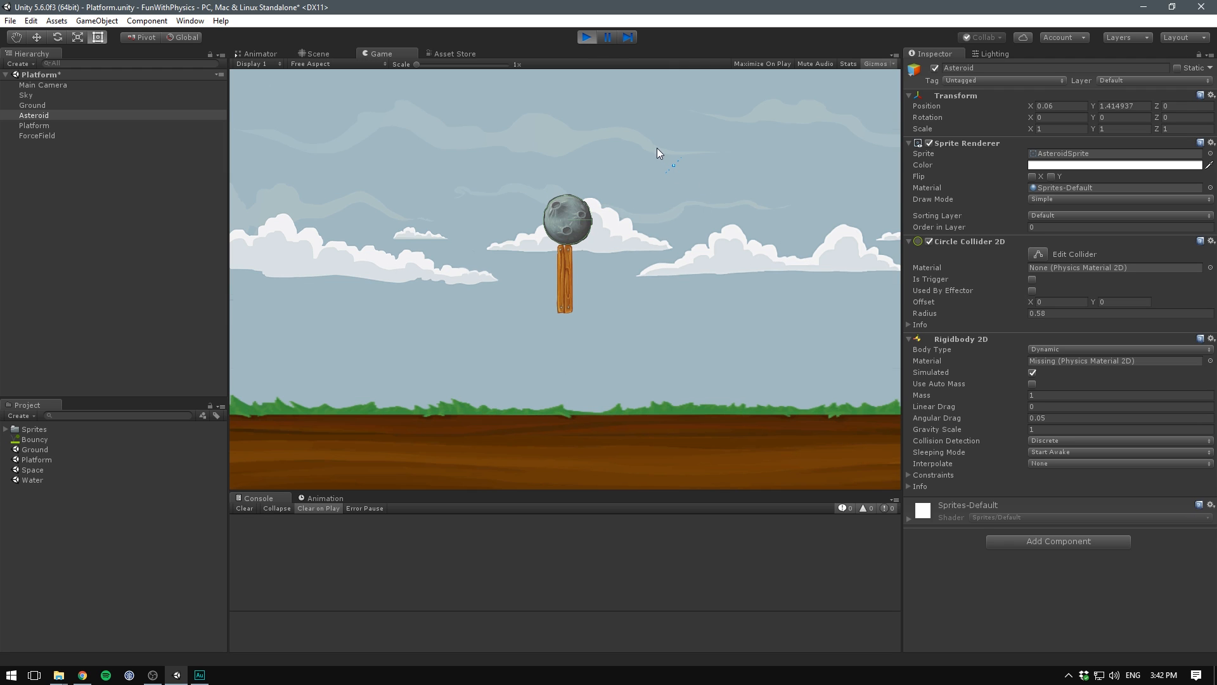
pyautogui.click(319, 53)
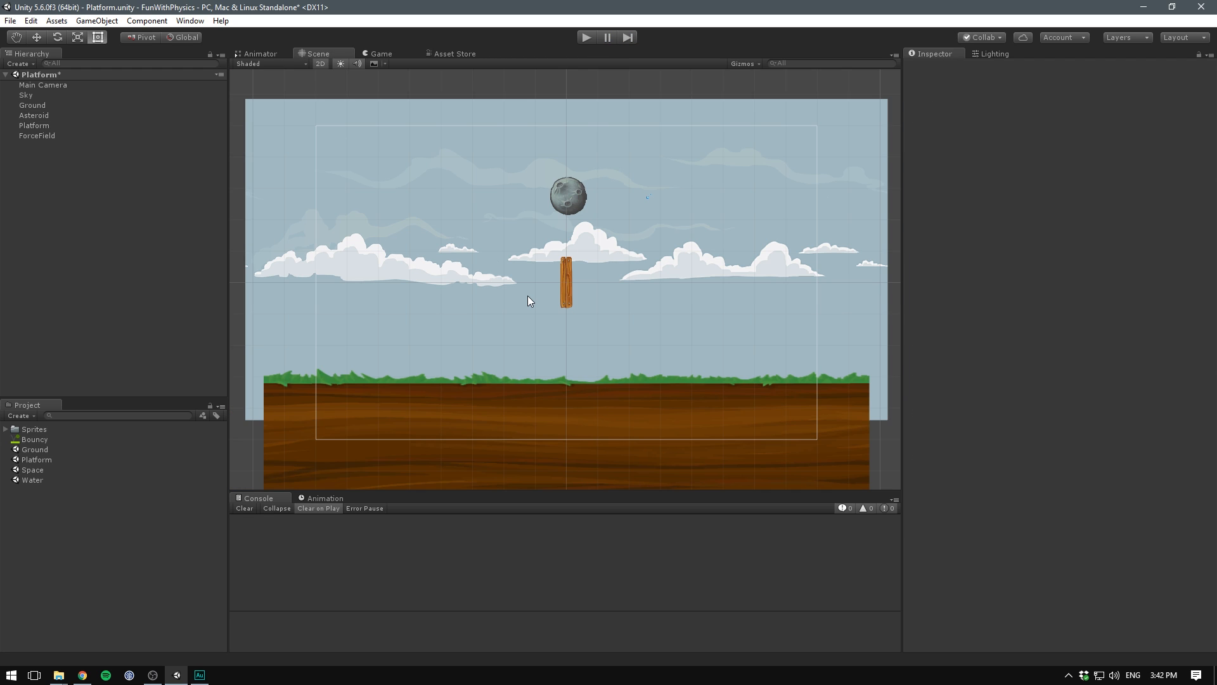